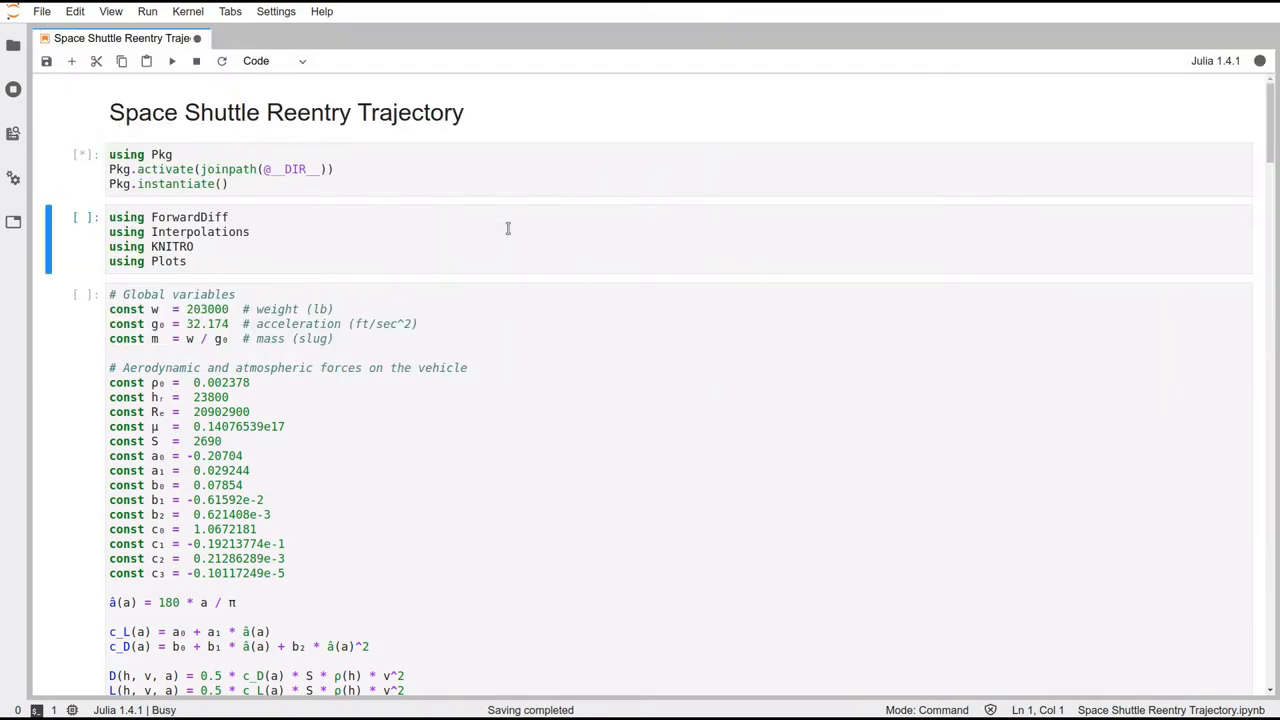
# Scroll through the setup cells while the kernel runs until the x₀ and x₁ boundary vectors print
pyautogui.scroll(-3)
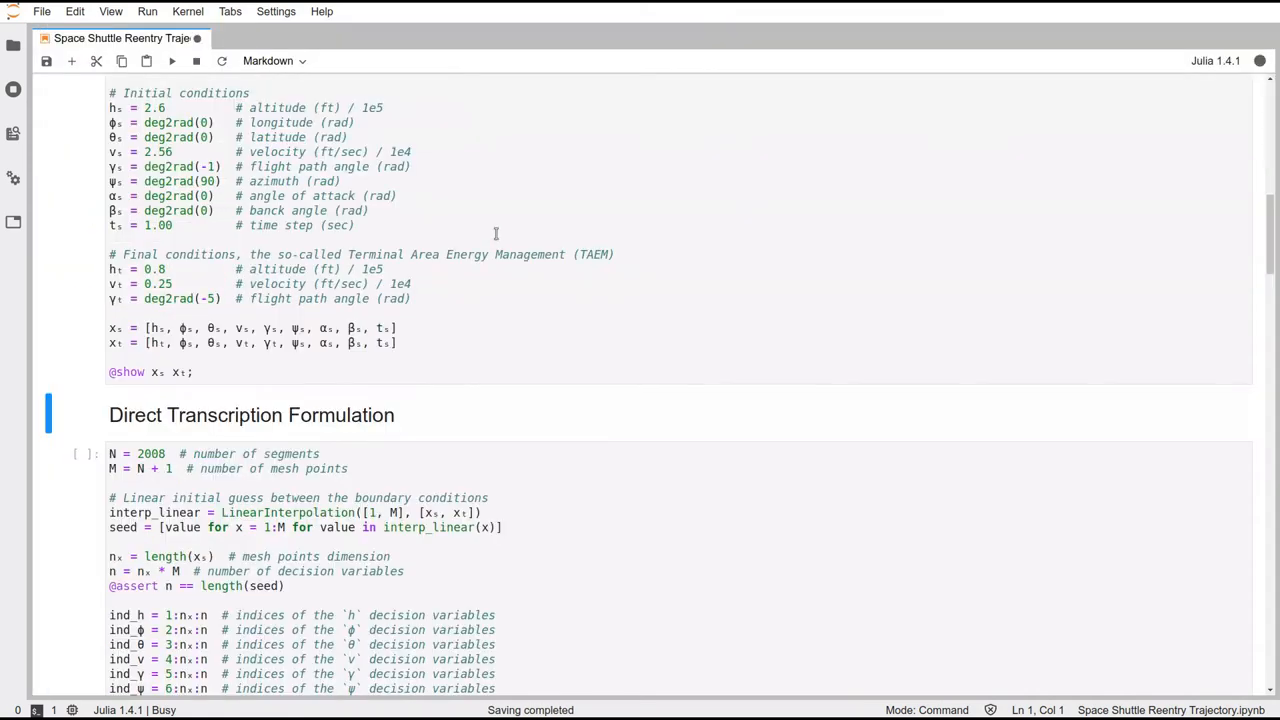
pyautogui.scroll(3)
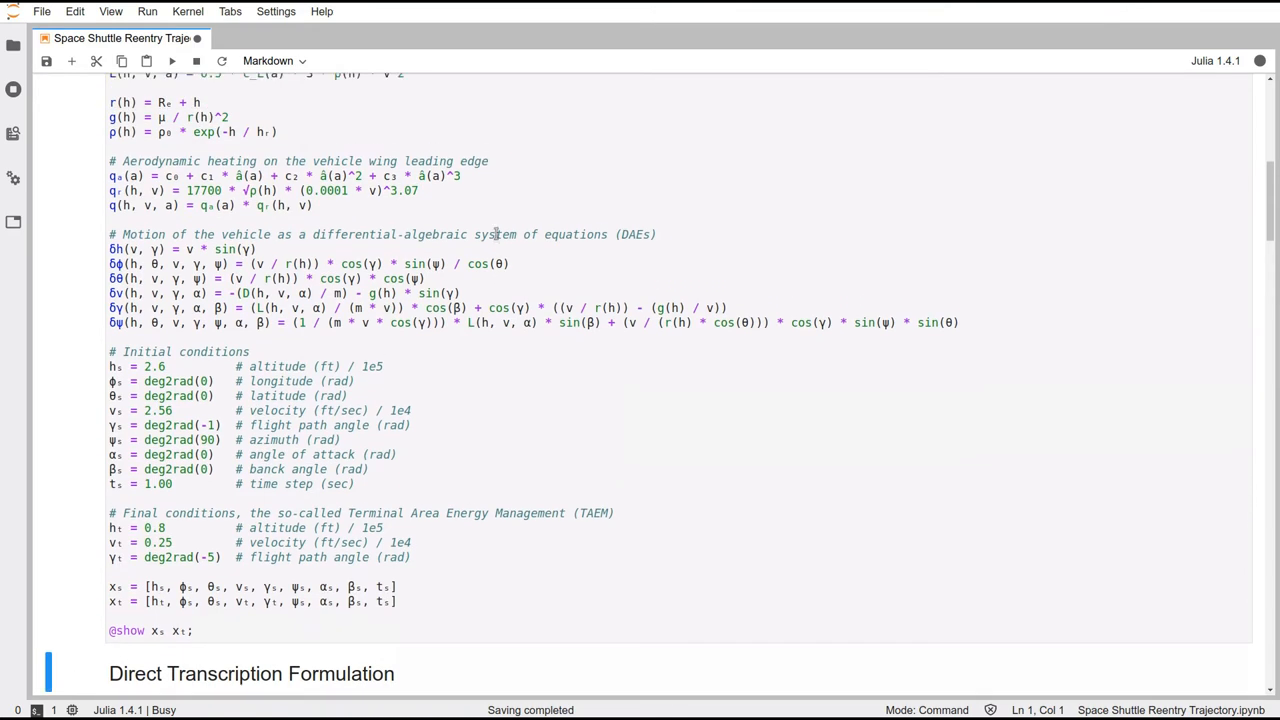
pyautogui.scroll(3)
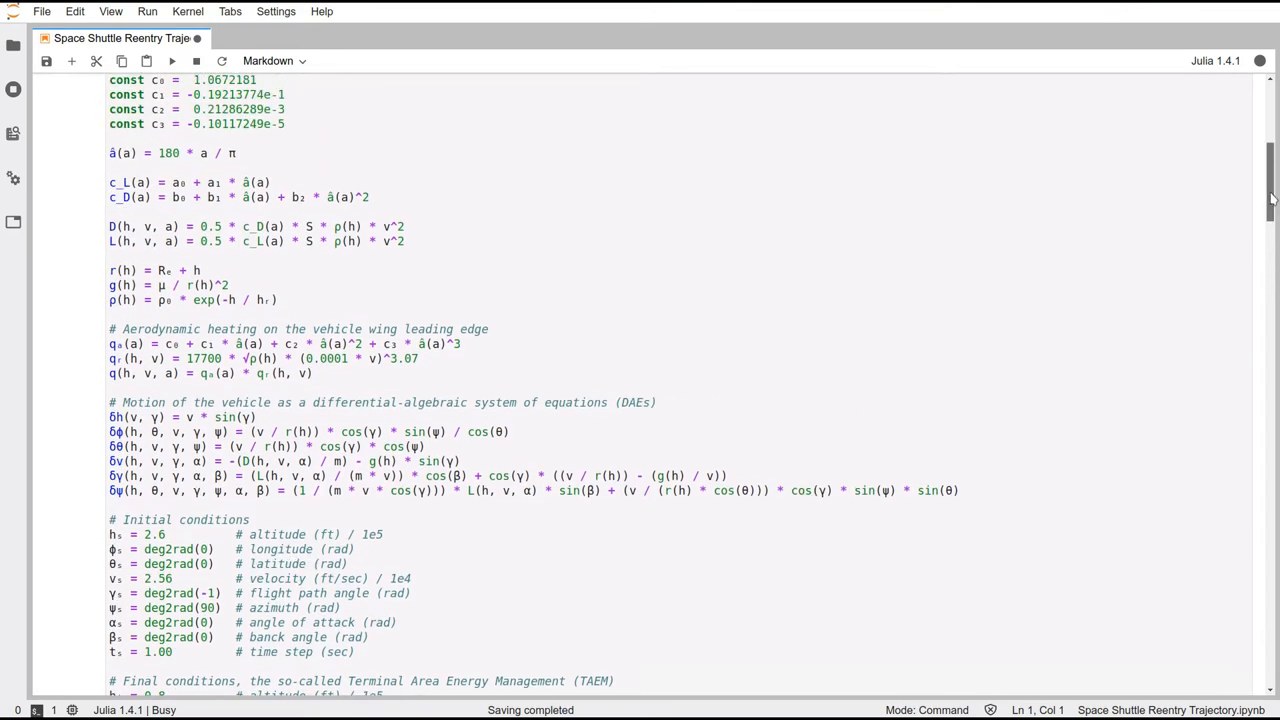
pyautogui.scroll(3)
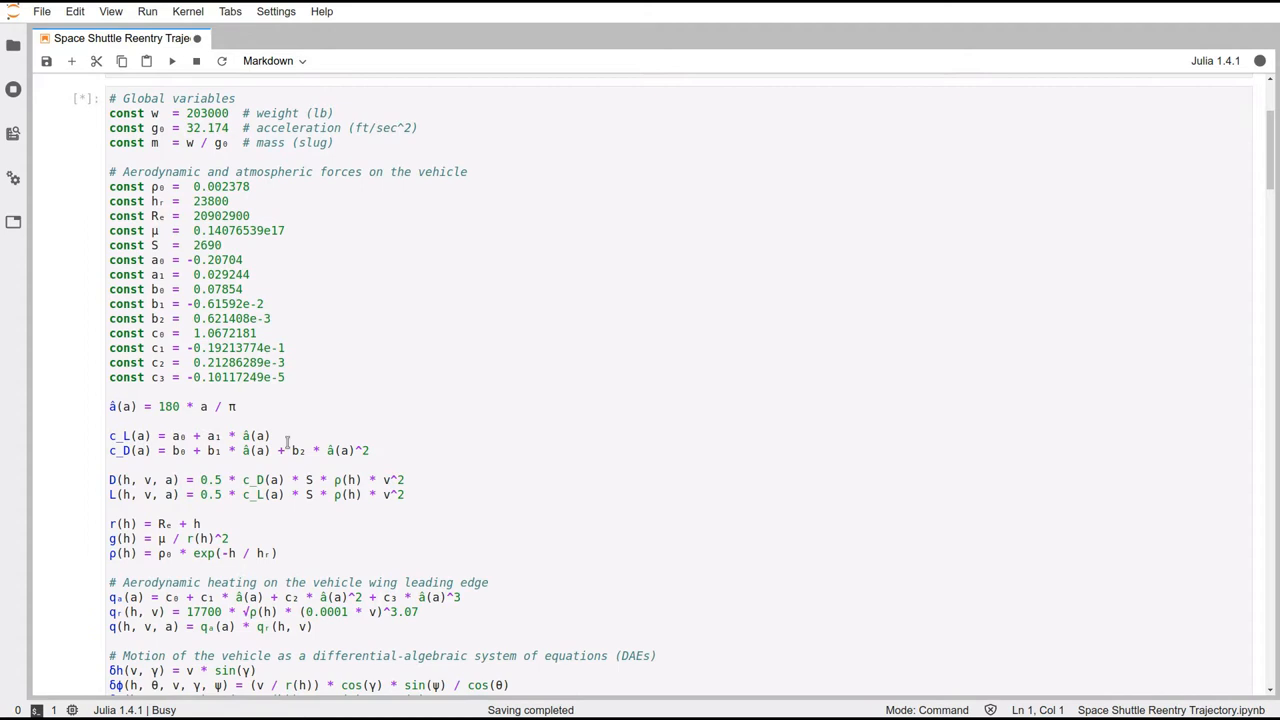
pyautogui.scroll(-3)
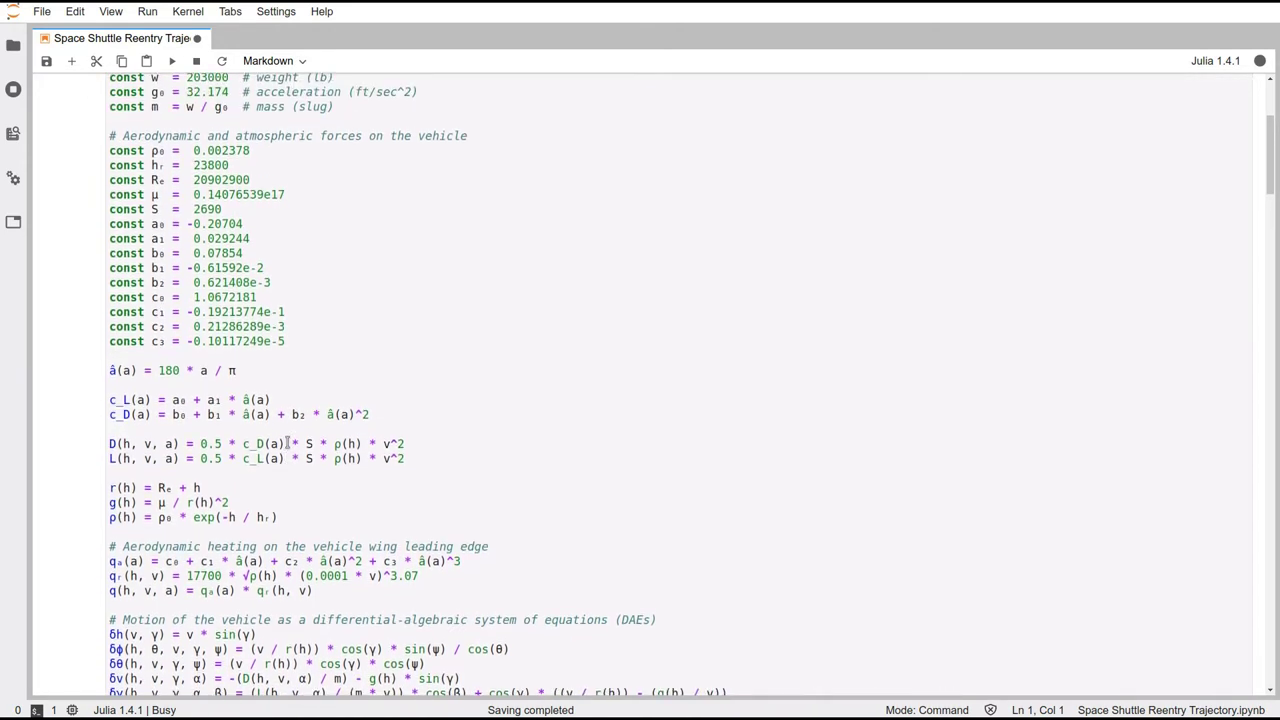
pyautogui.scroll(-3)
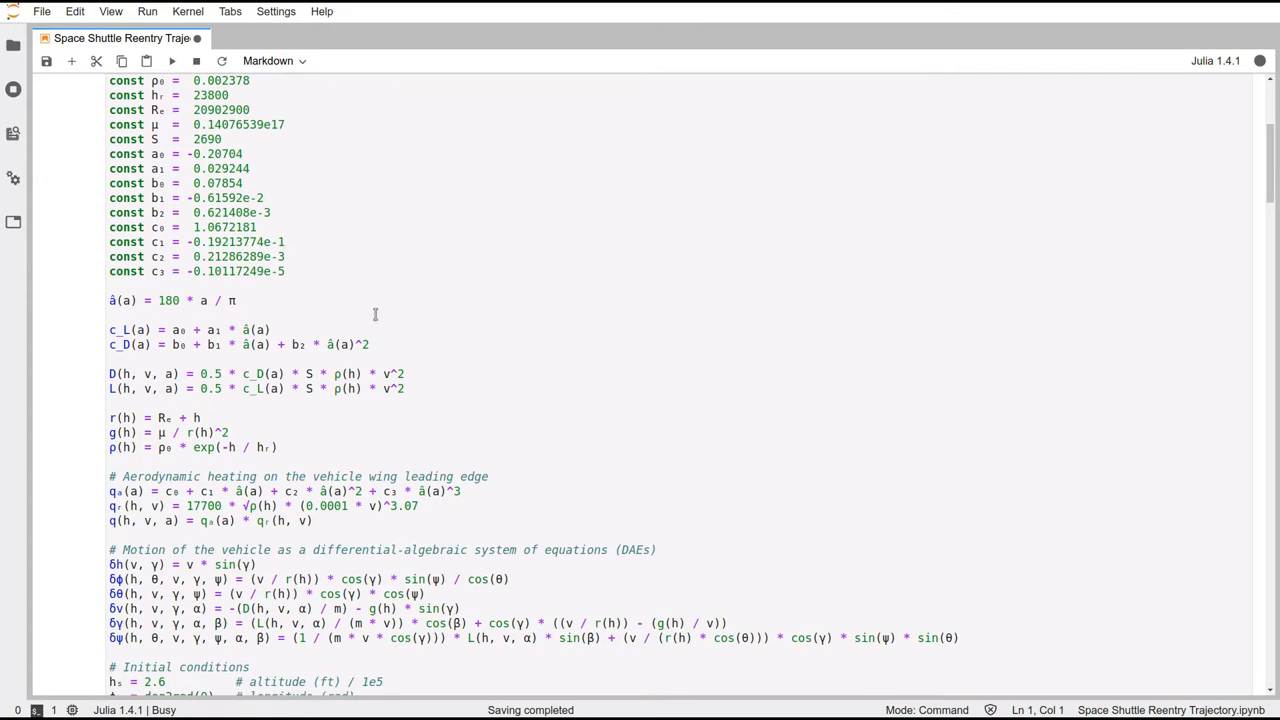
pyautogui.moveTo(464, 458)
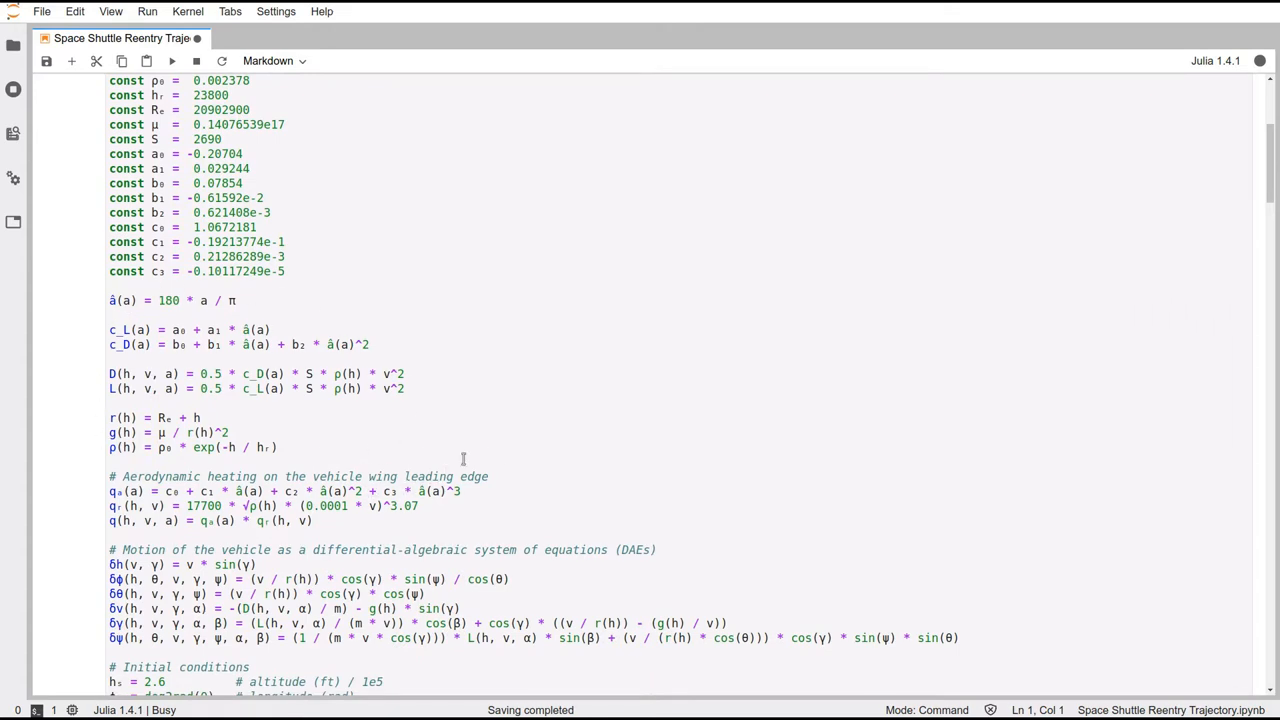
pyautogui.scroll(-3)
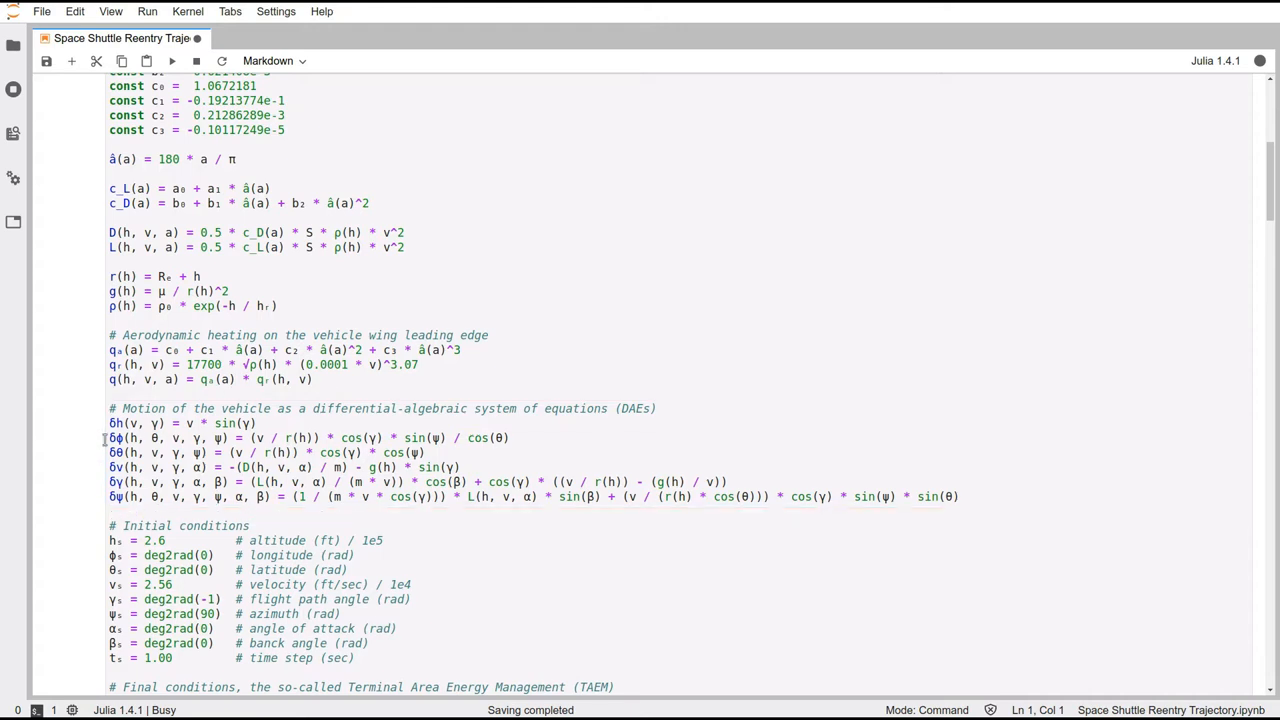
pyautogui.scroll(-3)
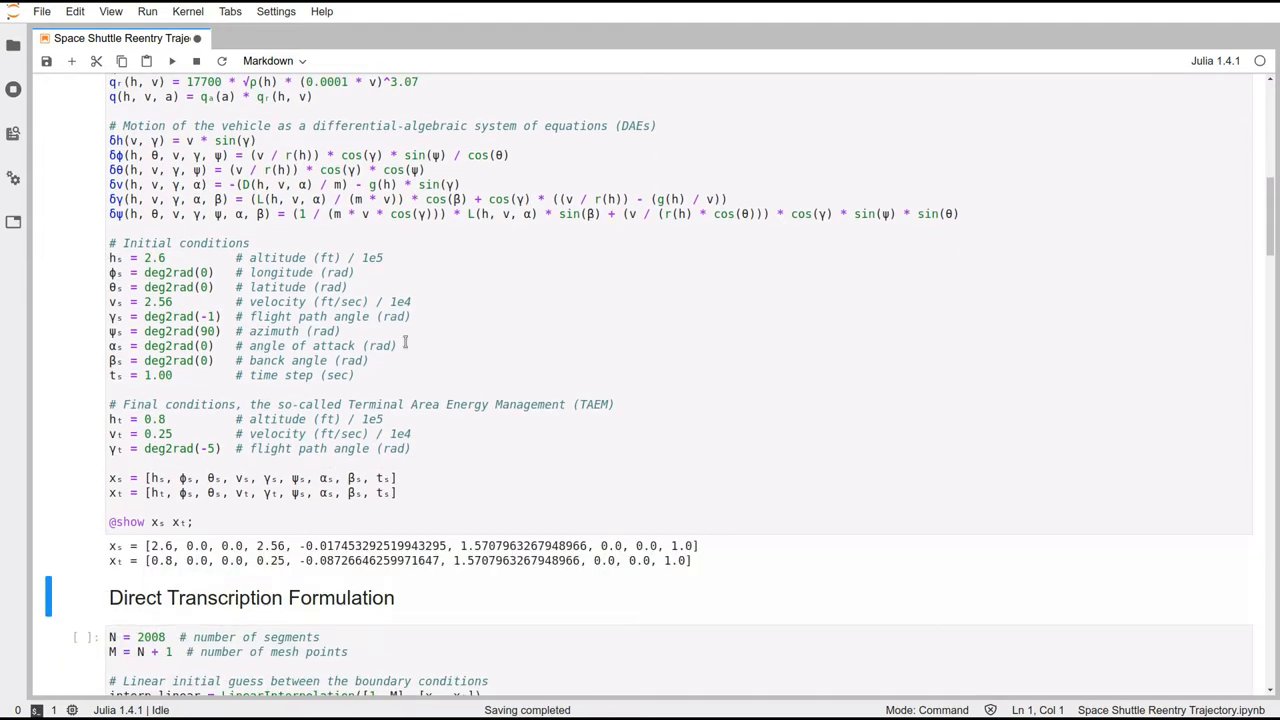
pyautogui.moveTo(204, 406)
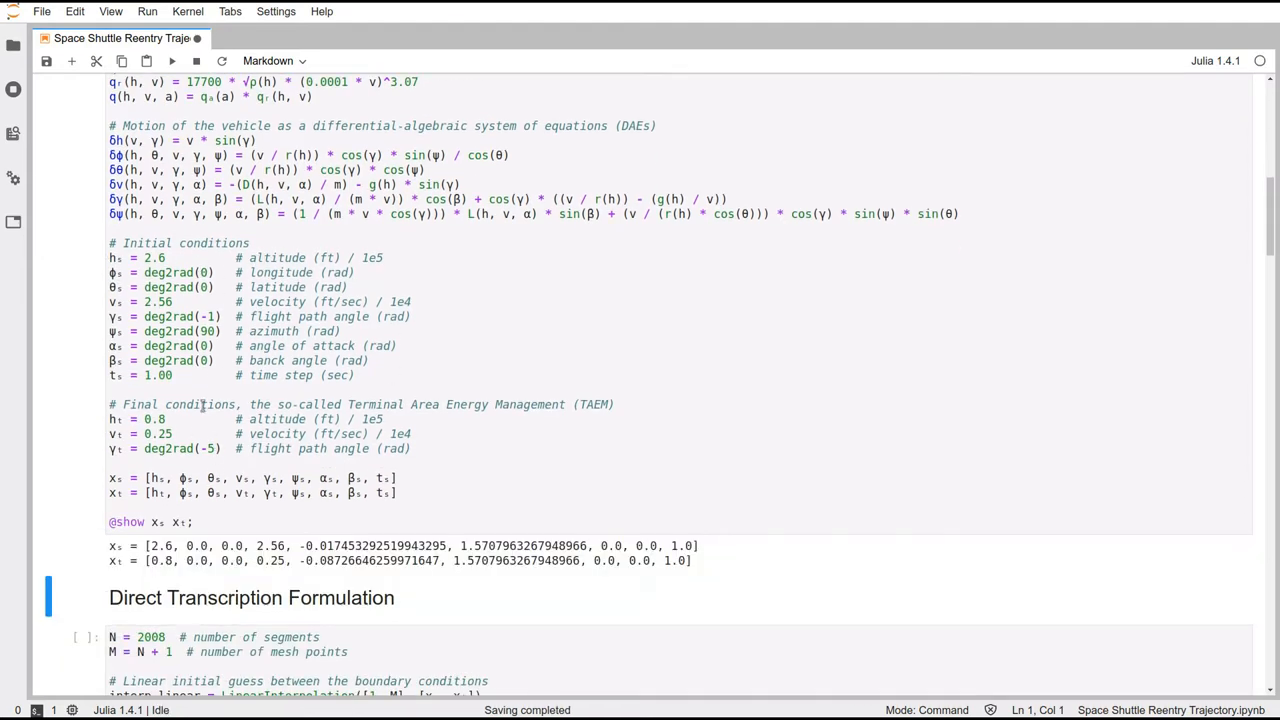
pyautogui.moveTo(604, 578)
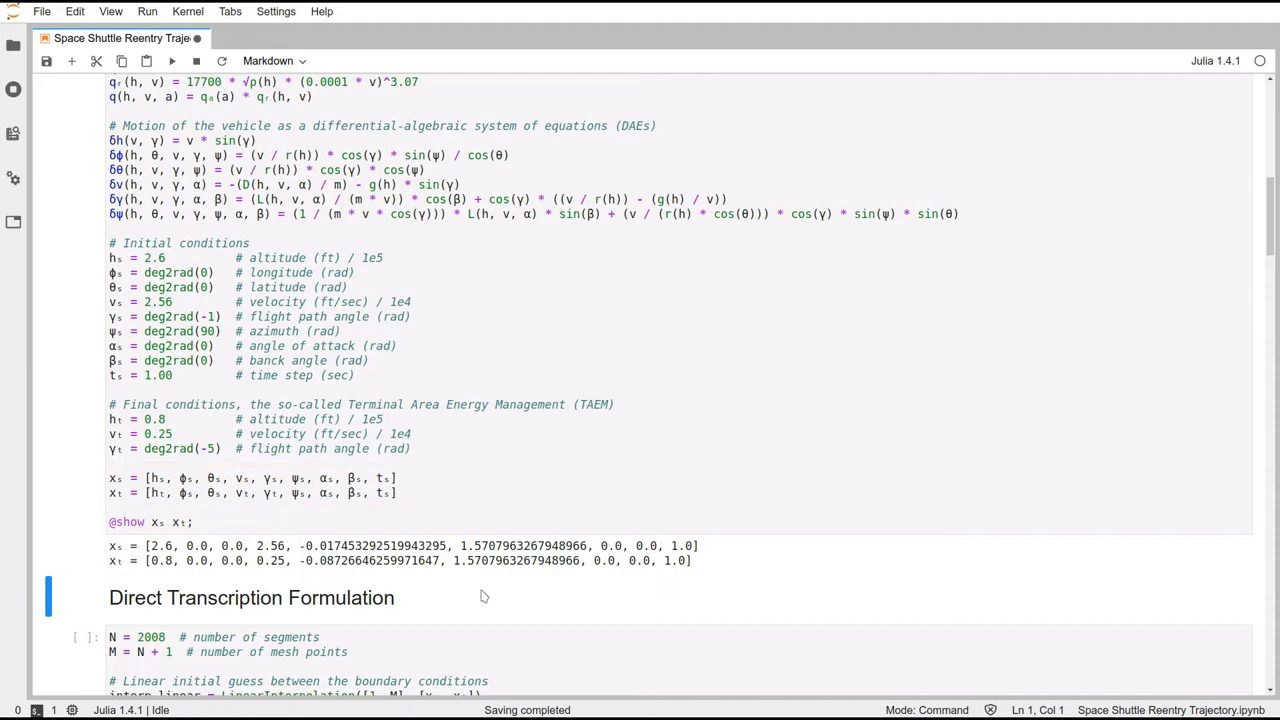
pyautogui.scroll(-3)
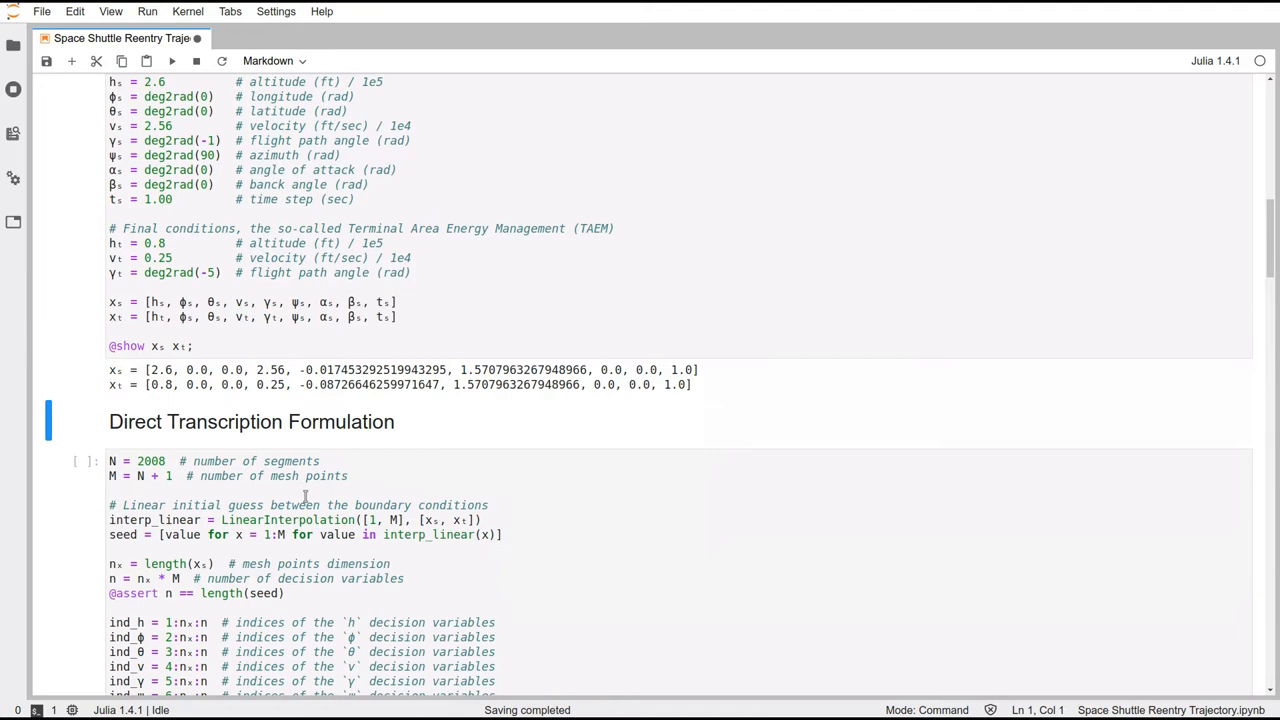
pyautogui.scroll(-3)
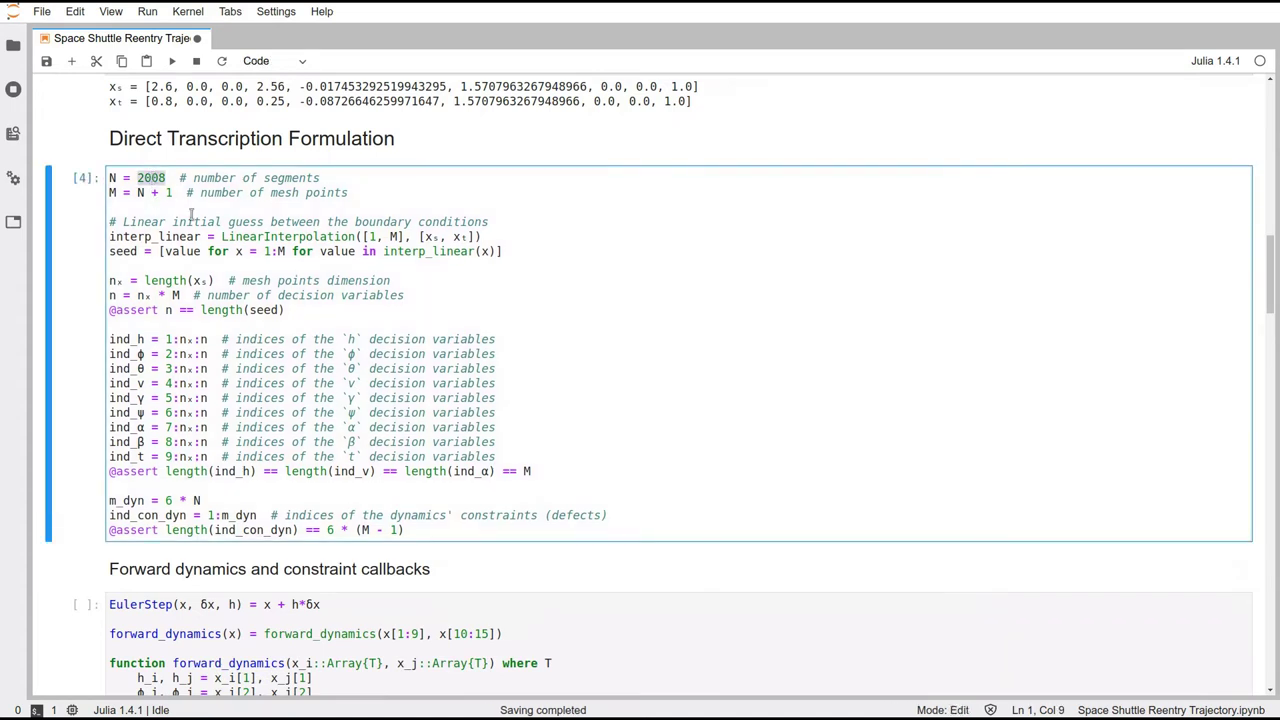
pyautogui.moveTo(190, 216)
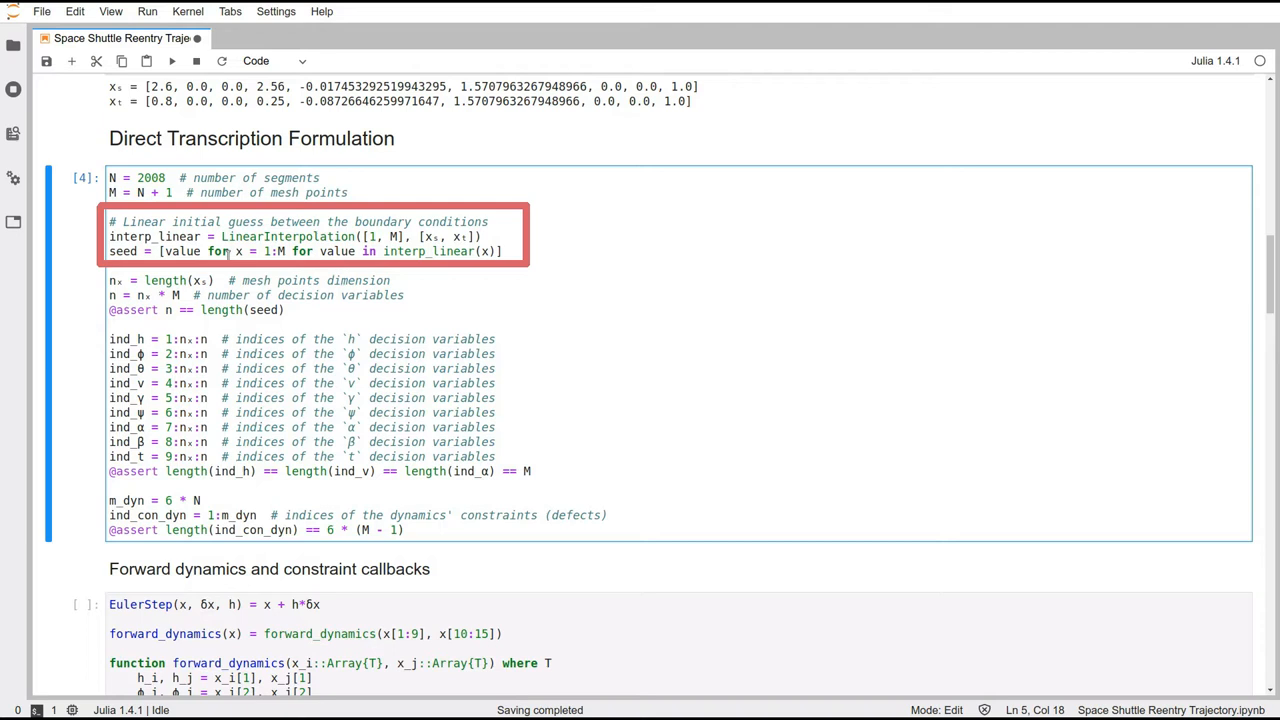
# Select the Direct Transcription Formulation cell with 2000 mesh segments for execution
pyautogui.click(228, 236)
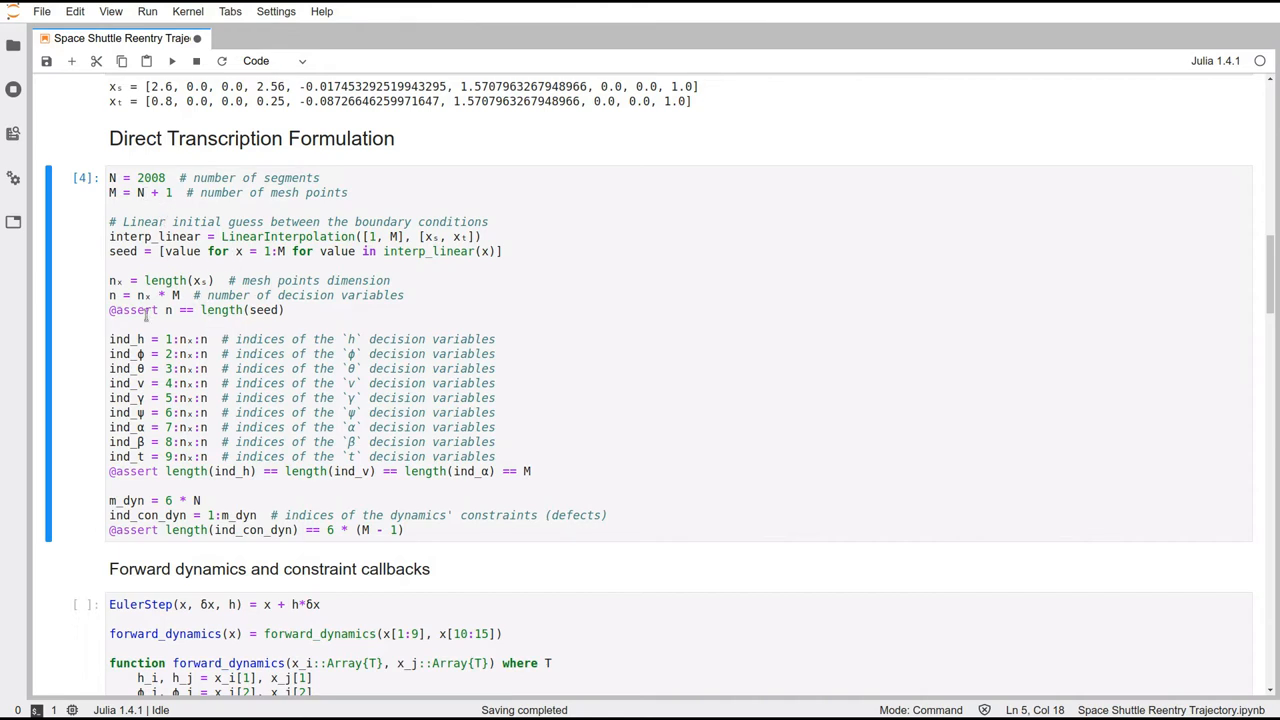
pyautogui.scroll(-3)
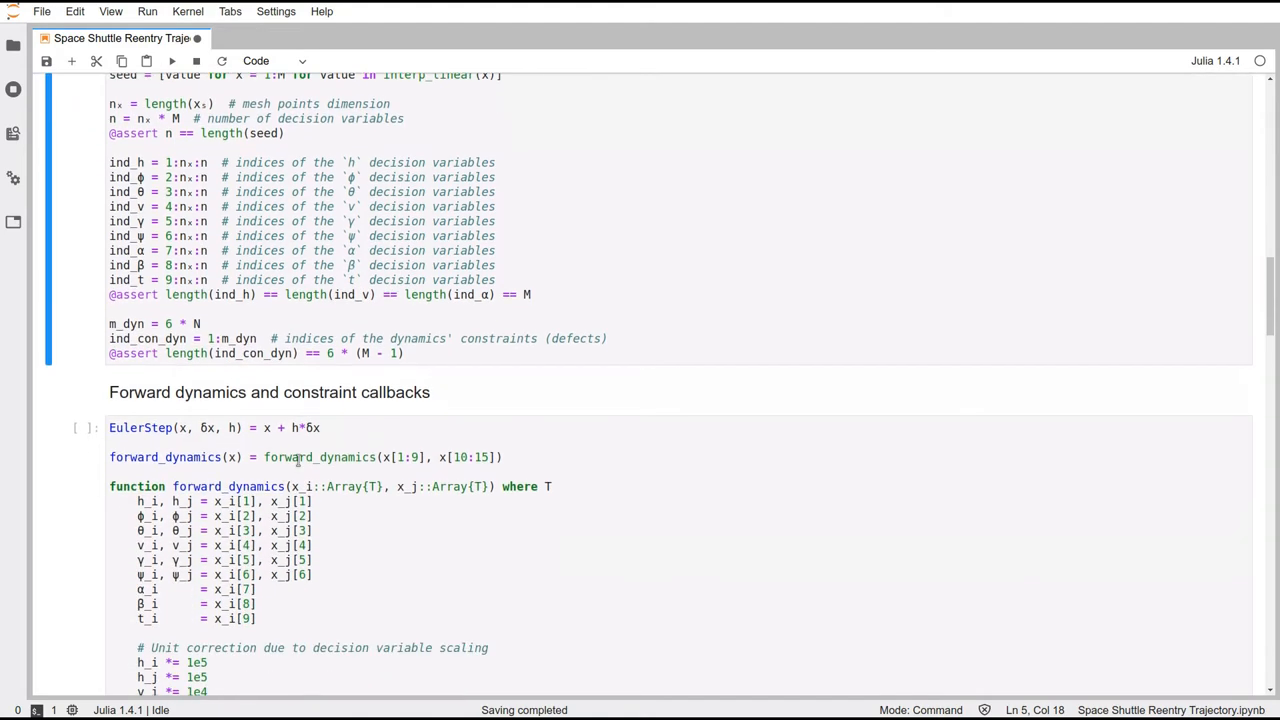
pyautogui.scroll(-3)
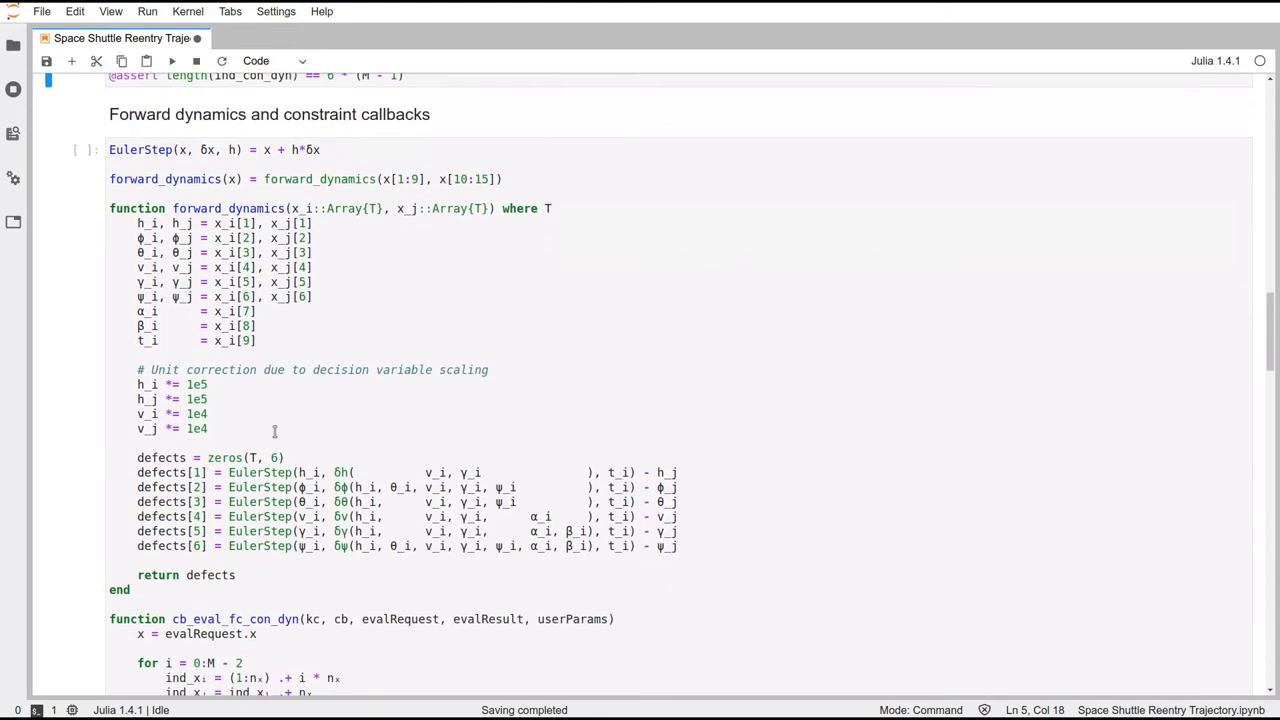
pyautogui.scroll(3)
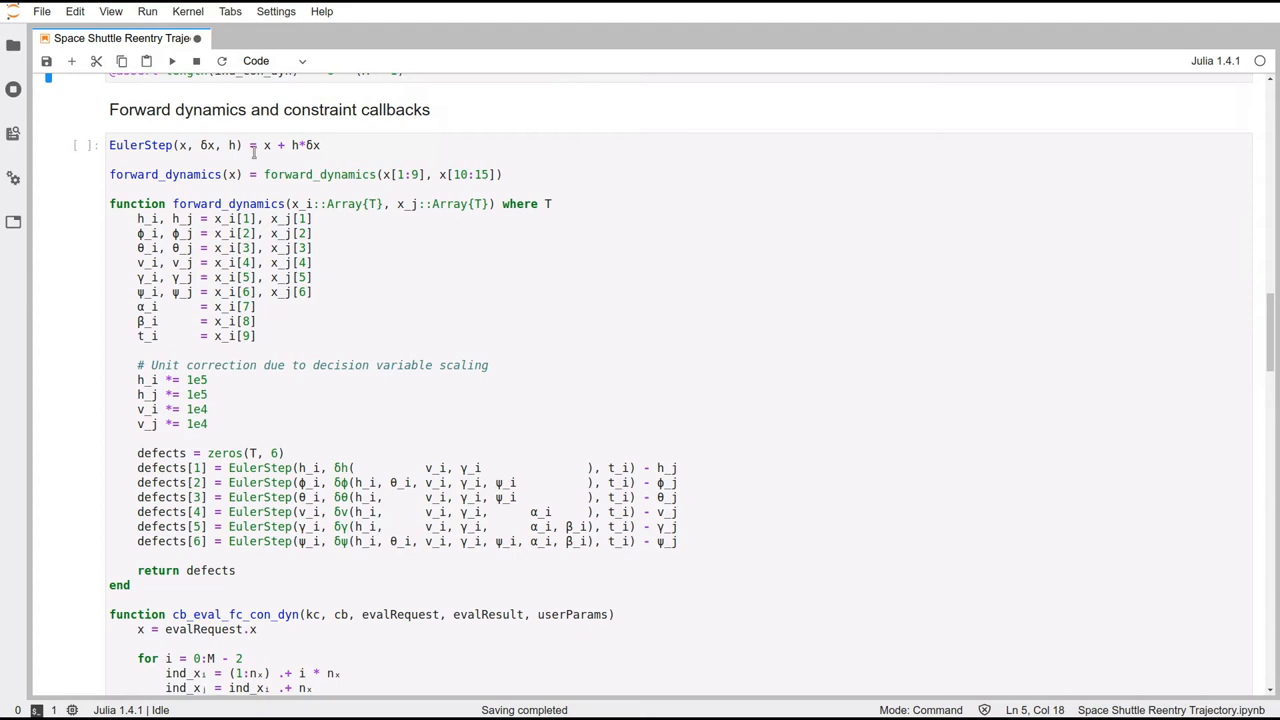
pyautogui.click(156, 144)
pyautogui.write('θ')
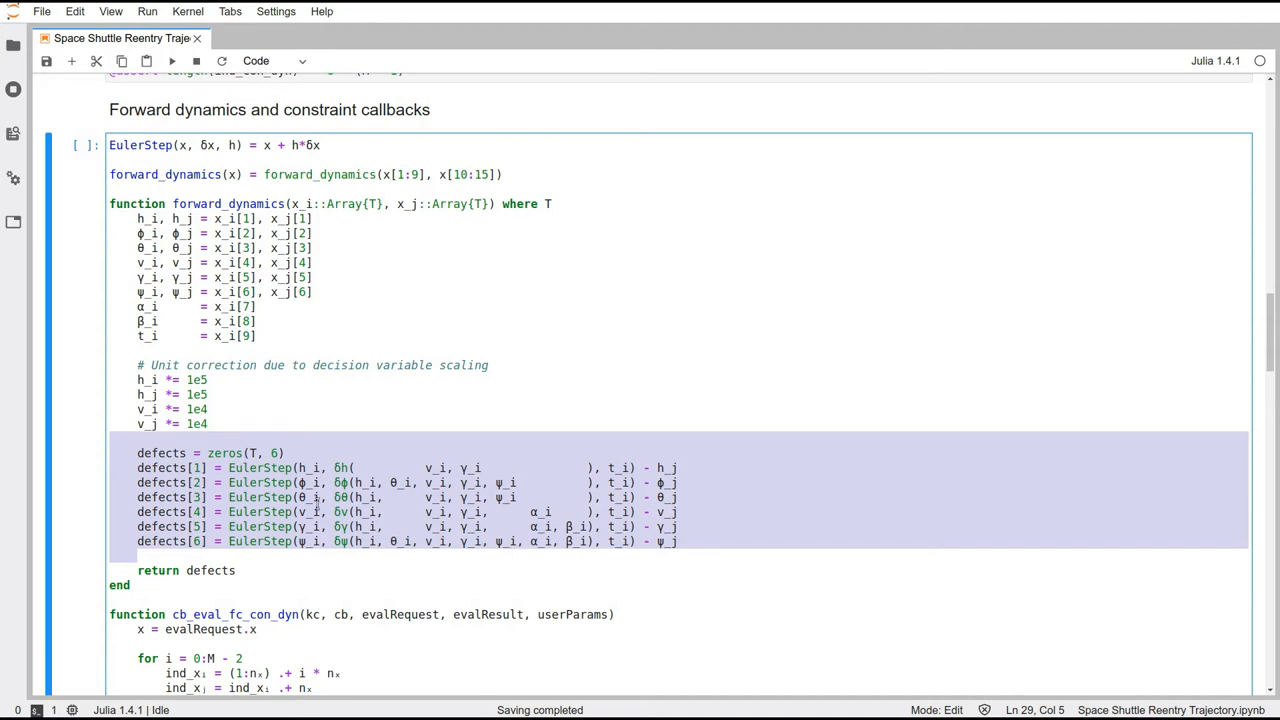
pyautogui.scroll(-3)
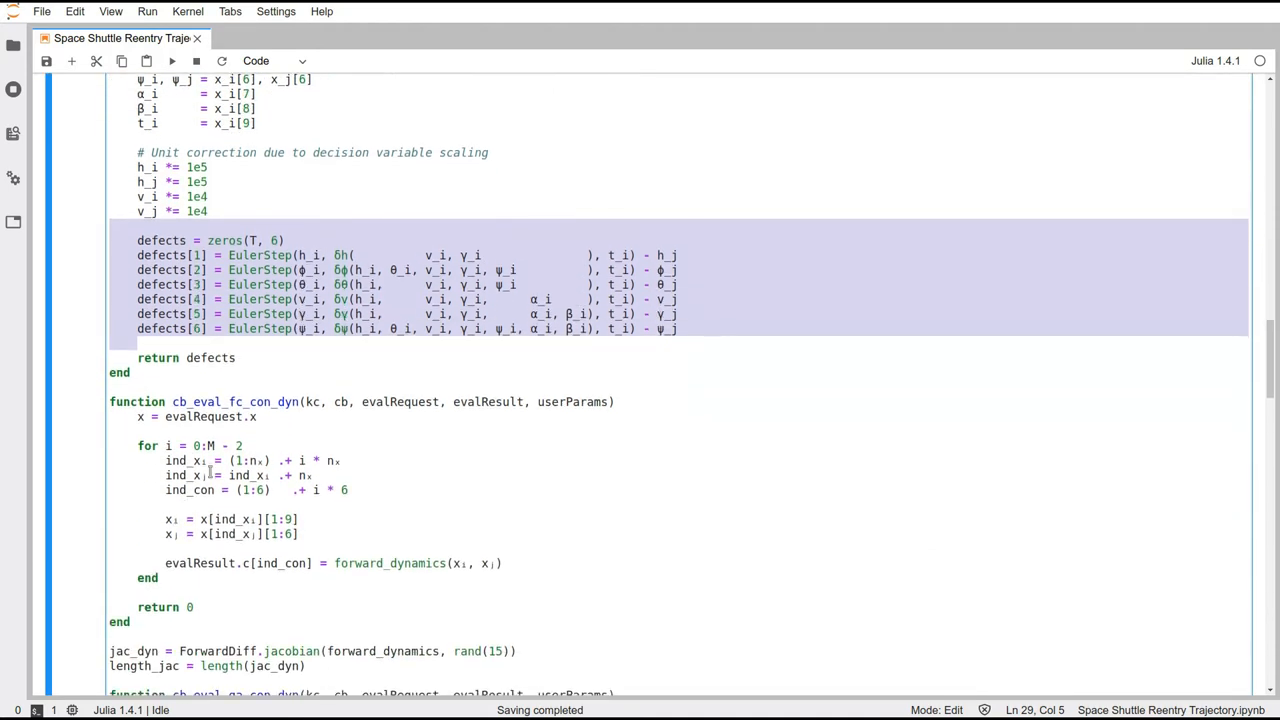
pyautogui.scroll(-3)
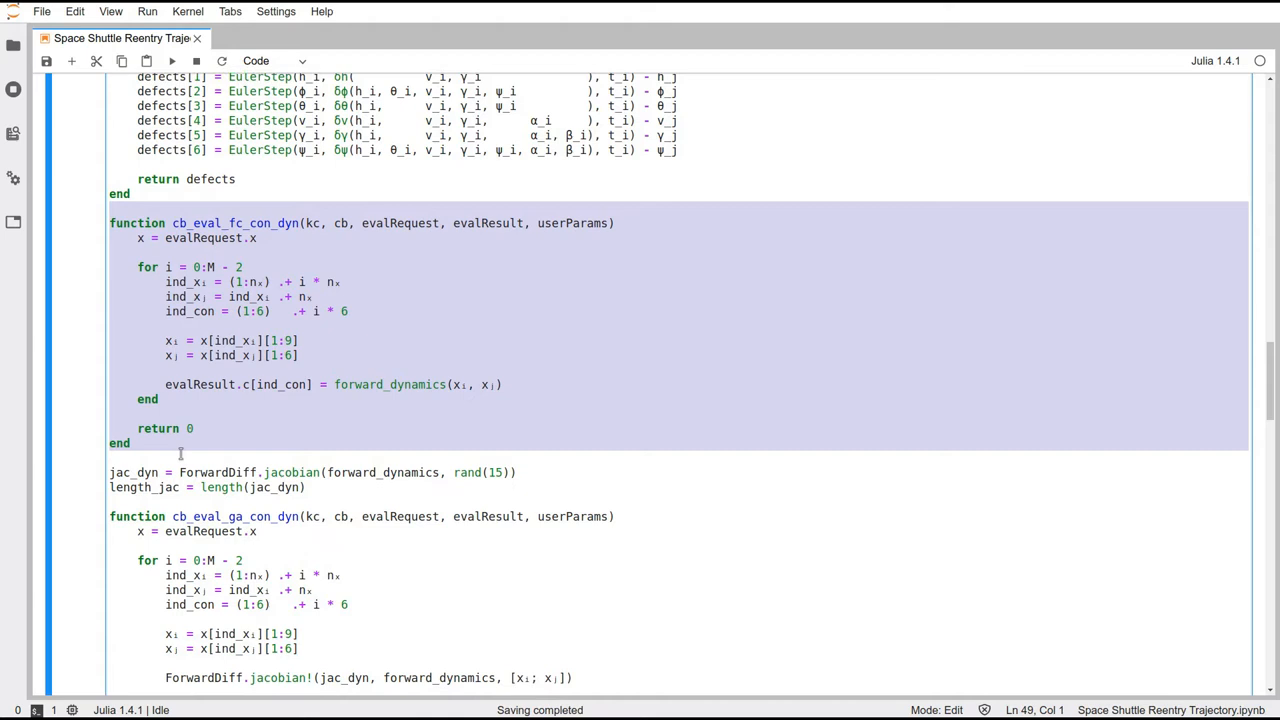
pyautogui.scroll(-3)
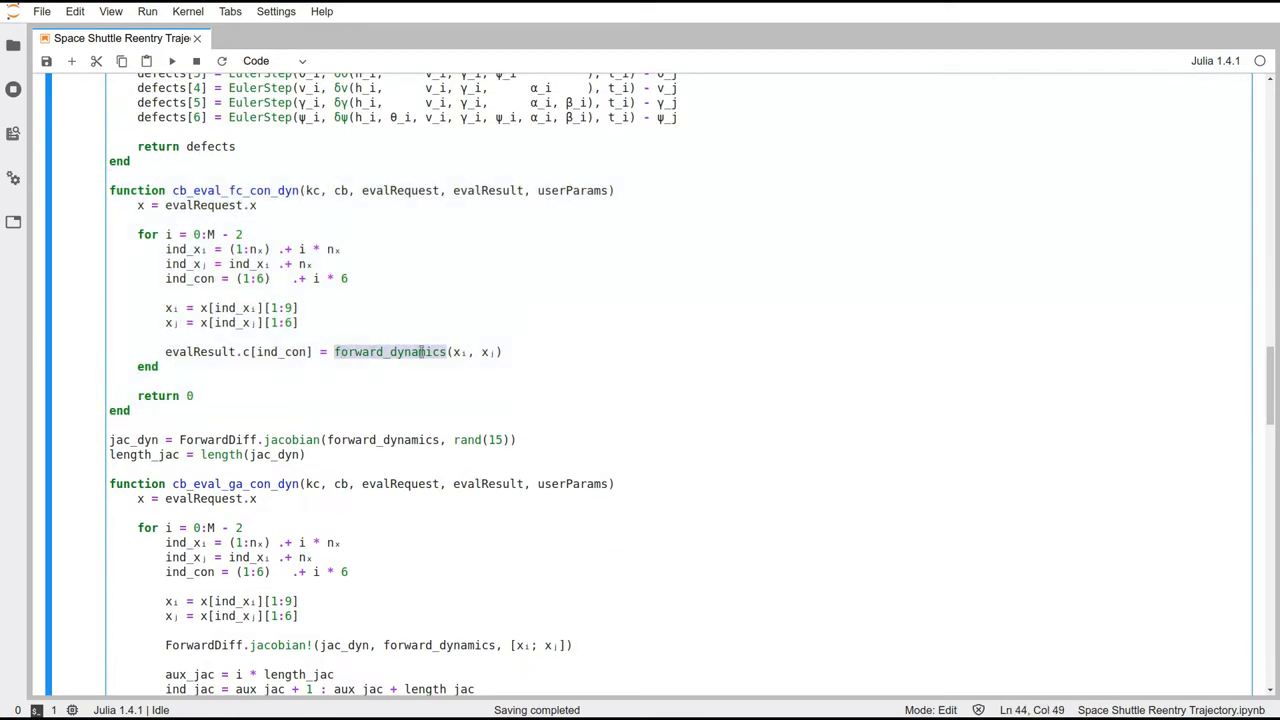
pyautogui.scroll(-3)
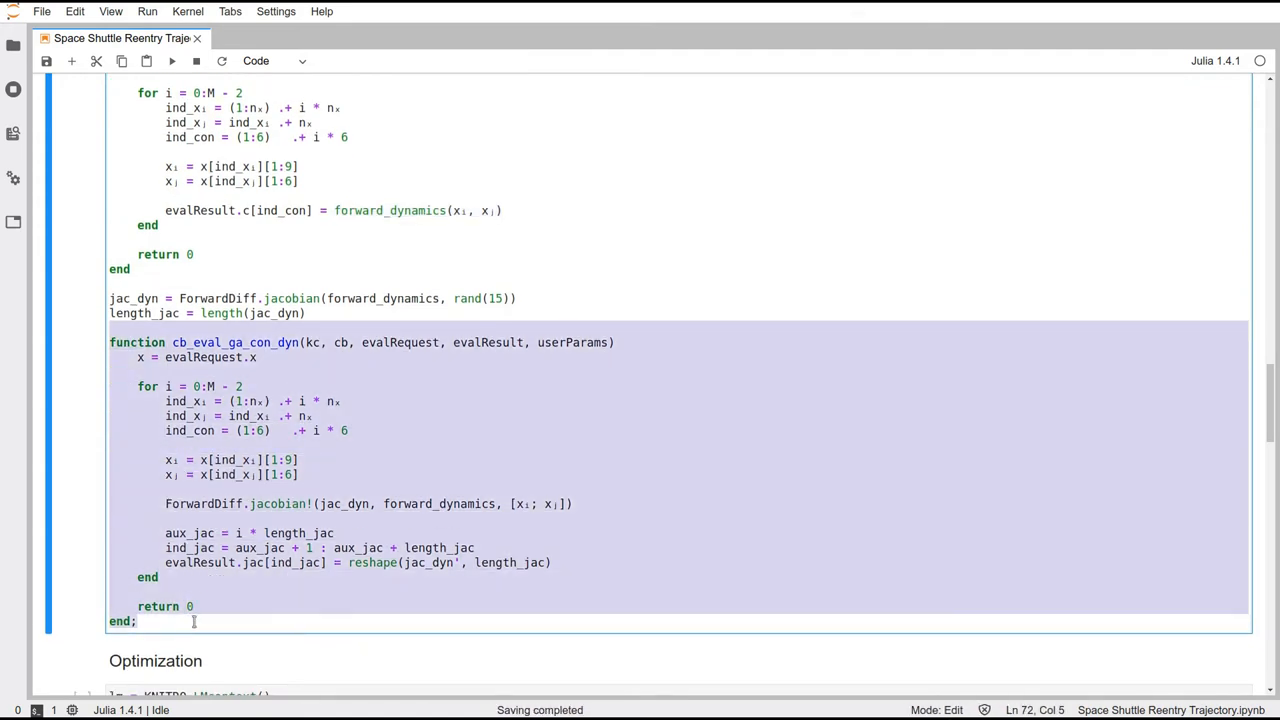
pyautogui.click(368, 504)
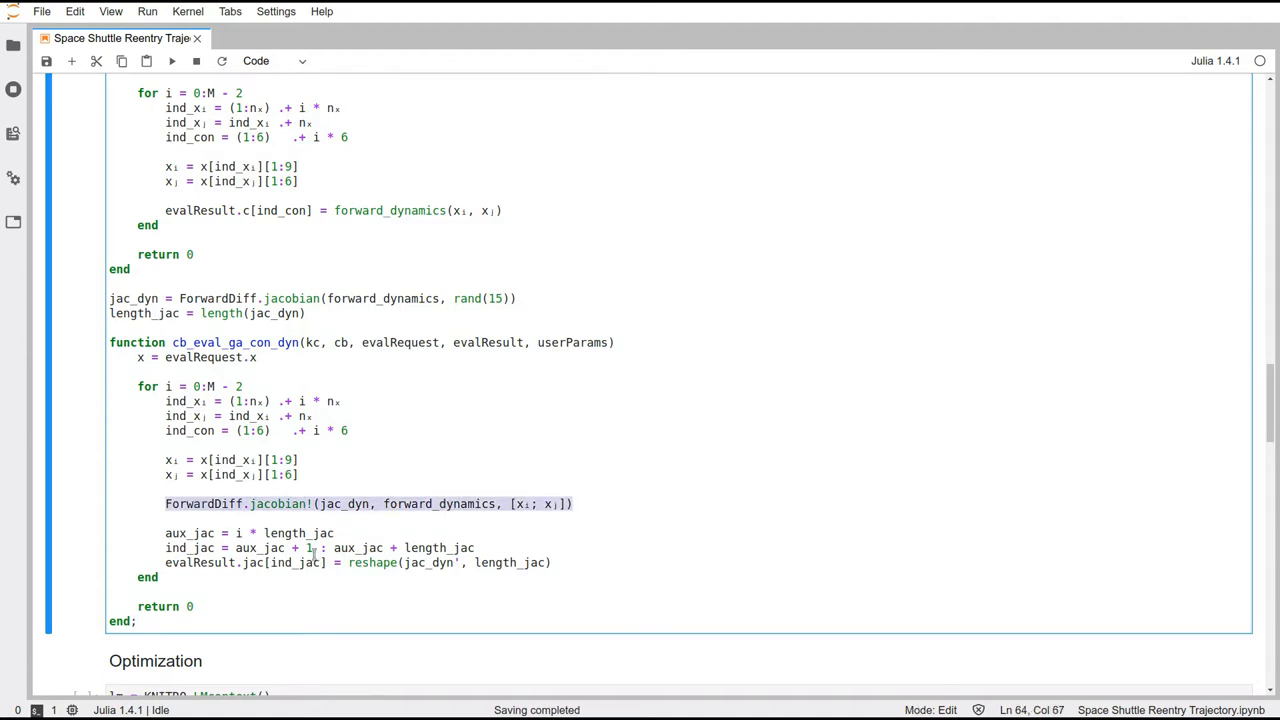
pyautogui.click(578, 562)
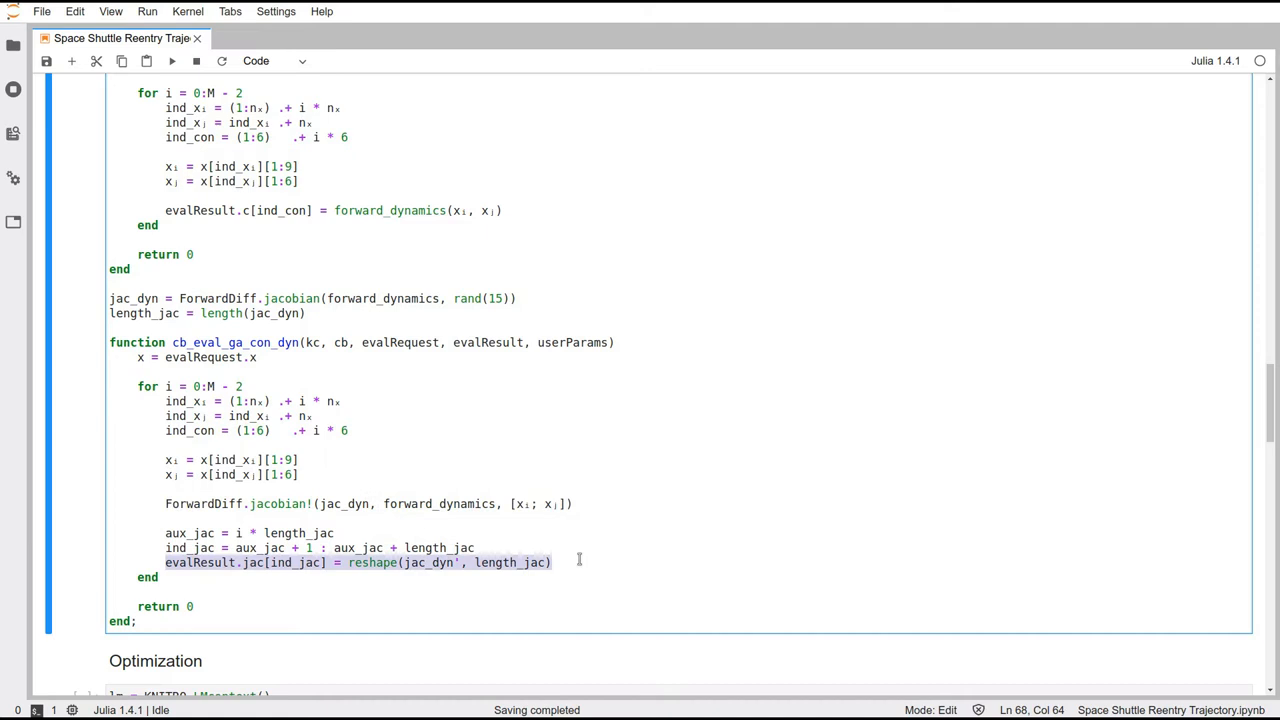
pyautogui.scroll(-3)
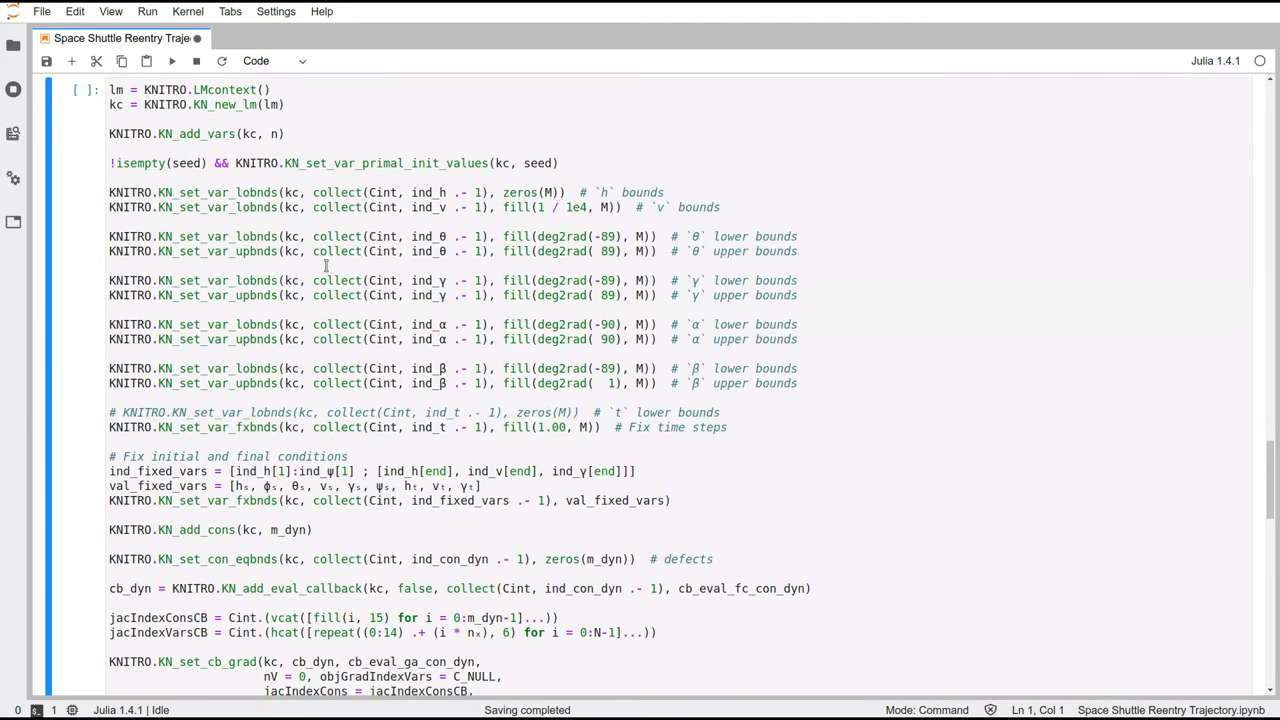
pyautogui.scroll(3)
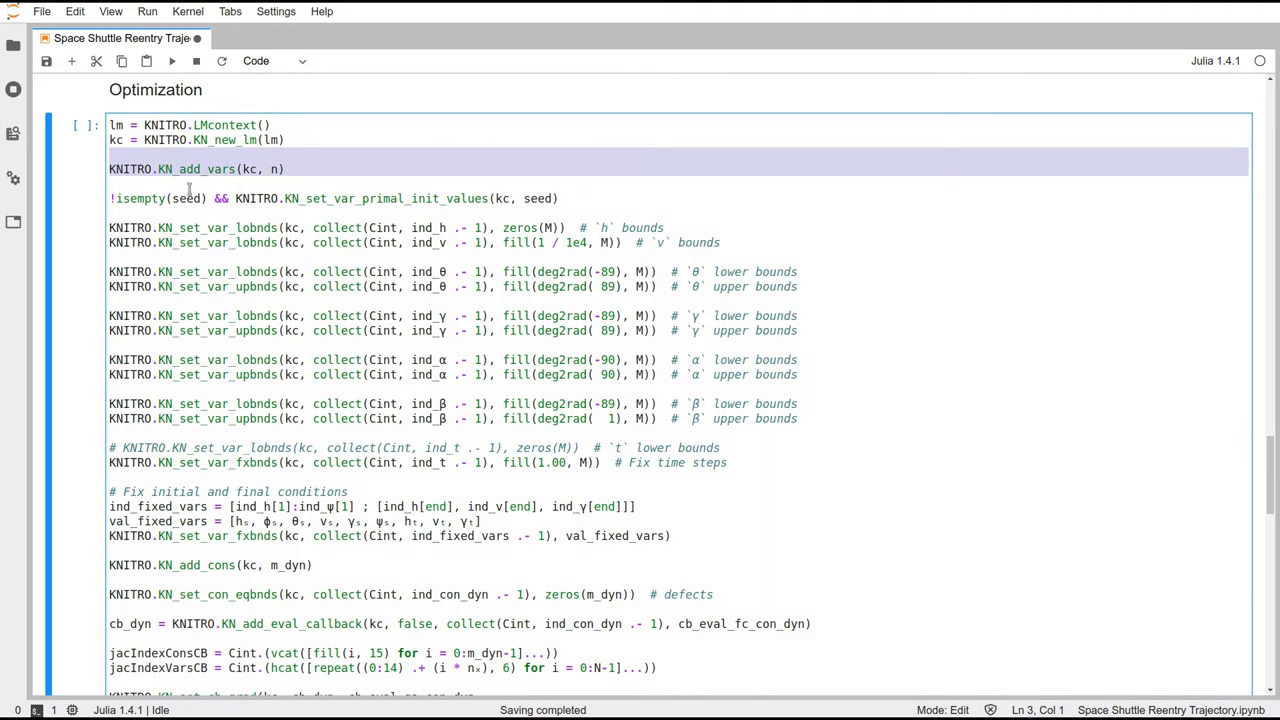
pyautogui.click(204, 198)
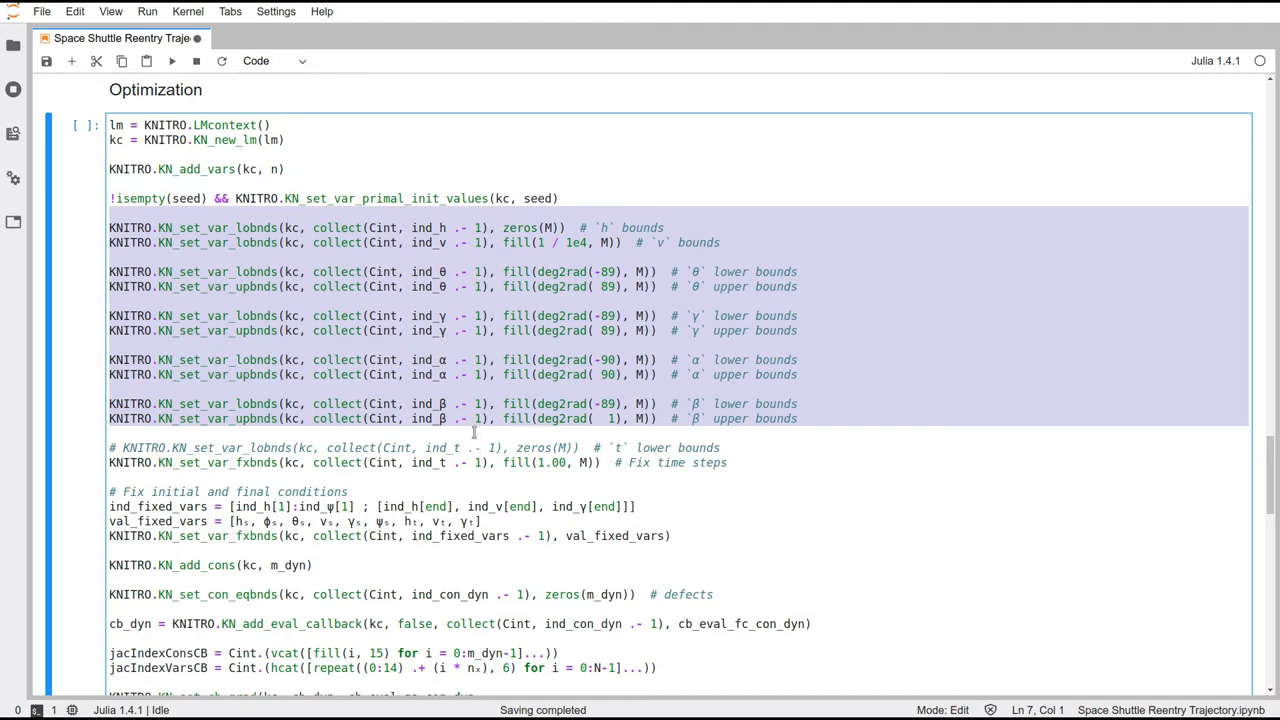
pyautogui.click(730, 462)
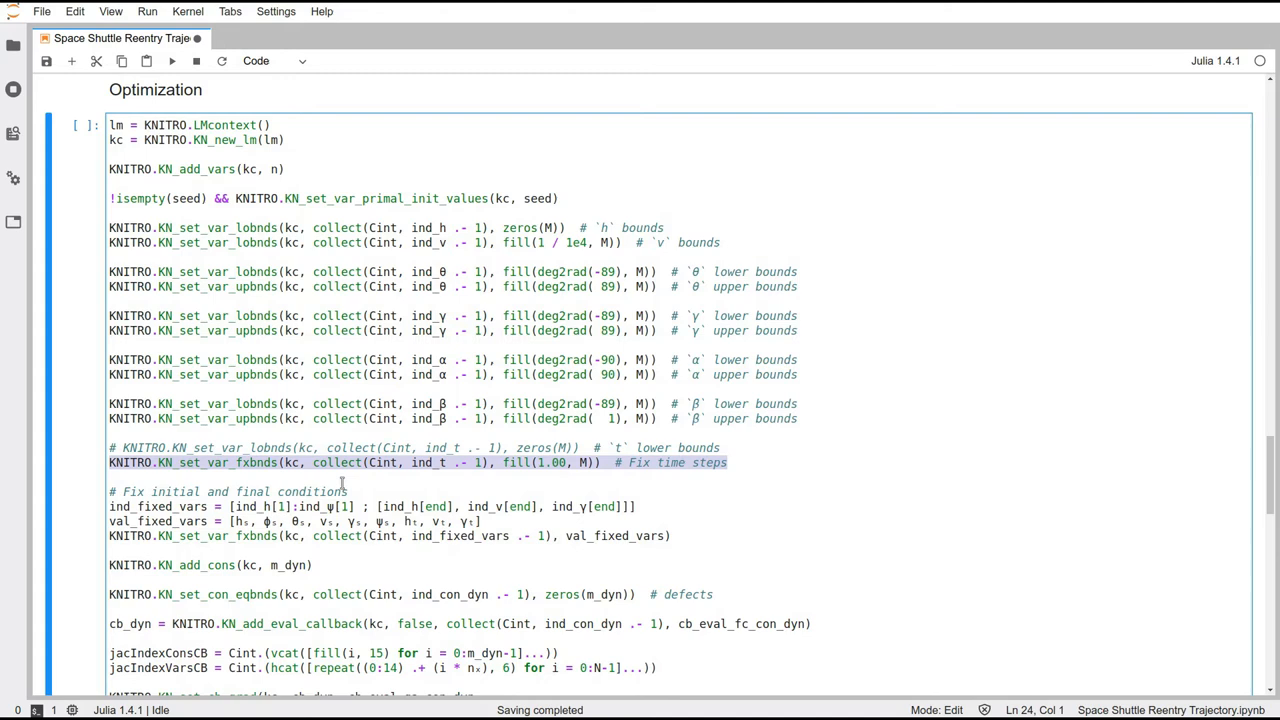
pyautogui.scroll(-3)
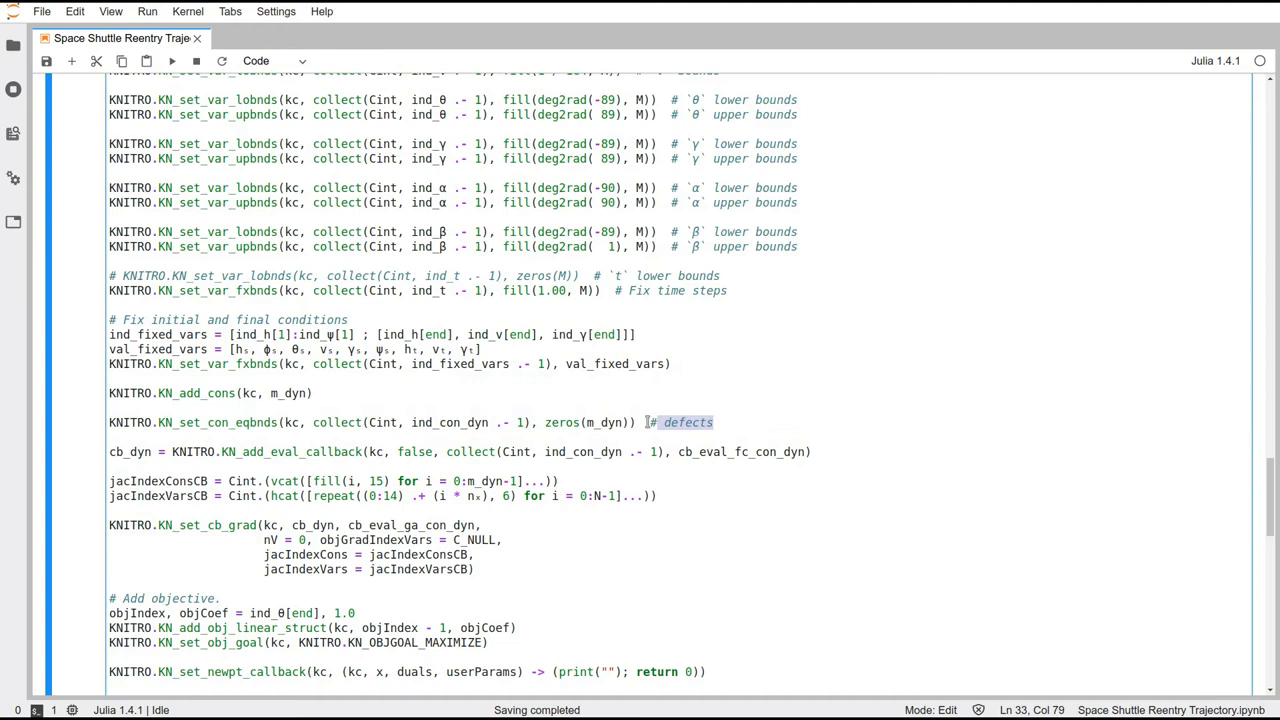
pyautogui.scroll(-3)
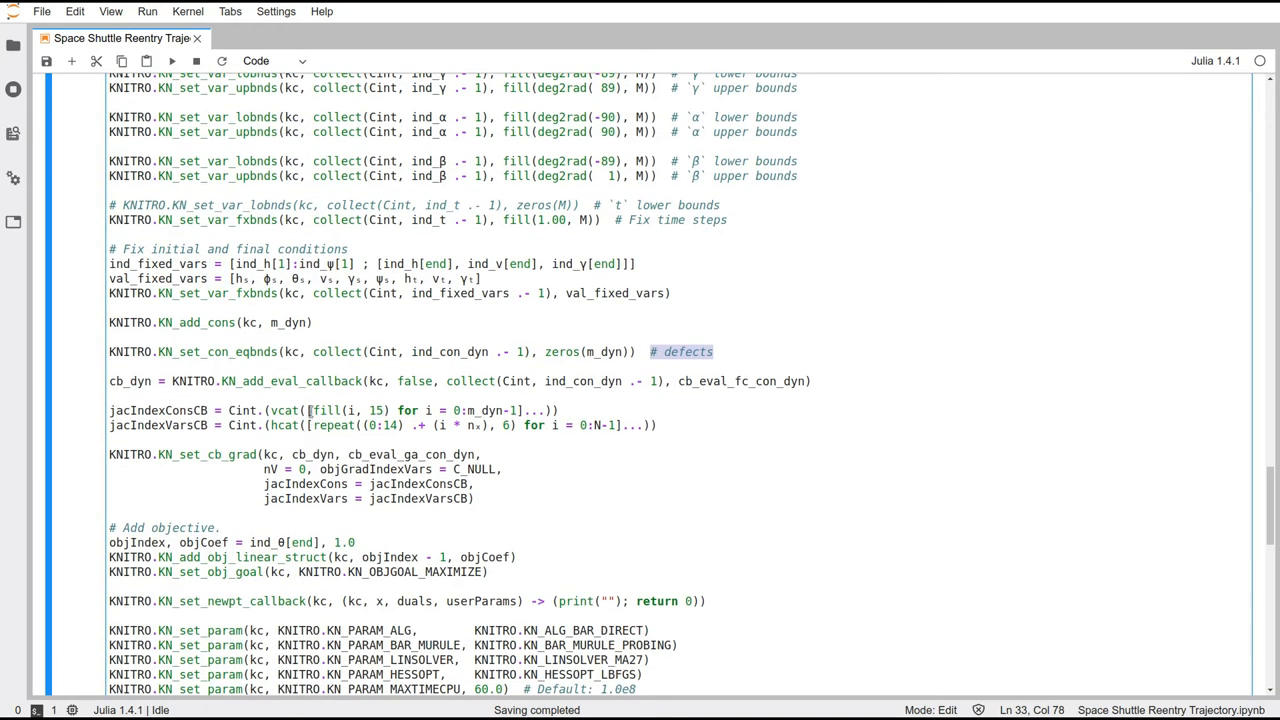
pyautogui.moveTo(304, 380)
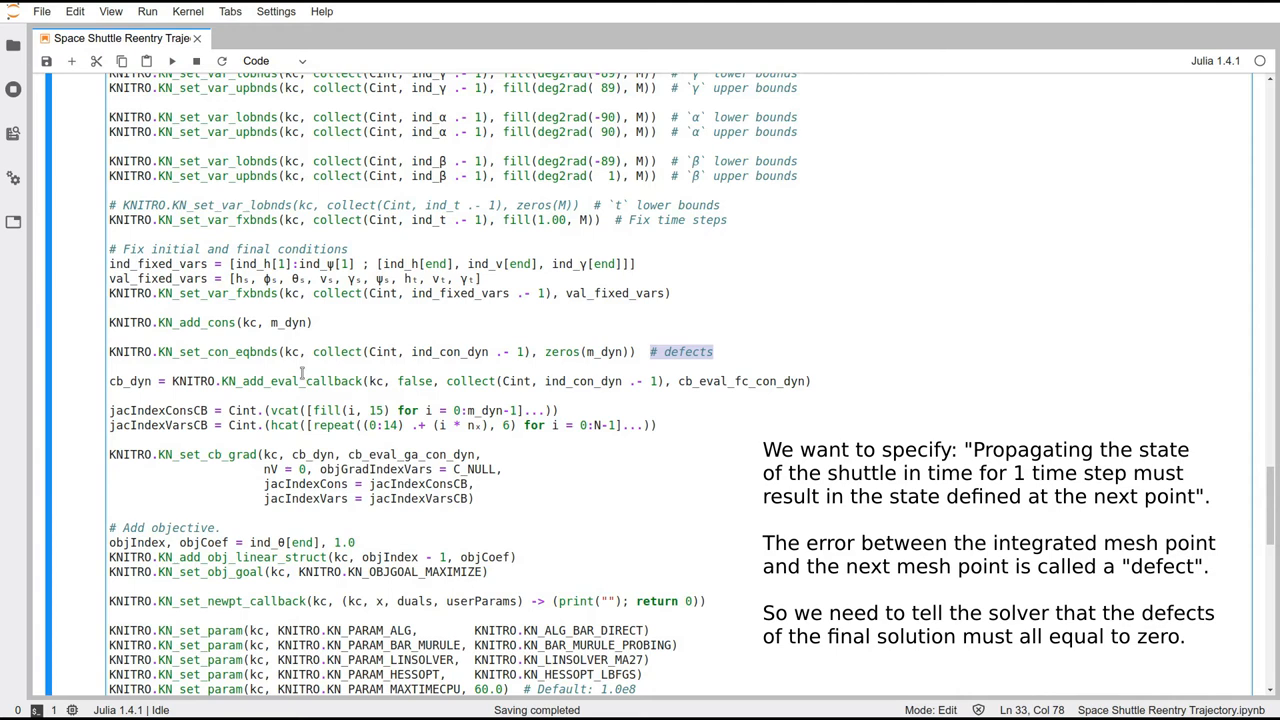
pyautogui.scroll(-3)
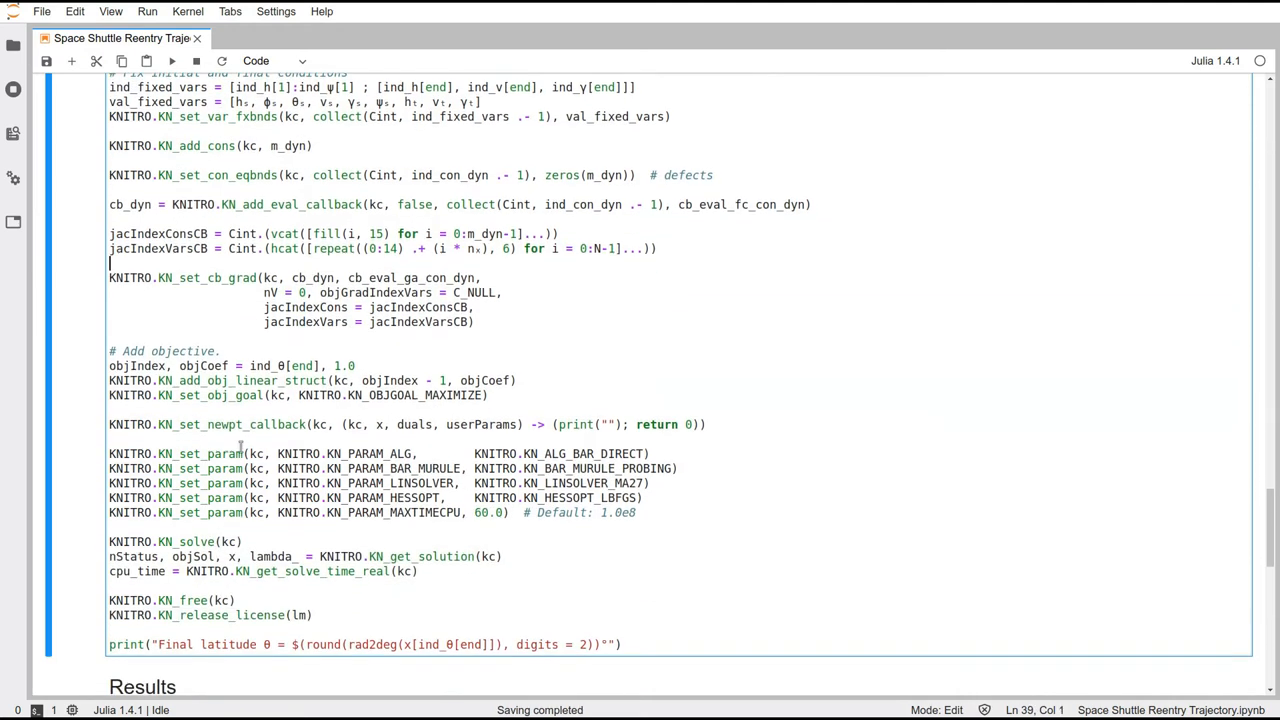
pyautogui.scroll(-3)
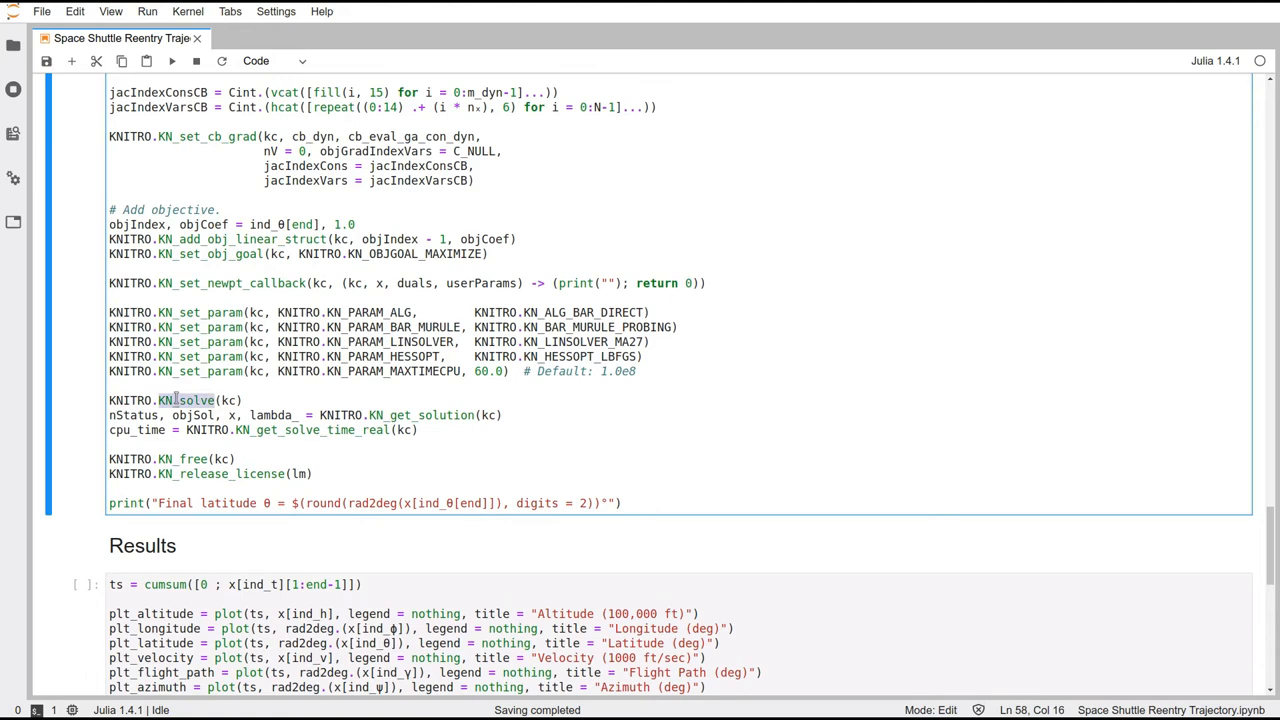
# Follow the KNITRO iteration log down to the locally optimal solution after 116 iterations
pyautogui.scroll(-3)
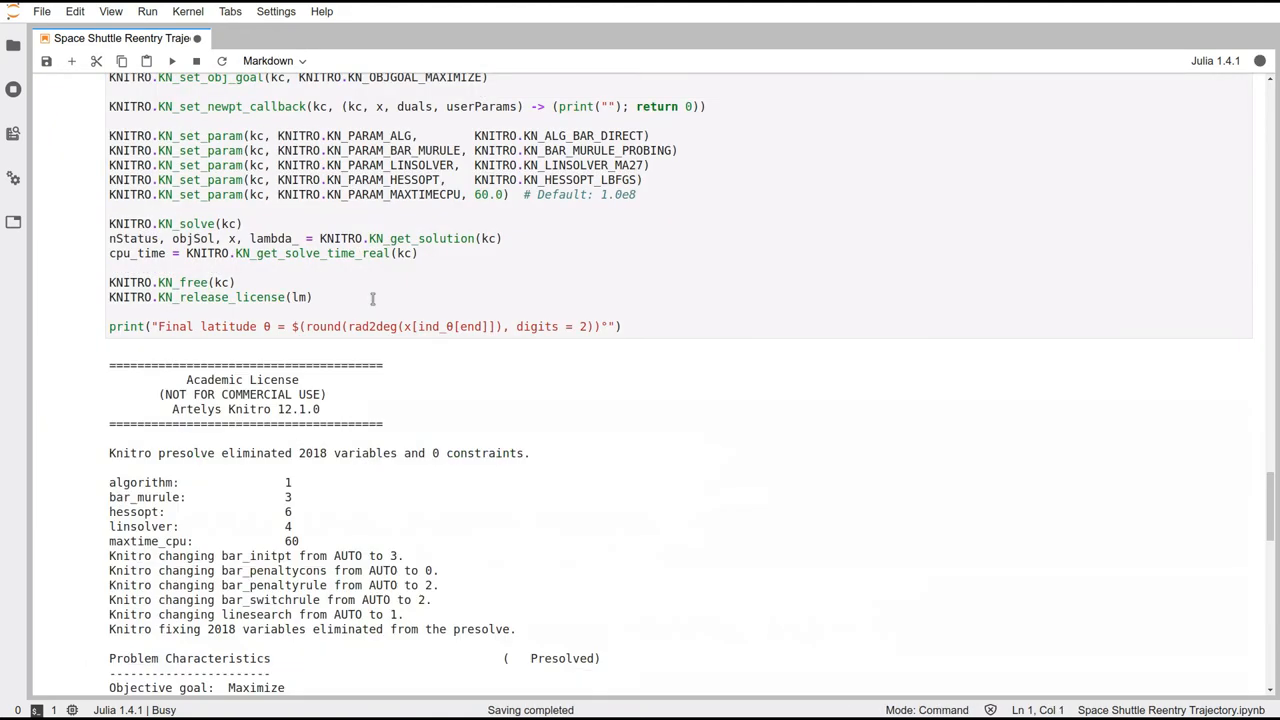
pyautogui.scroll(-3)
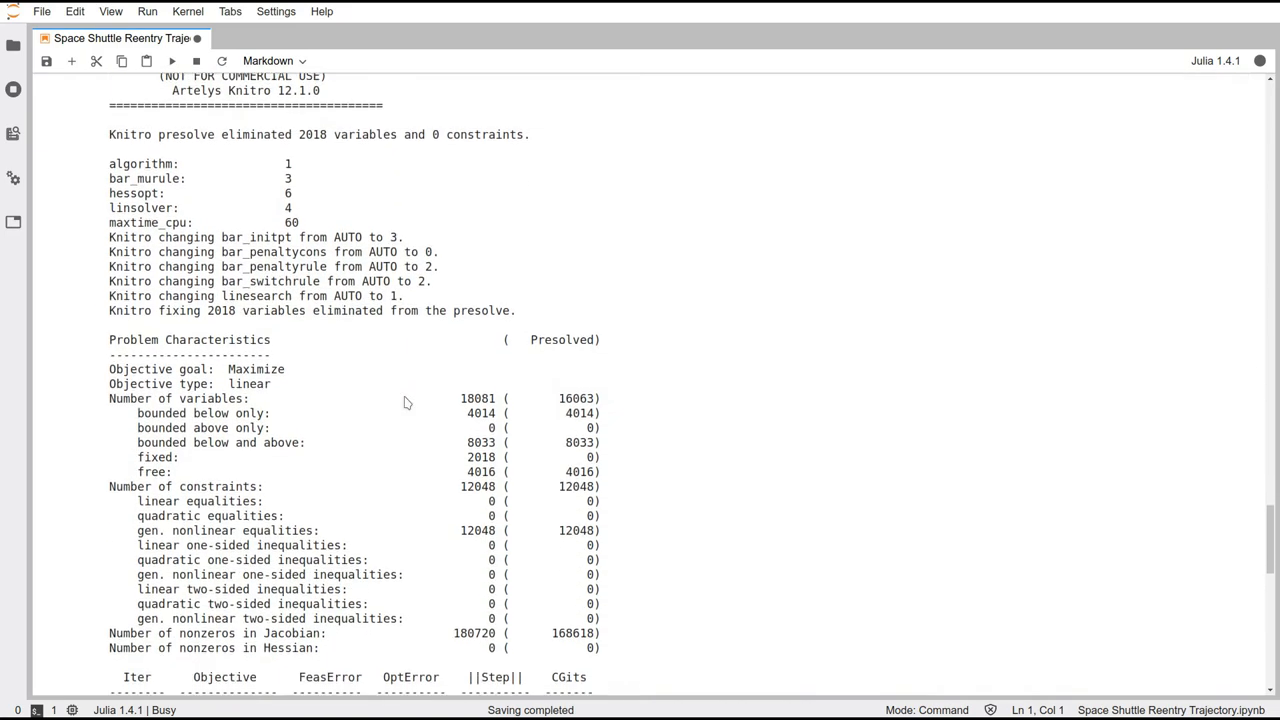
pyautogui.scroll(-3)
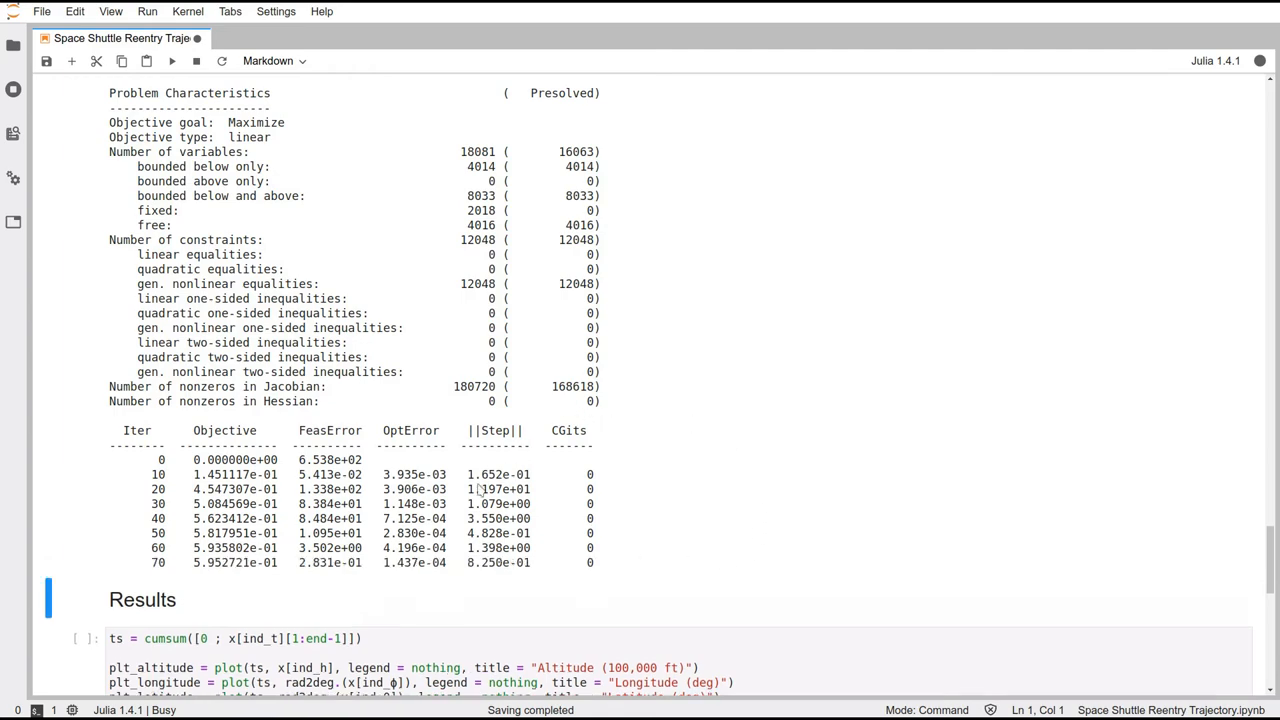
pyautogui.scroll(3)
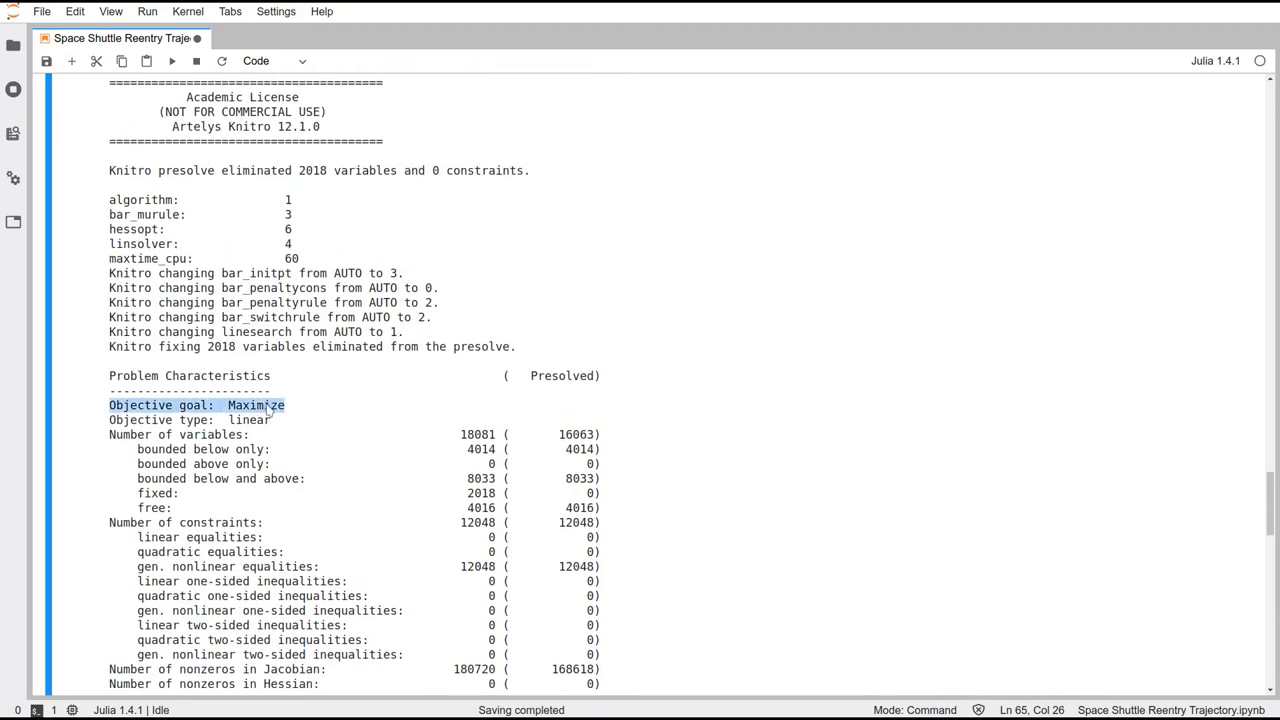
pyautogui.moveTo(370, 350)
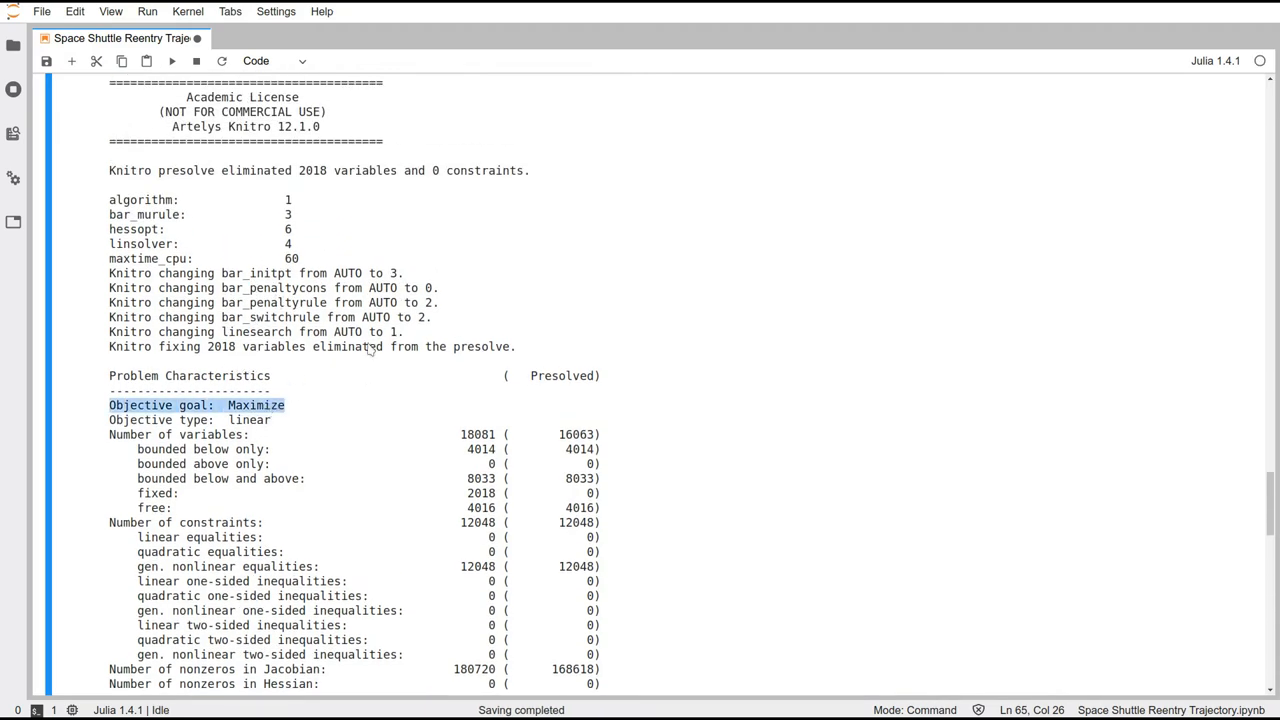
pyautogui.scroll(-3)
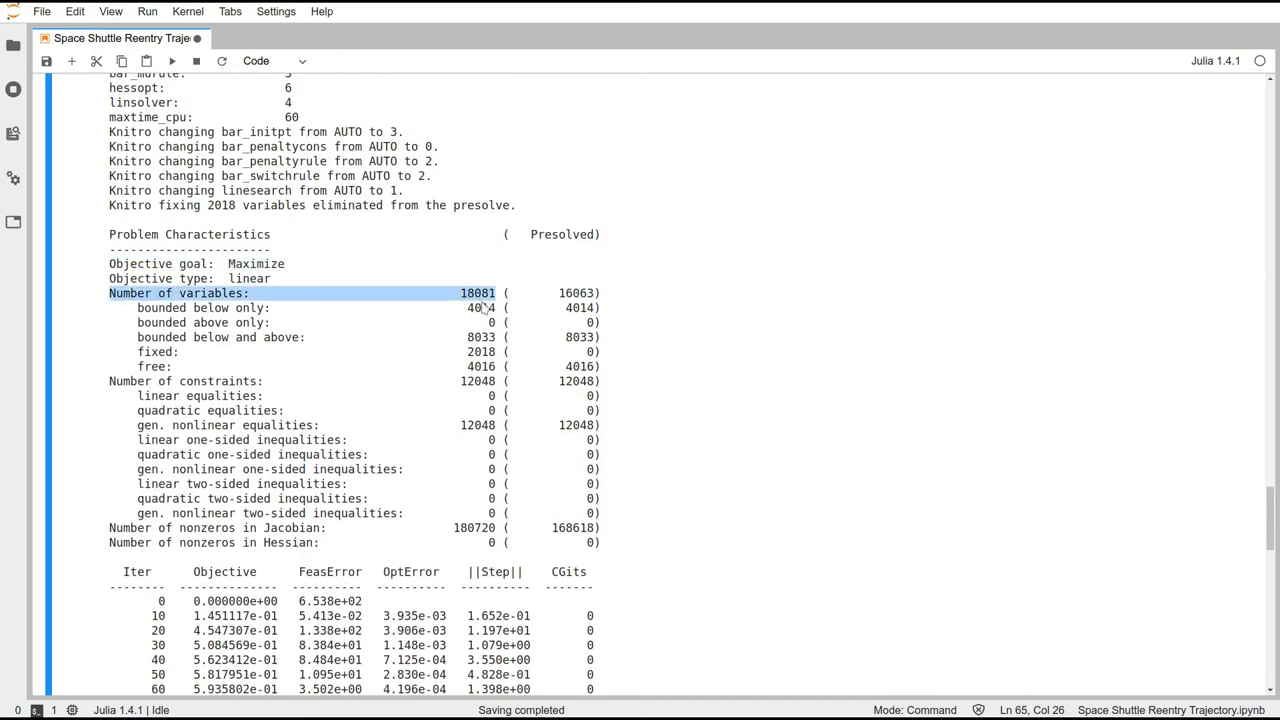
pyautogui.moveTo(430, 344)
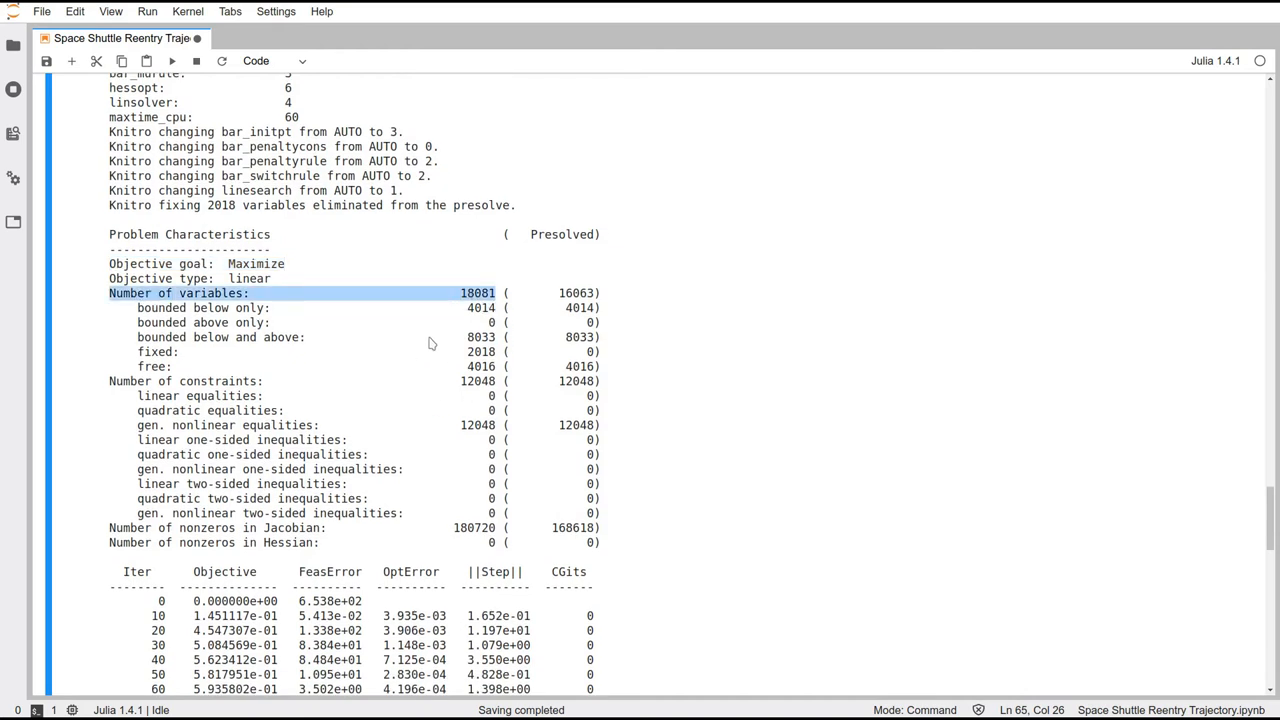
pyautogui.scroll(-3)
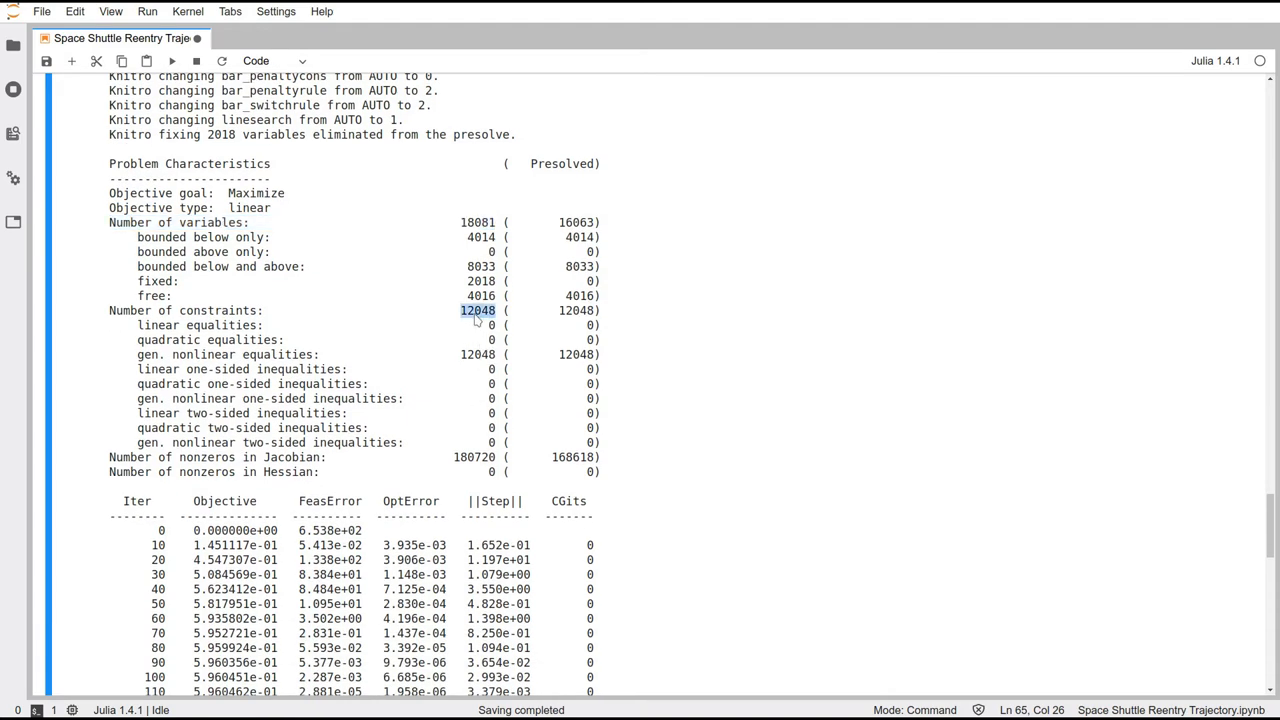
pyautogui.scroll(-3)
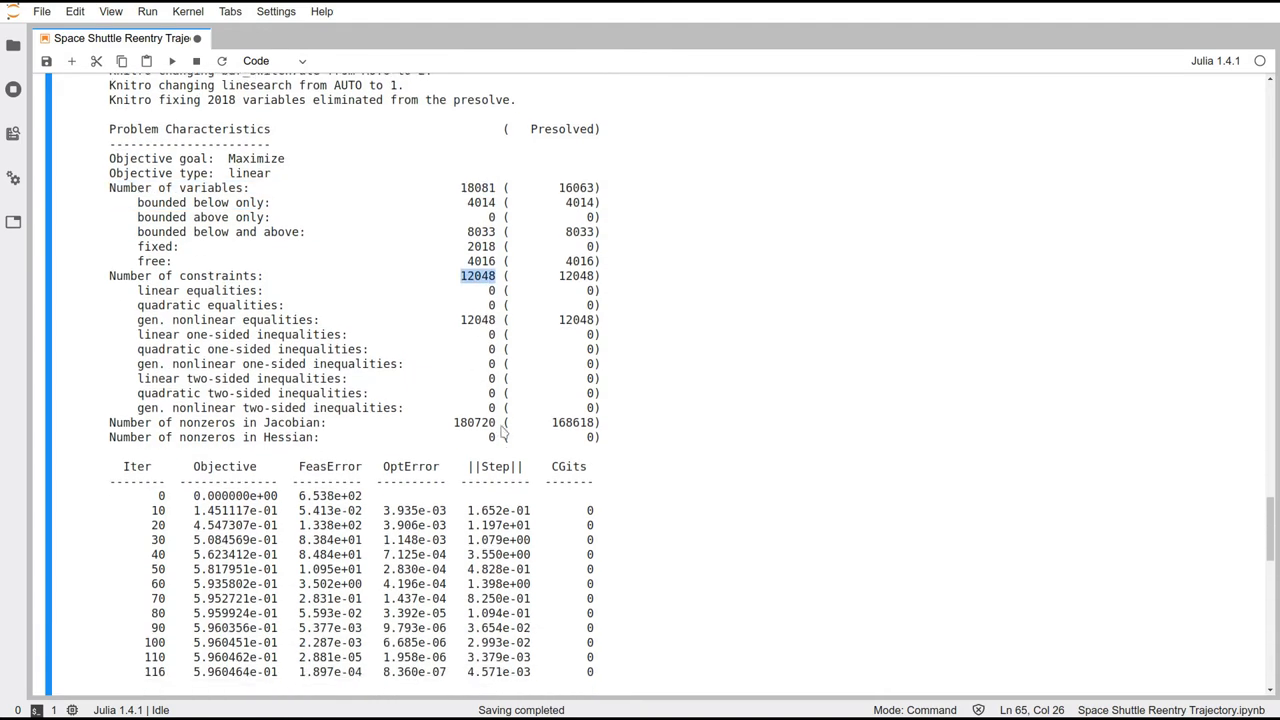
pyautogui.scroll(-3)
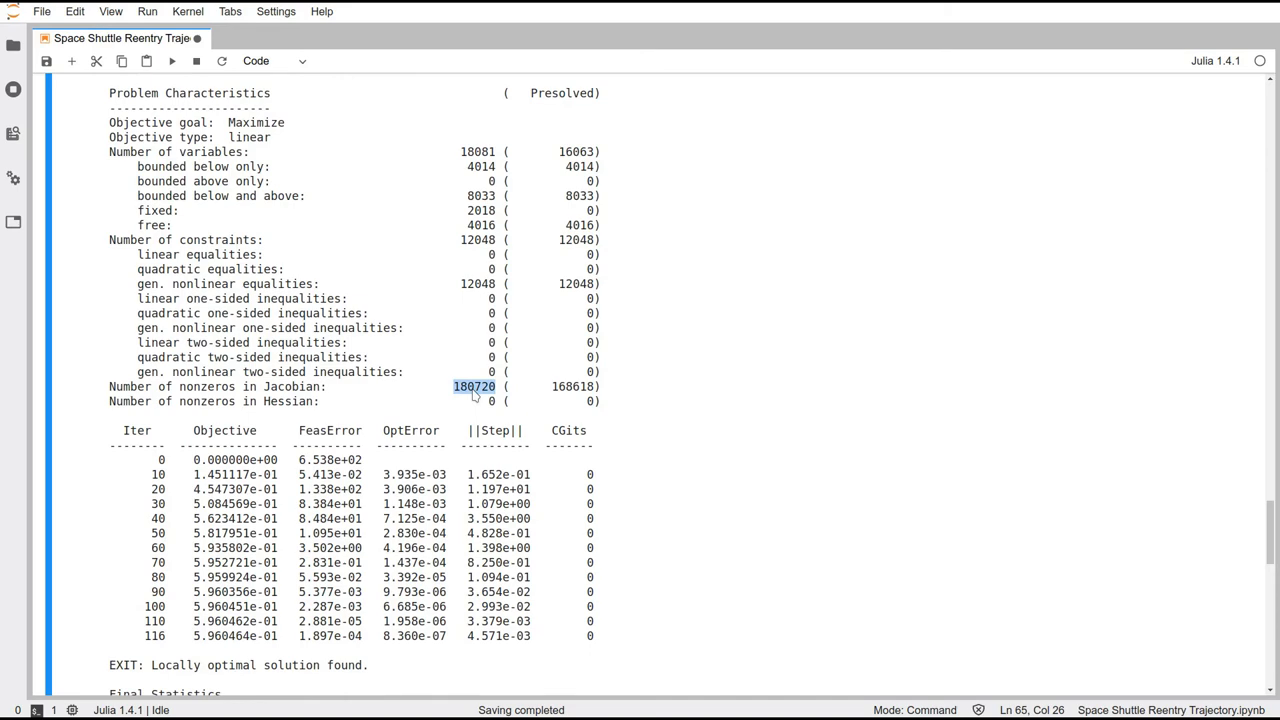
pyautogui.scroll(-3)
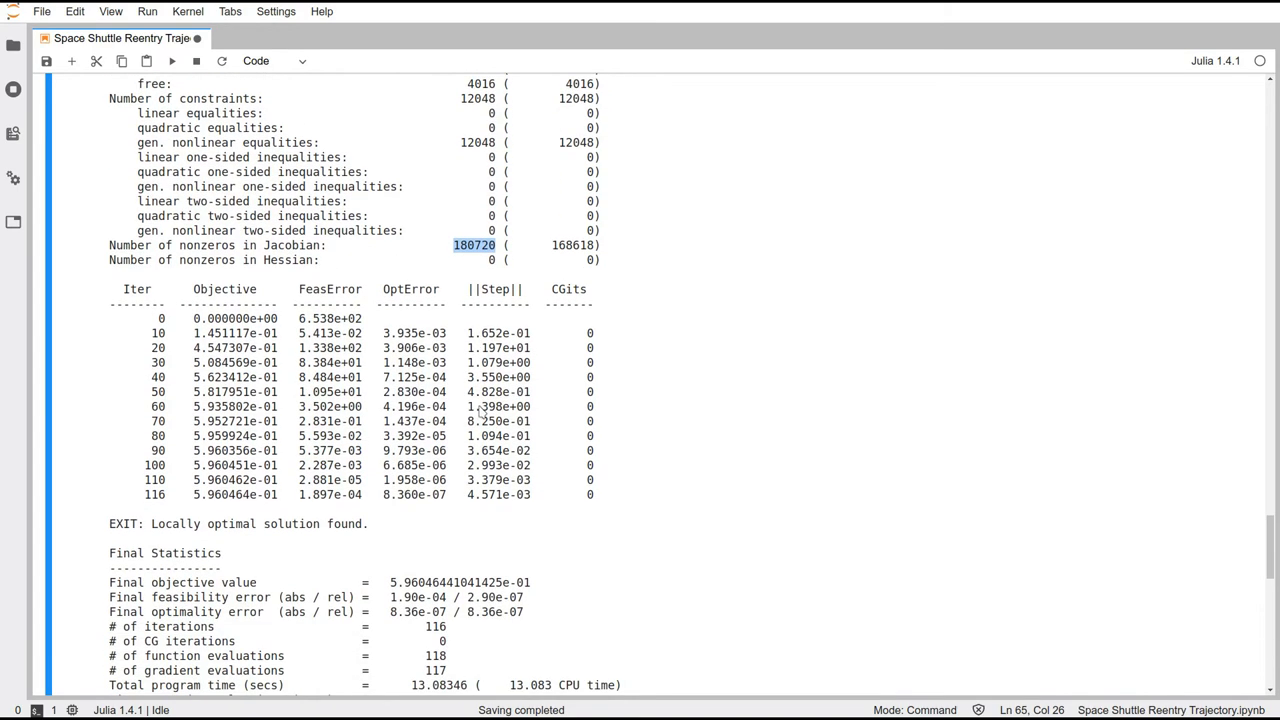
pyautogui.scroll(-3)
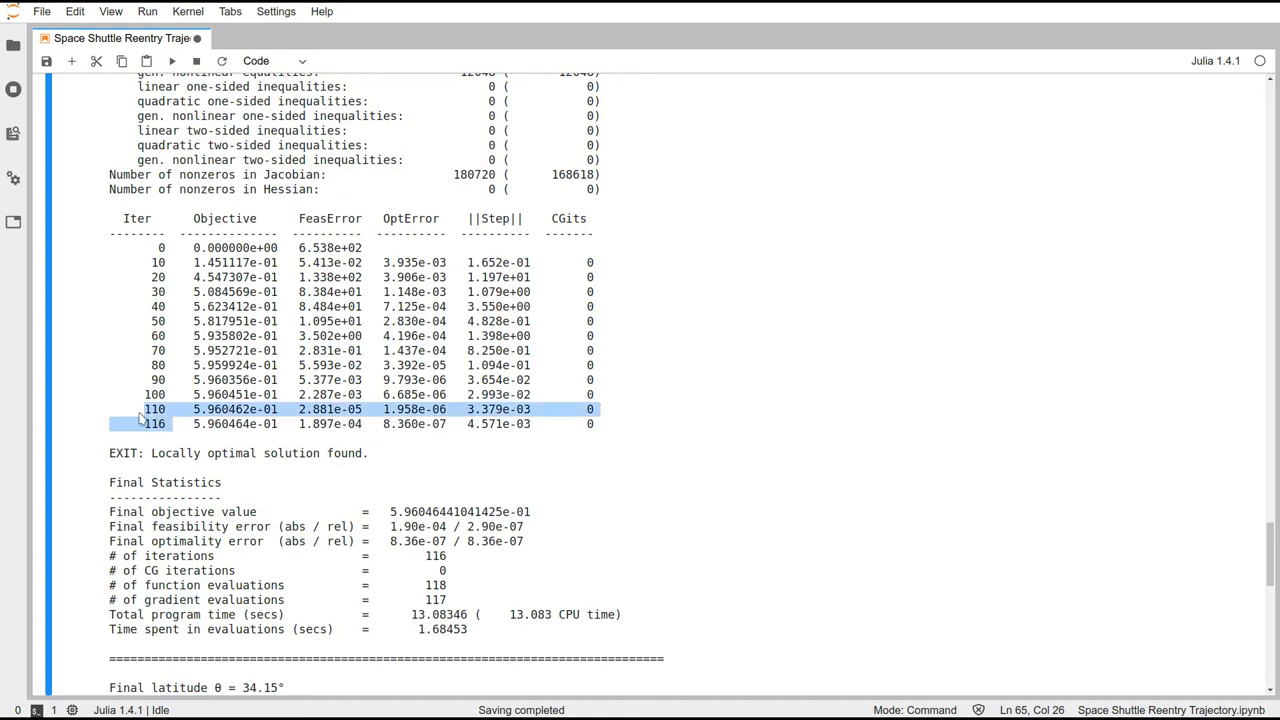
pyautogui.click(148, 452)
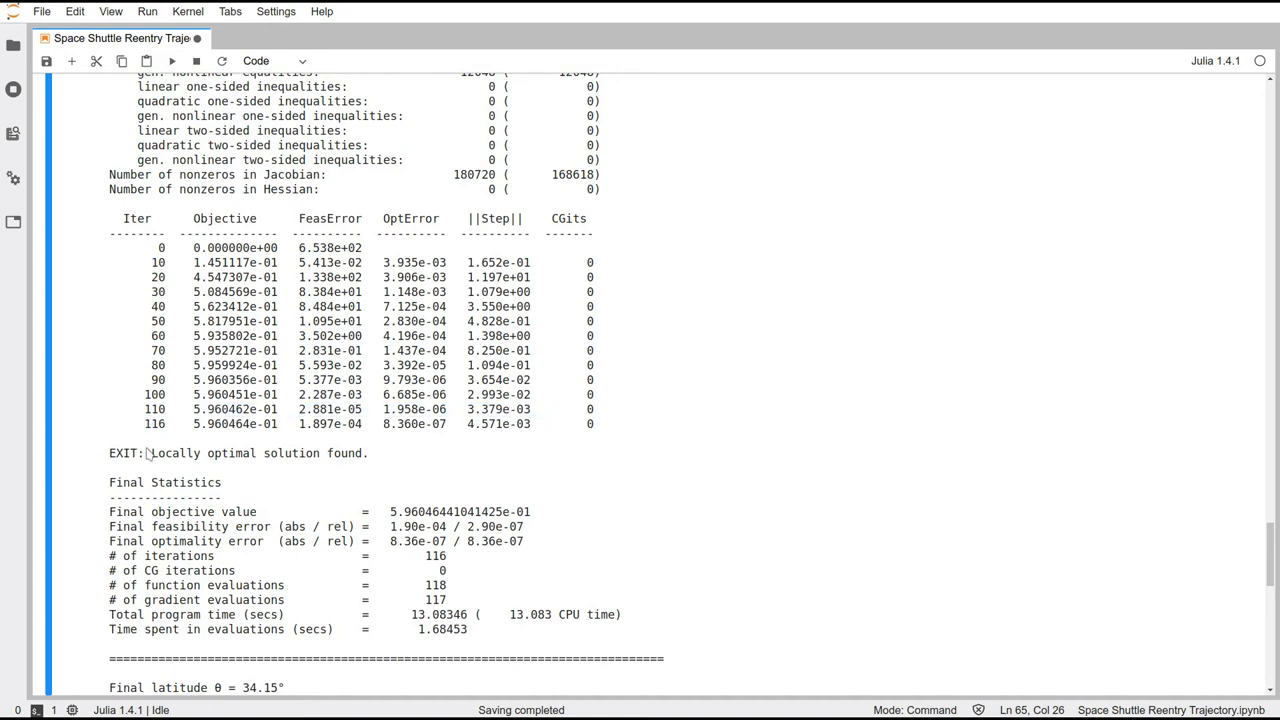
# Review Final Statistics: feasibility error 1.897e-04, objective 5.960464e-01, final latitude 34.15°
pyautogui.scroll(-3)
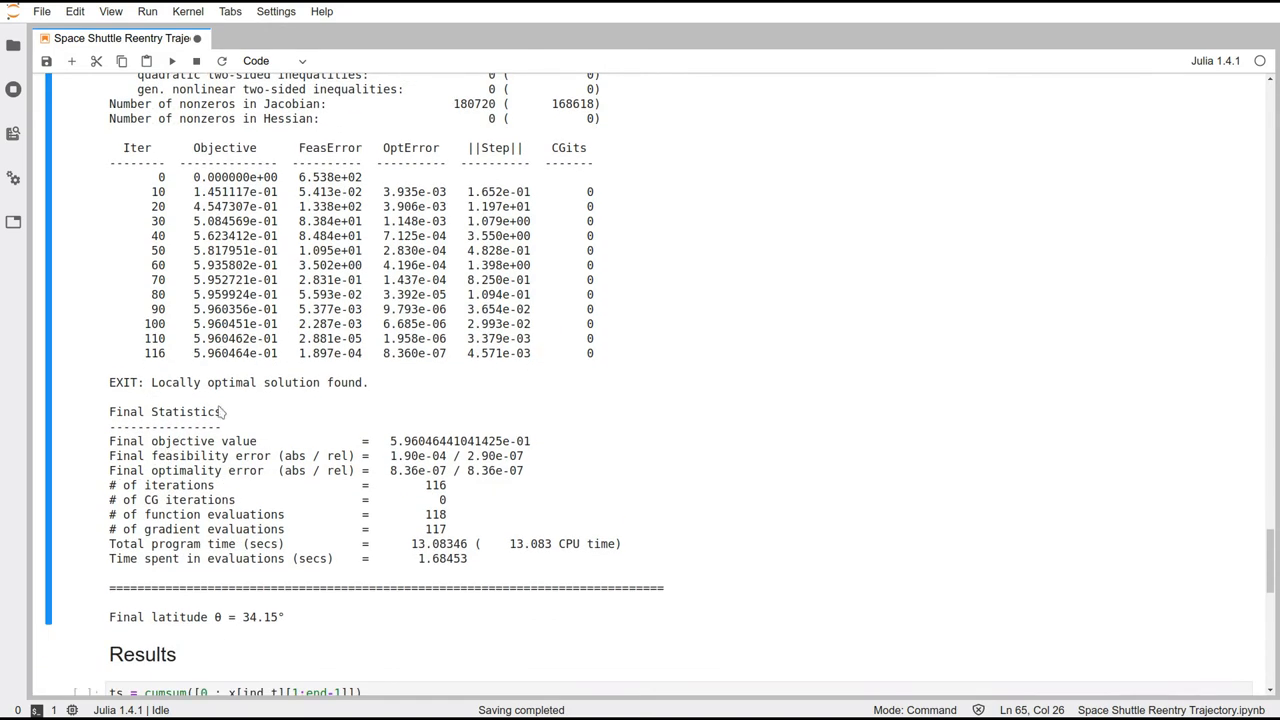
pyautogui.moveTo(364, 368)
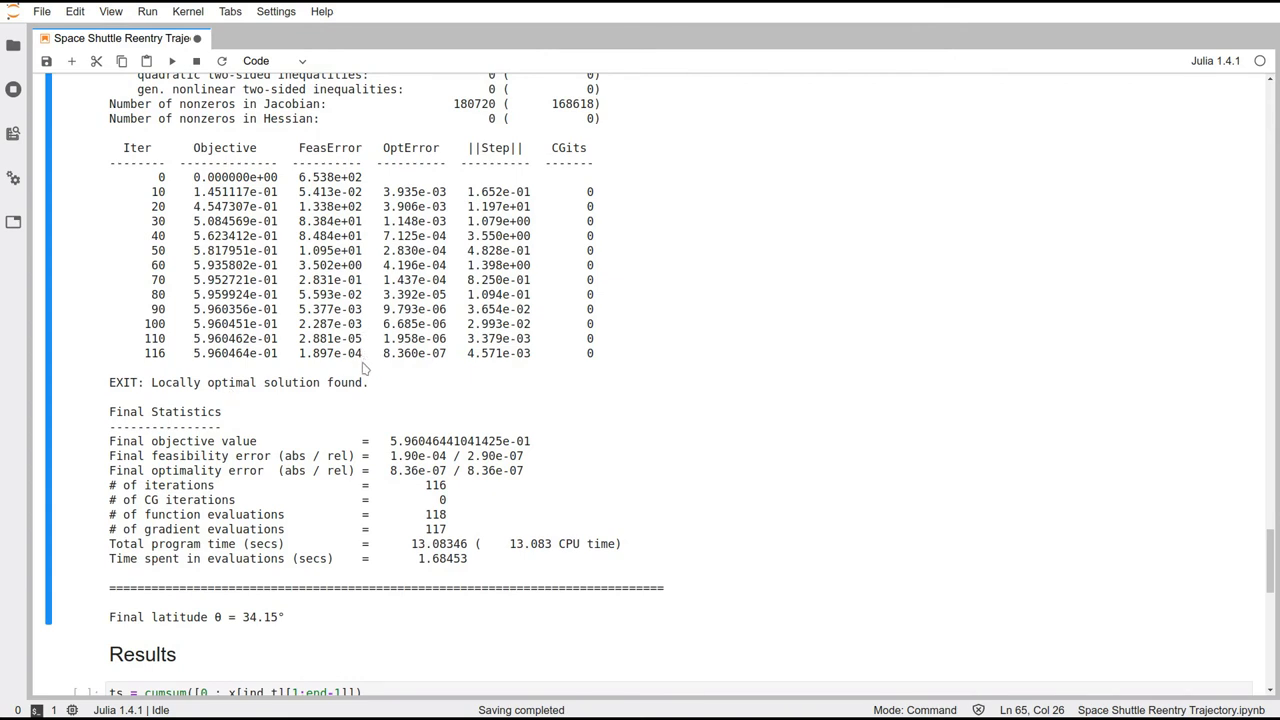
pyautogui.doubleClick(328, 352)
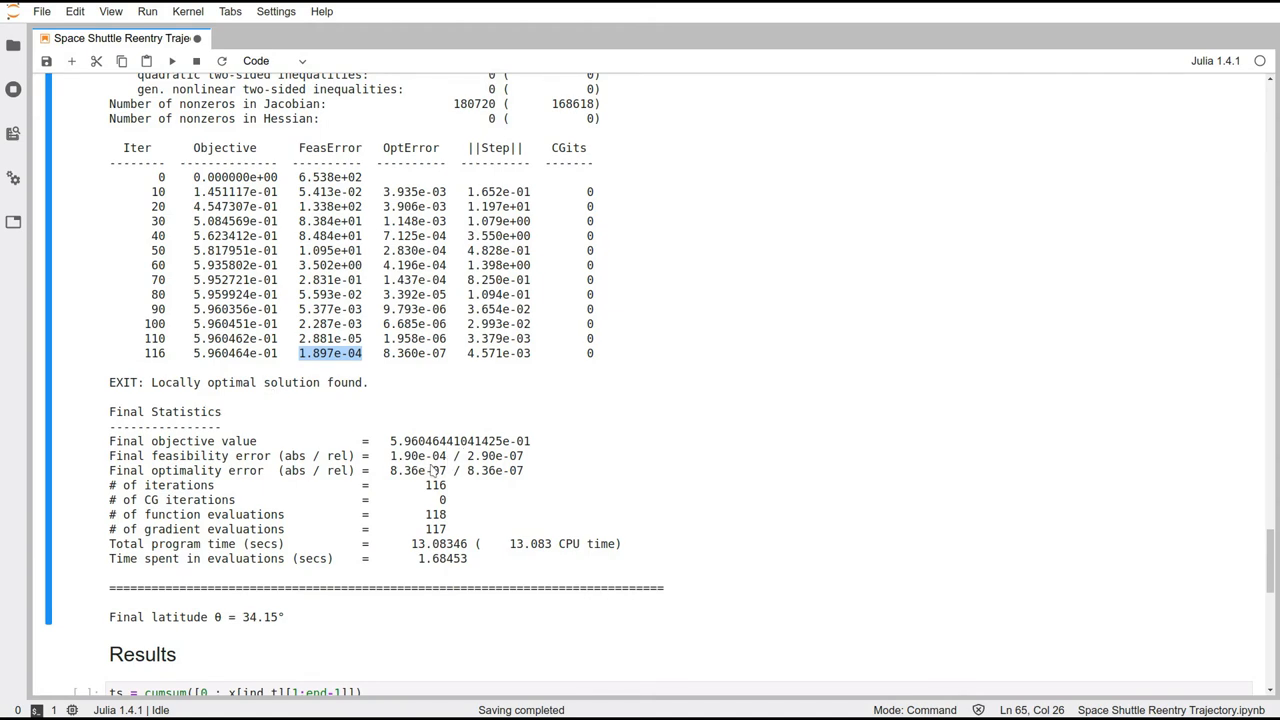
pyautogui.moveTo(400, 470)
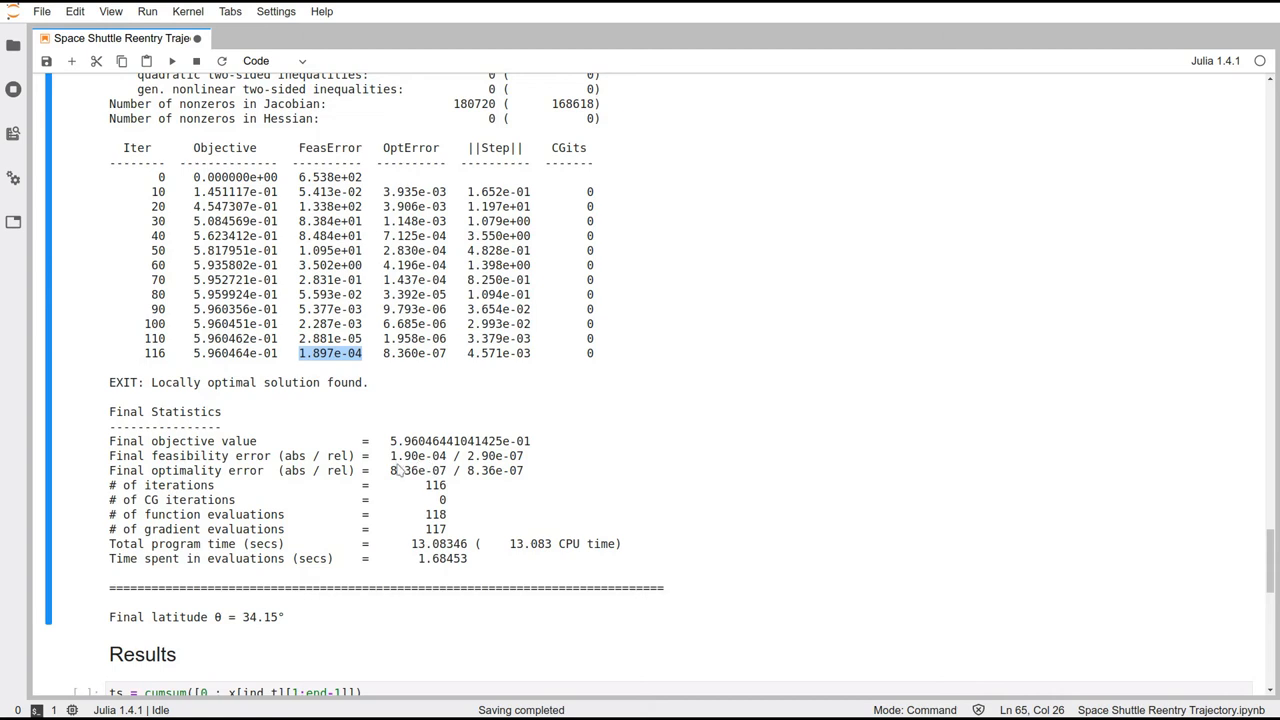
pyautogui.moveTo(220, 384)
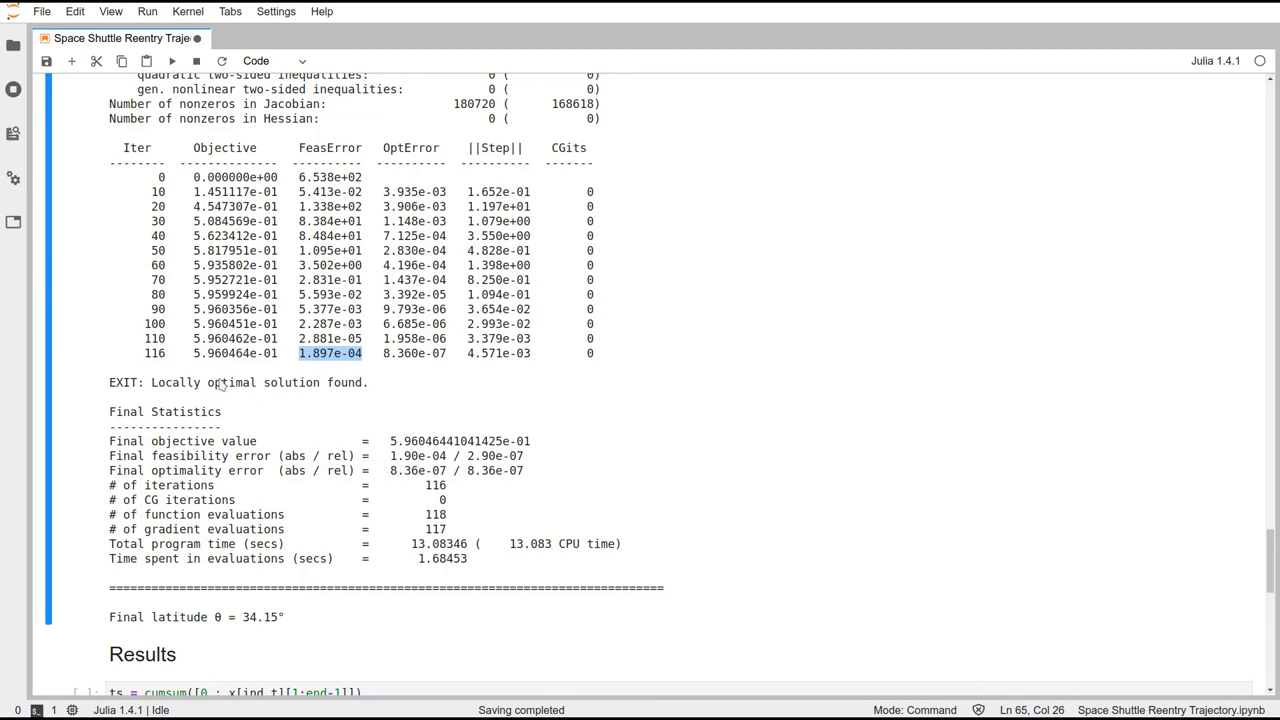
pyautogui.doubleClick(234, 352)
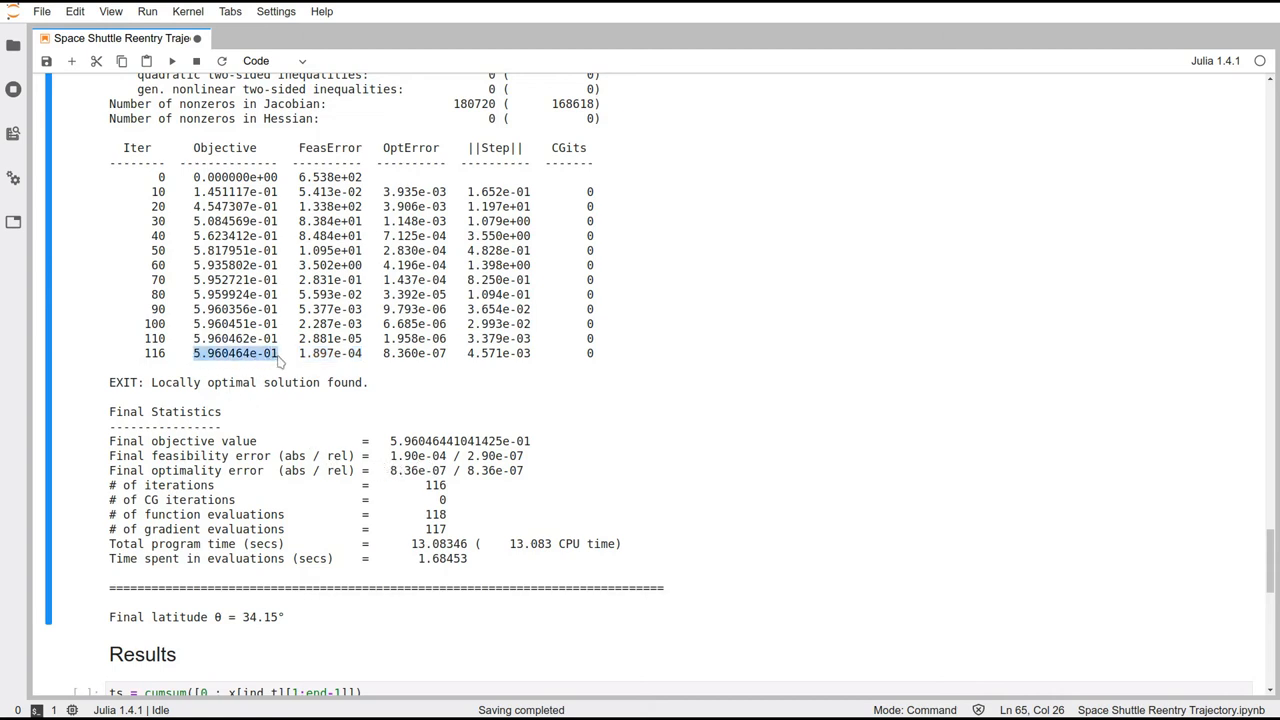
pyautogui.scroll(-3)
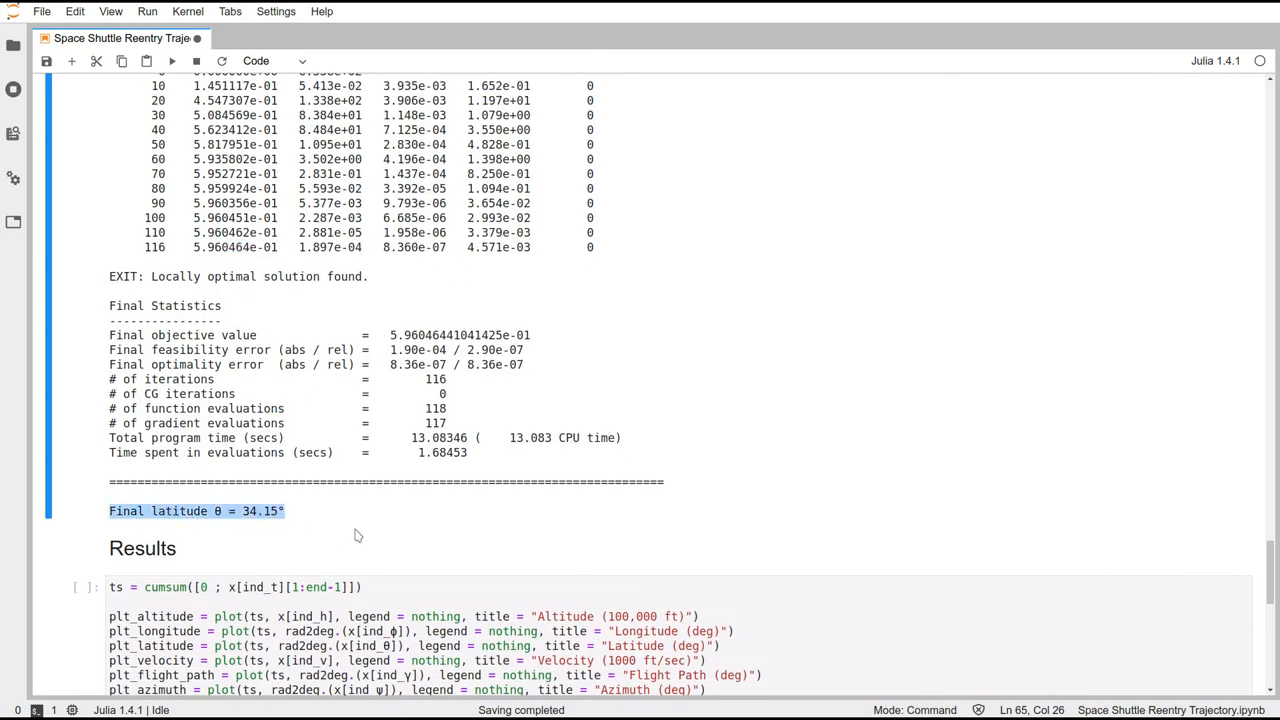
pyautogui.moveTo(524, 454)
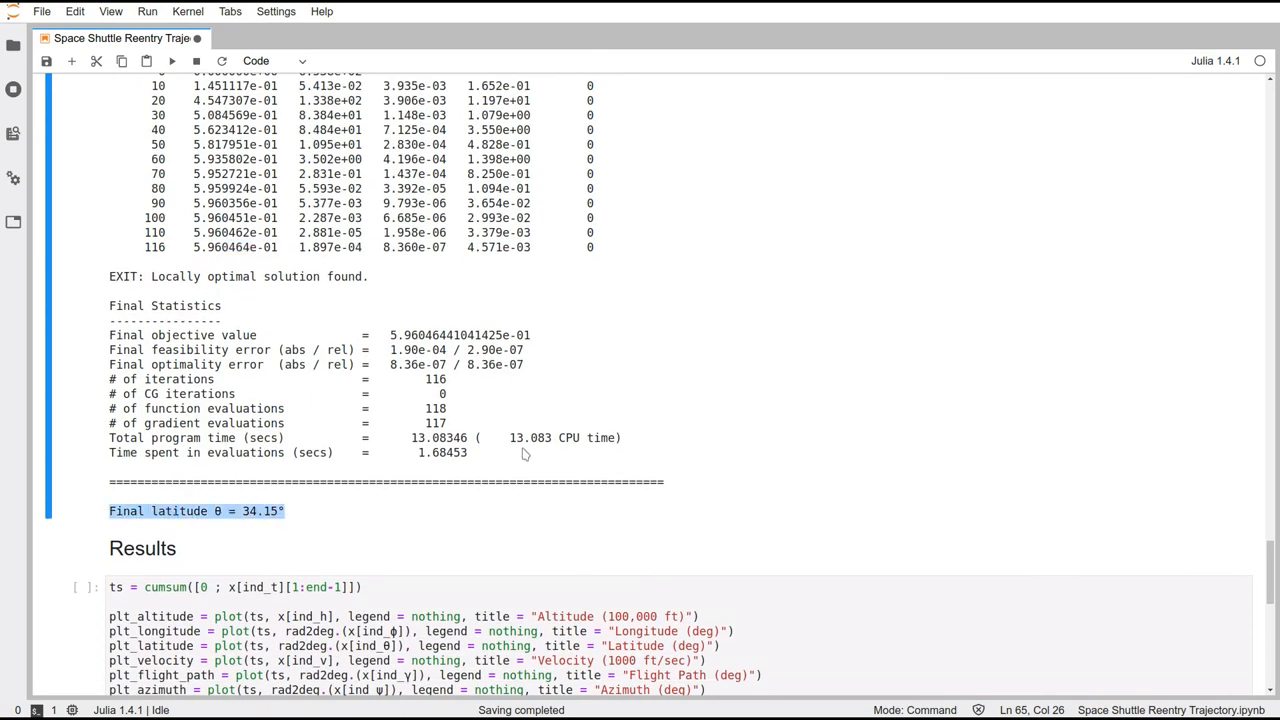
pyautogui.doubleClick(530, 436)
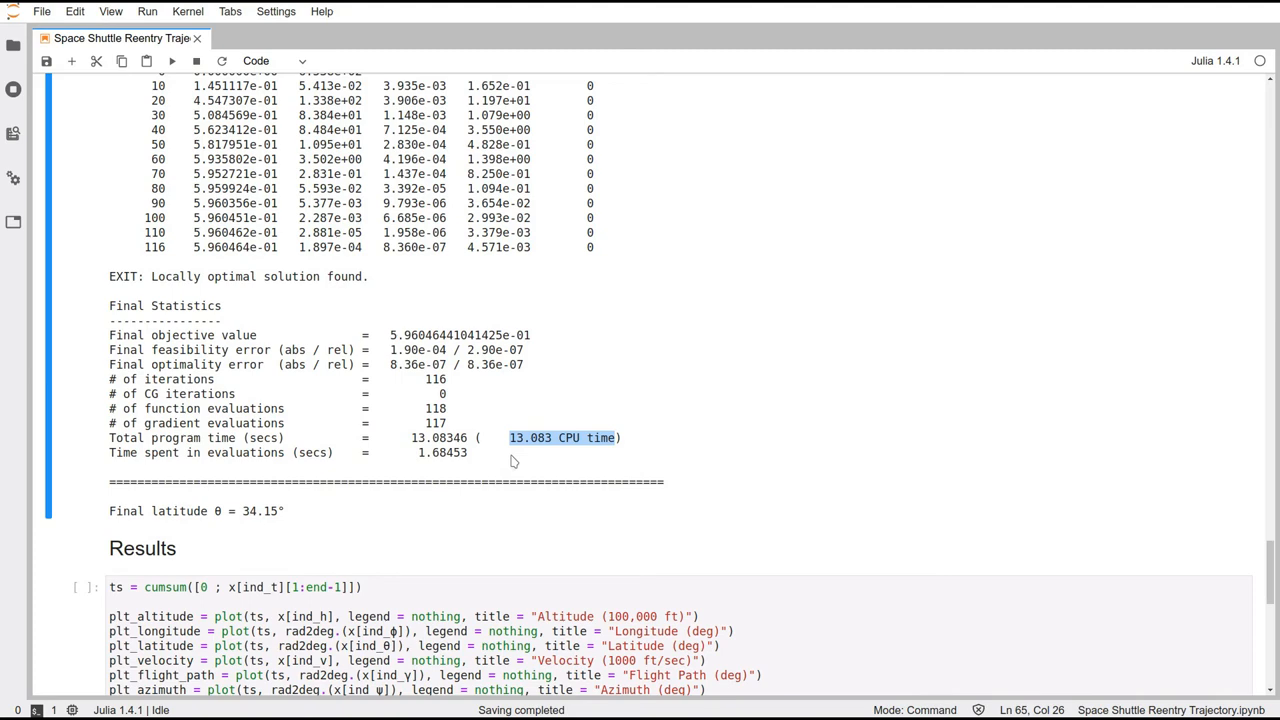
pyautogui.scroll(-3)
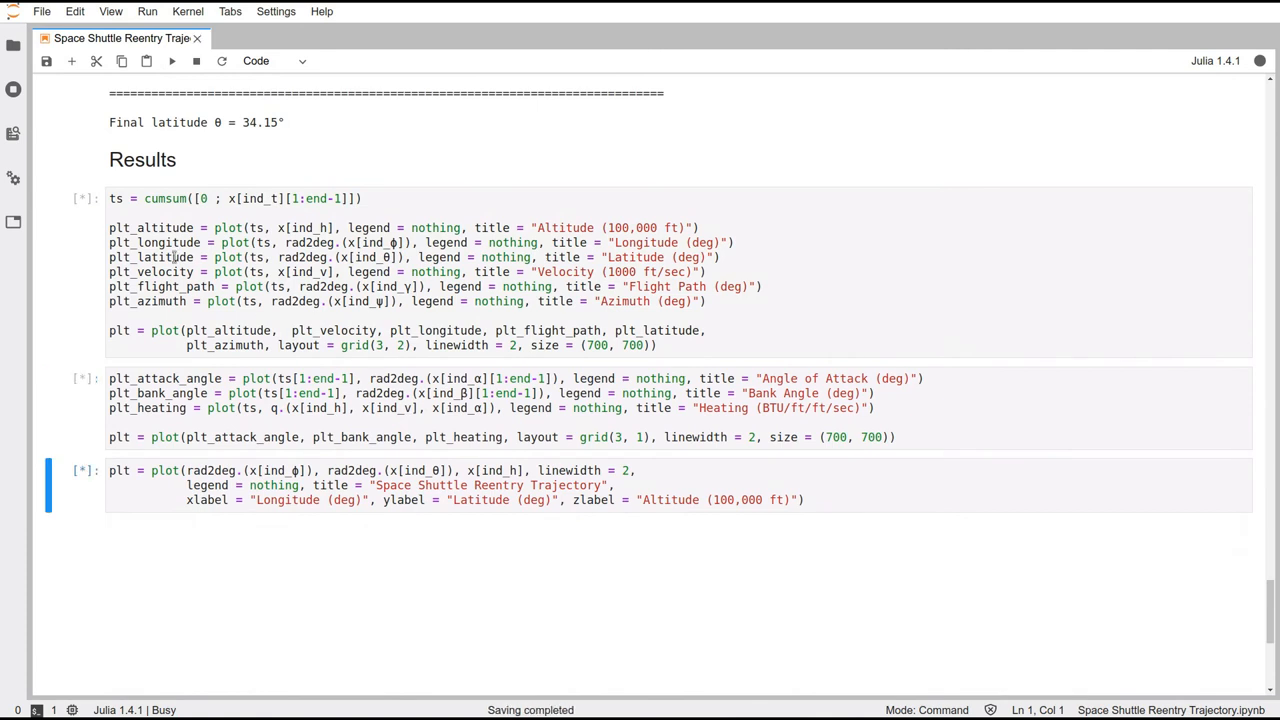
pyautogui.moveTo(558, 370)
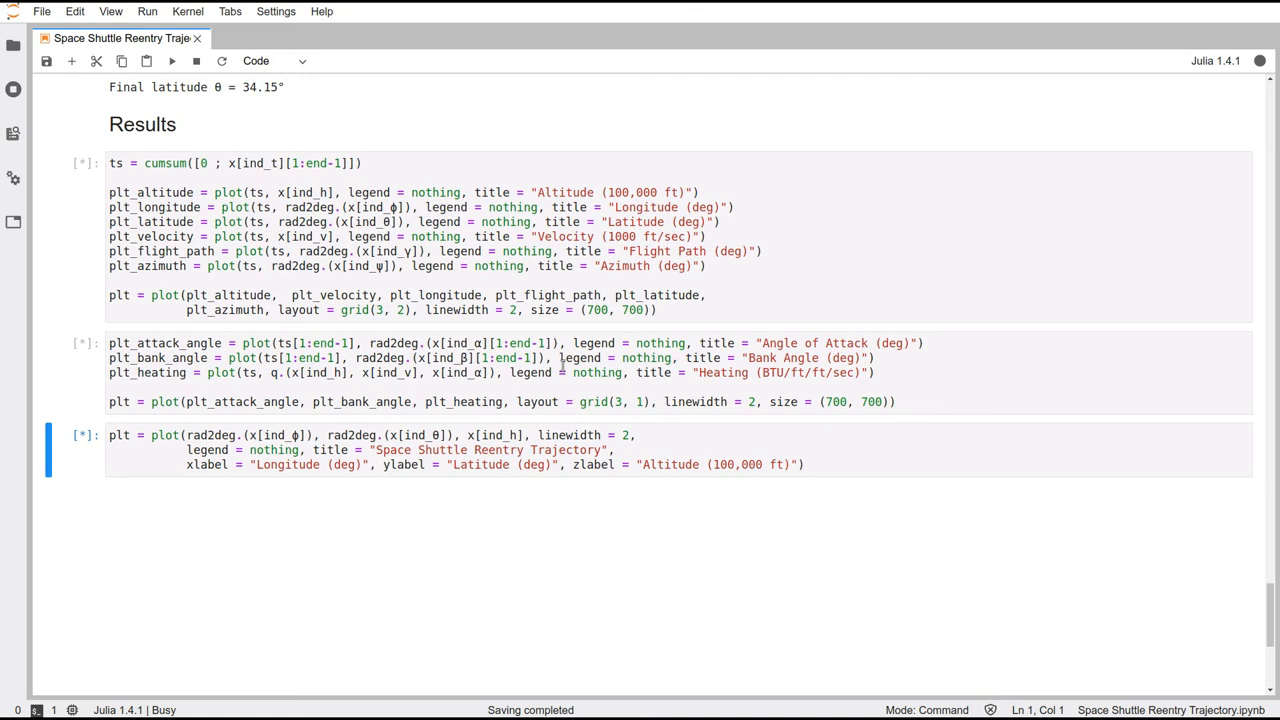
# Run the Results cells and bring the altitude-to-azimuth state plot grid into view
pyautogui.click(172, 60)
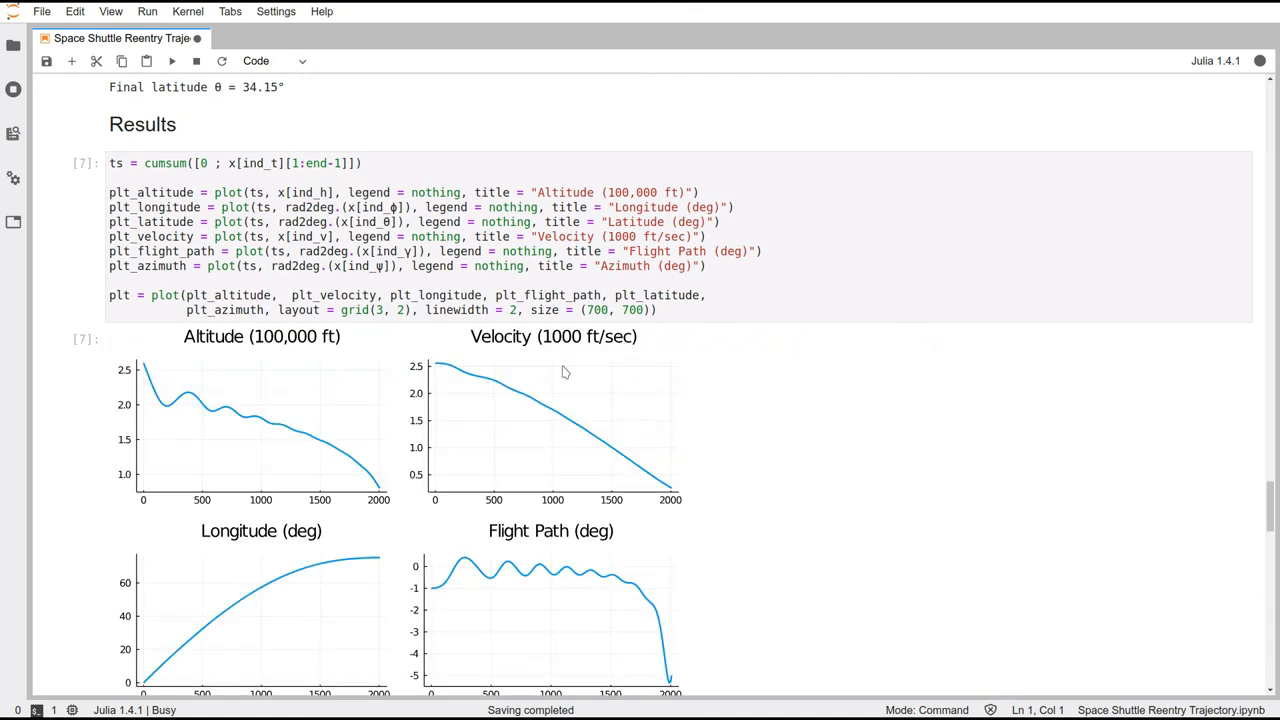
pyautogui.scroll(3)
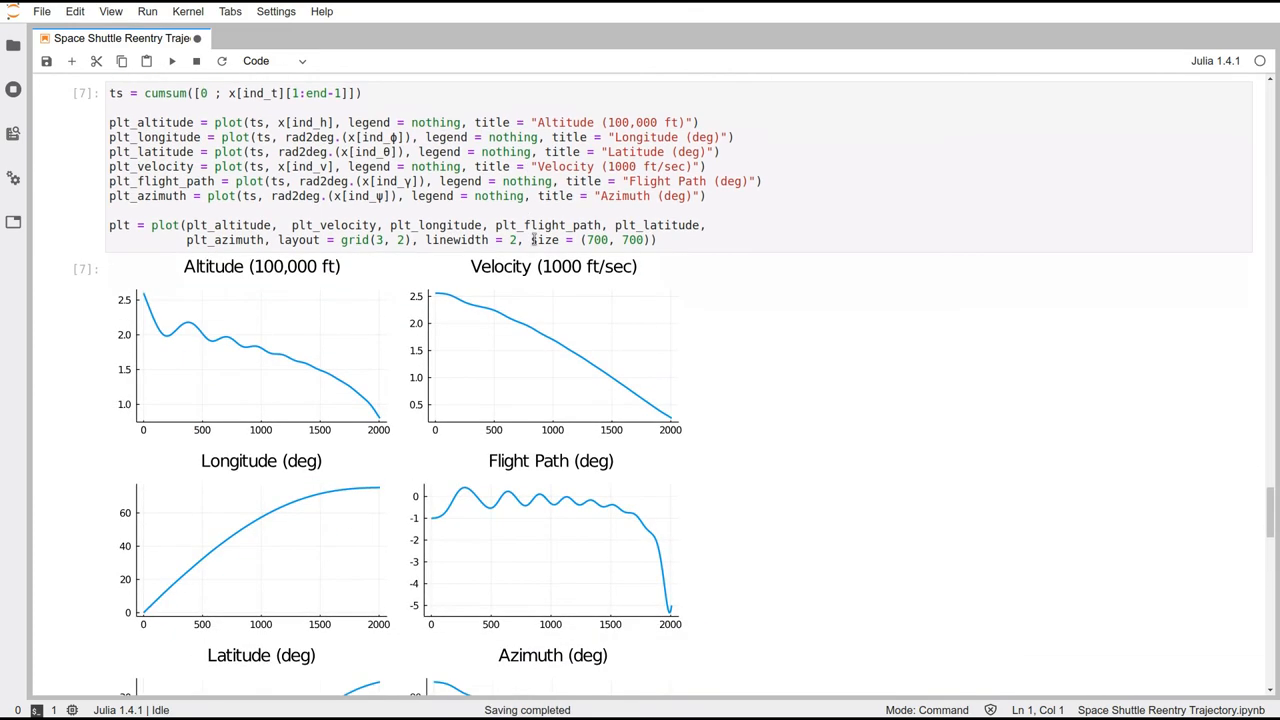
pyautogui.scroll(-3)
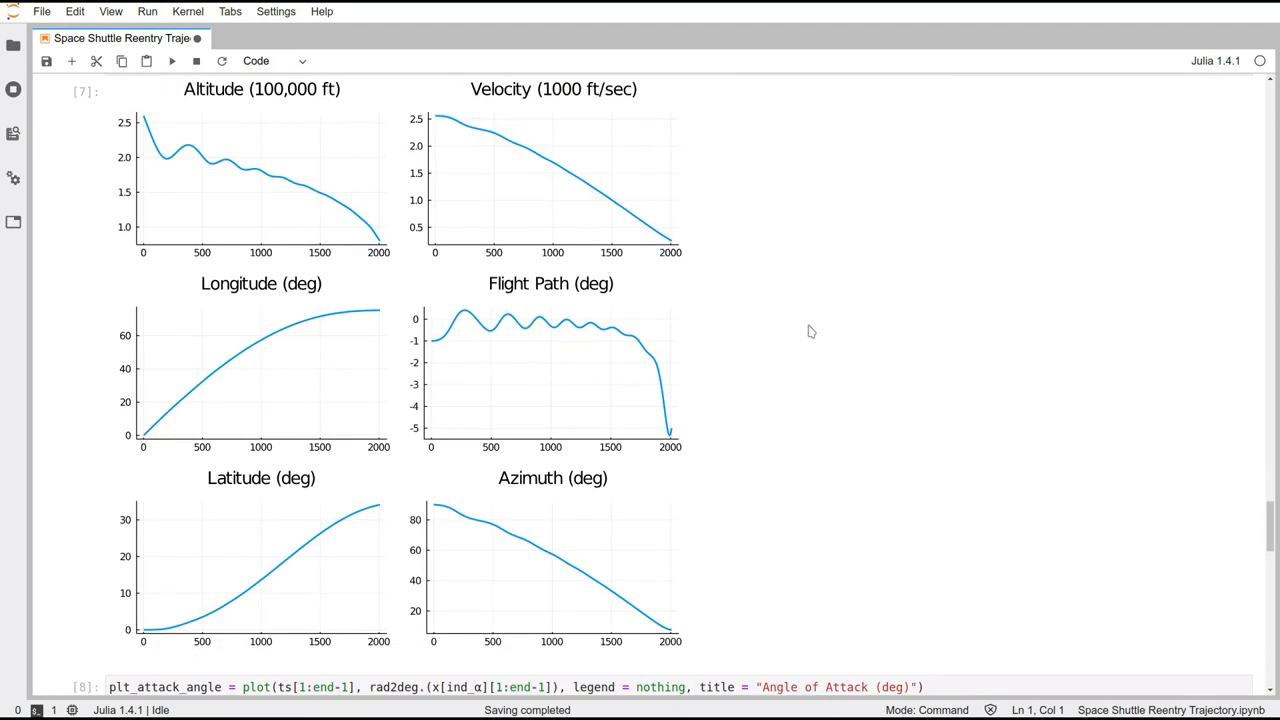
pyautogui.moveTo(170, 248)
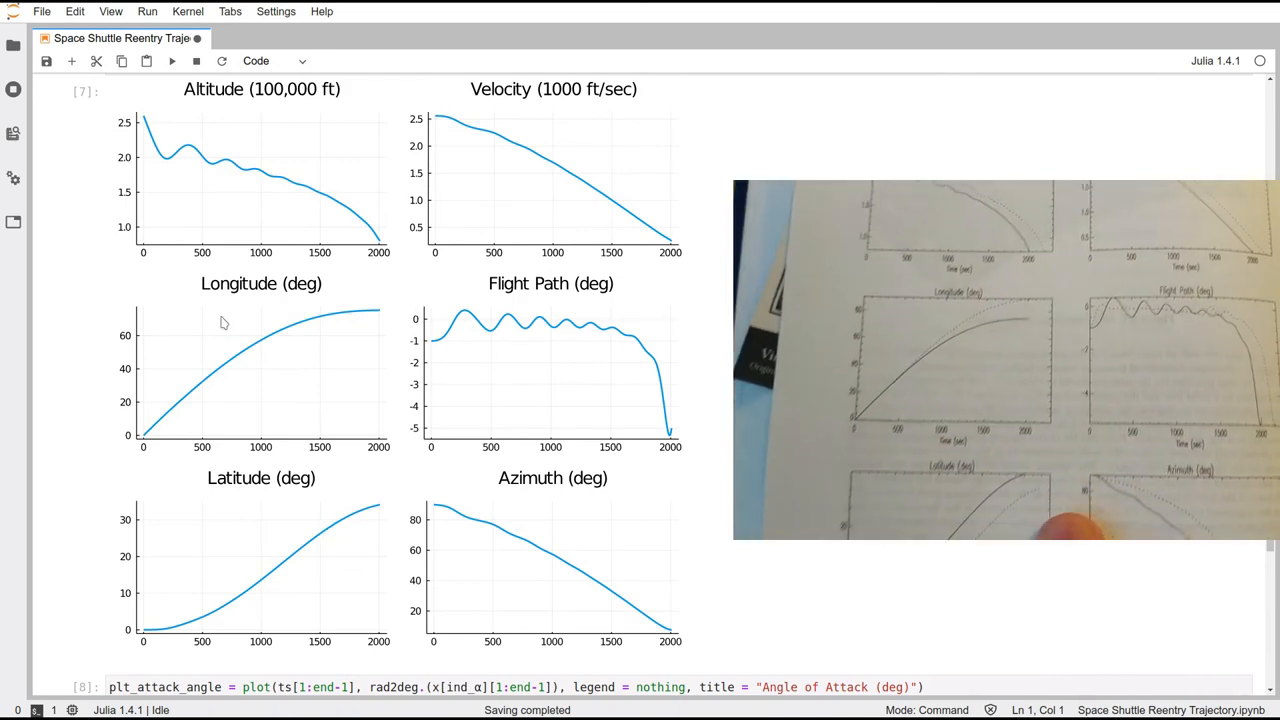
pyautogui.scroll(-3)
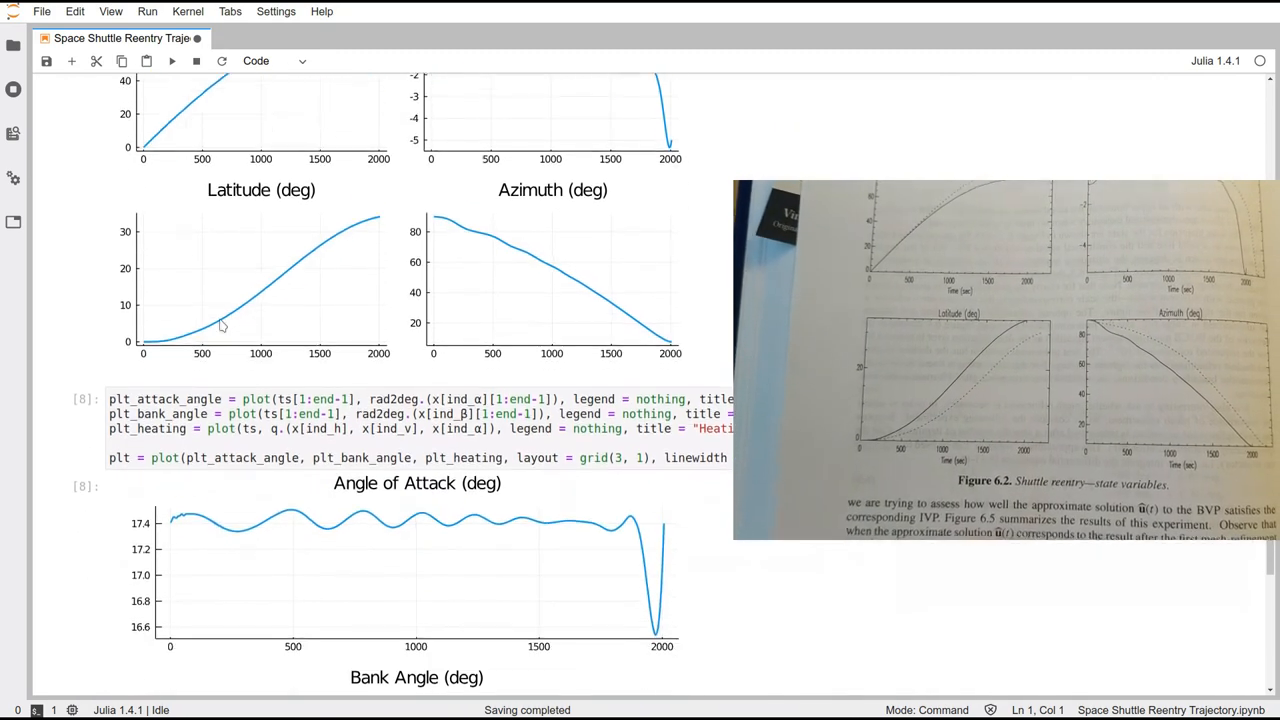
pyautogui.scroll(-3)
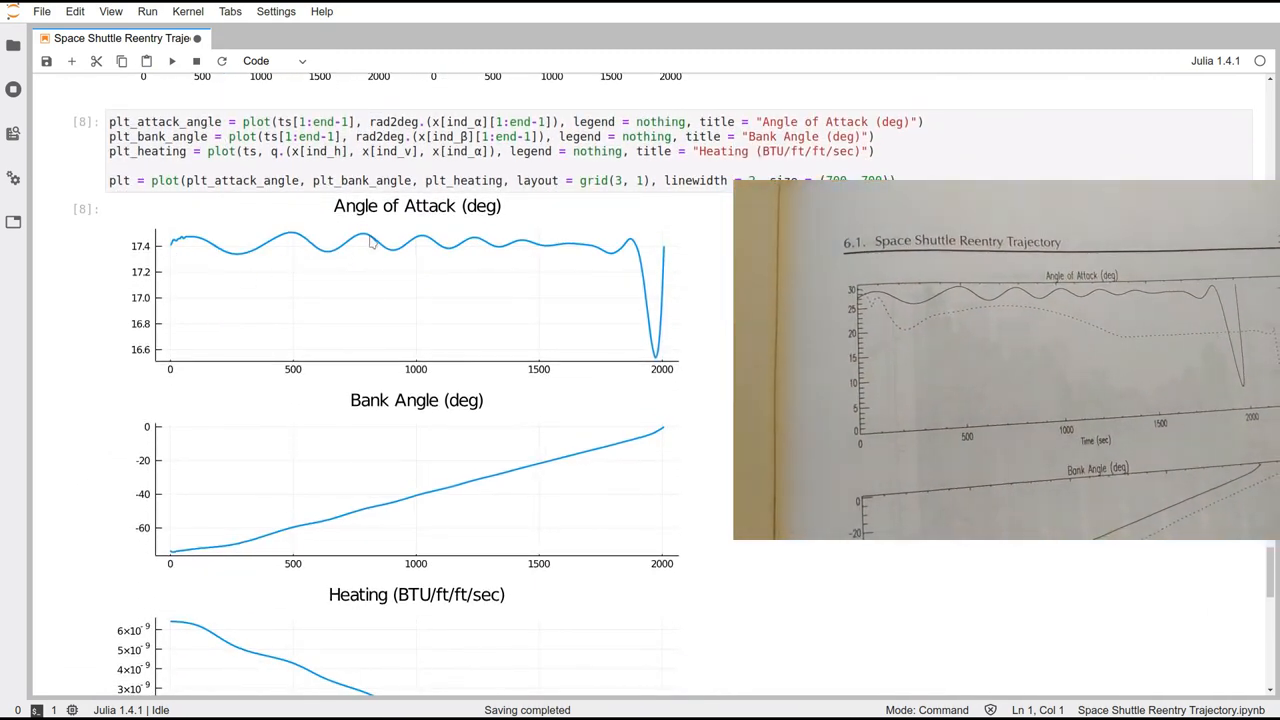
pyautogui.scroll(-3)
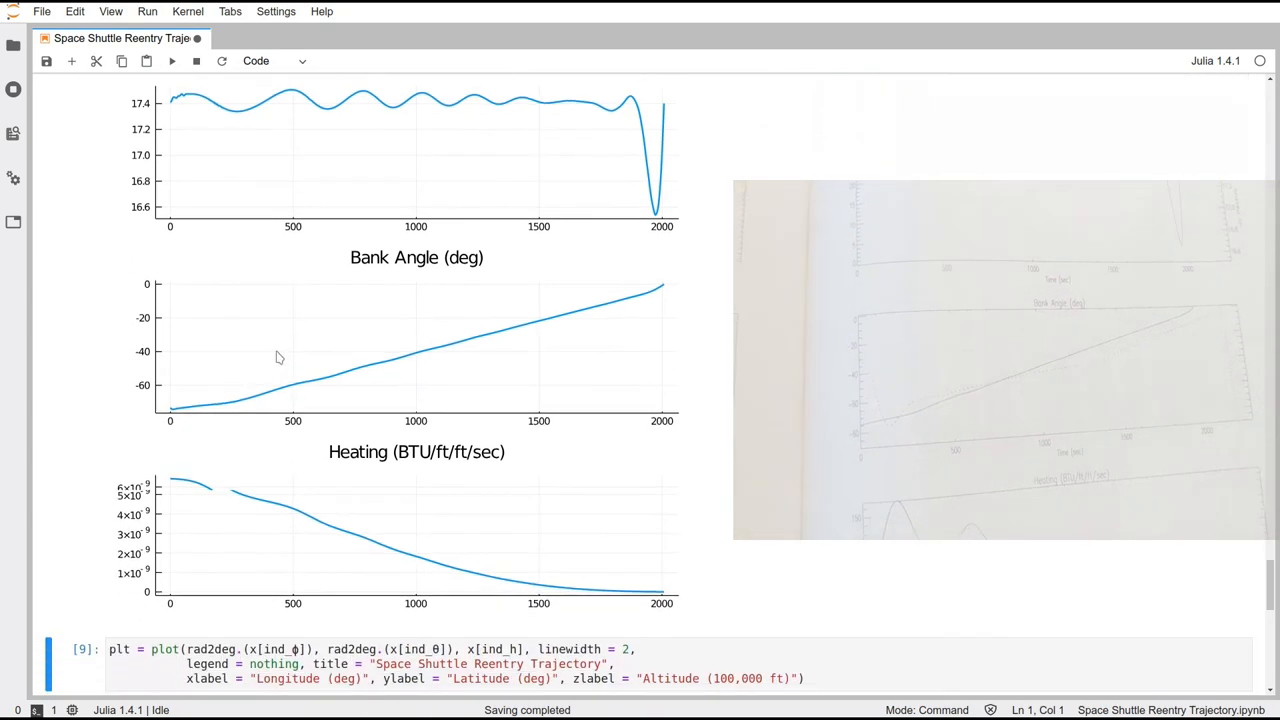
pyautogui.scroll(-3)
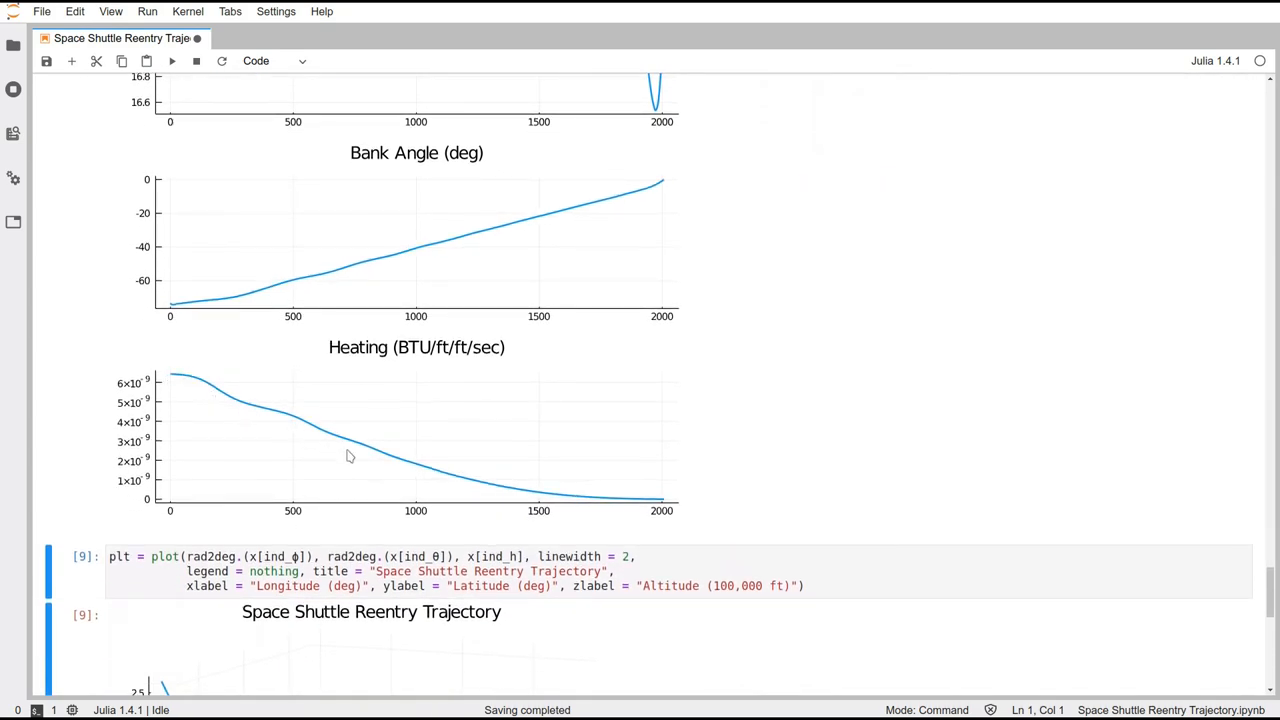
pyautogui.scroll(-3)
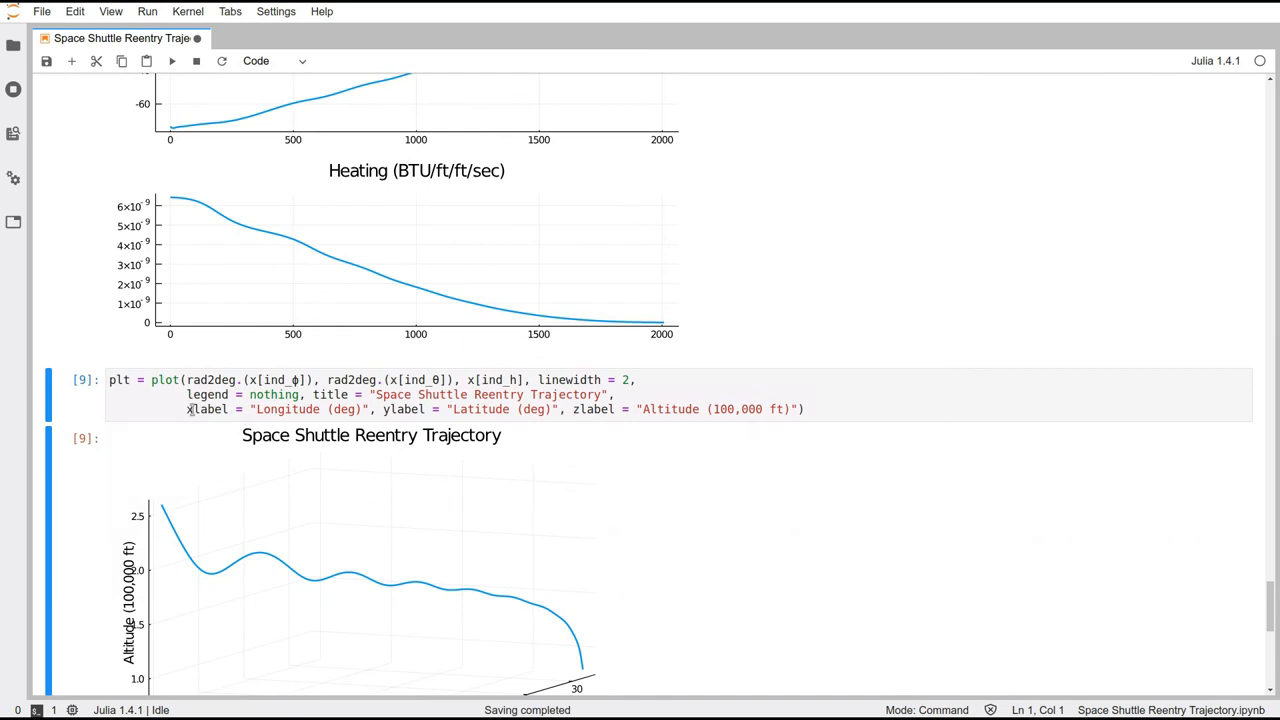
pyautogui.scroll(-3)
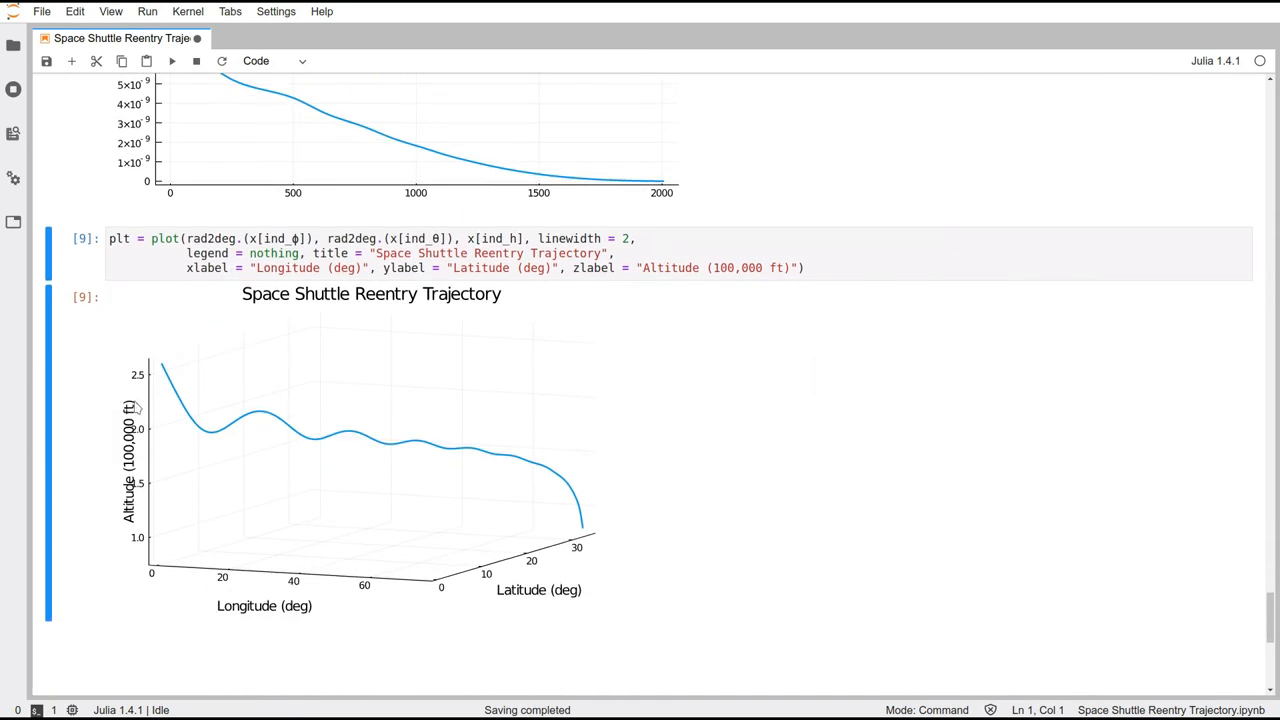
pyautogui.moveTo(348, 438)
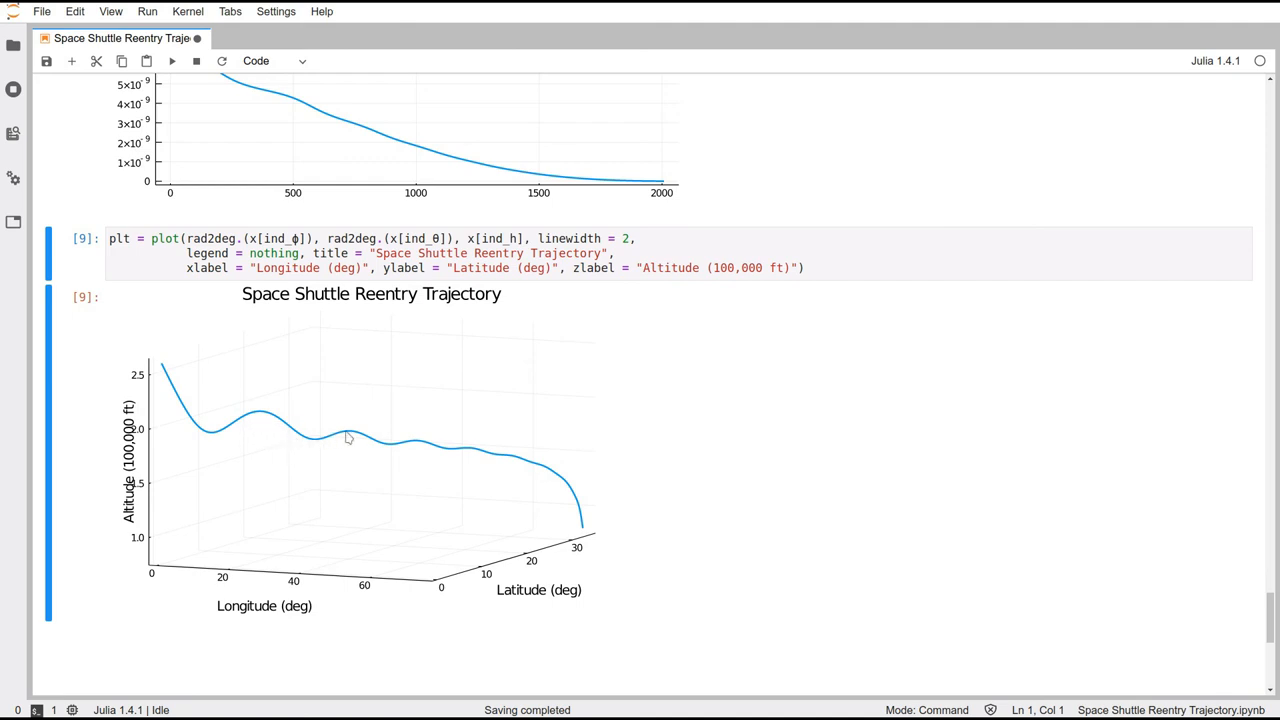
pyautogui.moveTo(628, 470)
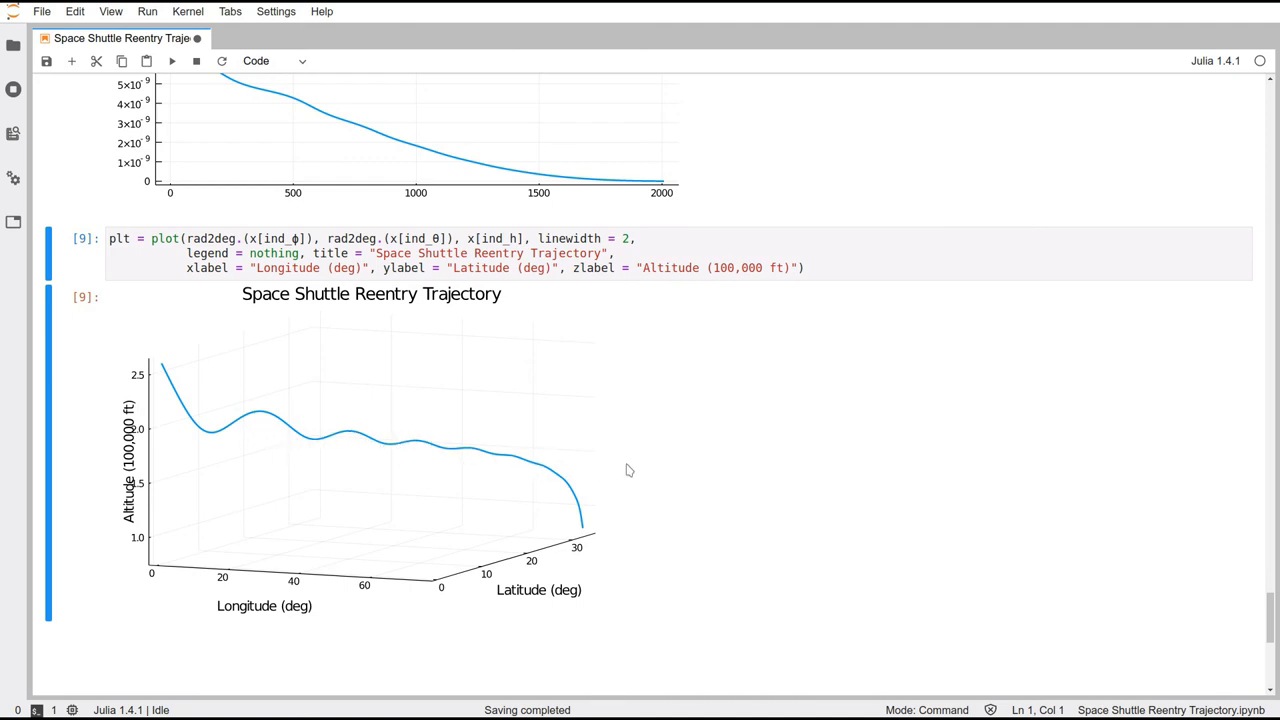
pyautogui.moveTo(486, 402)
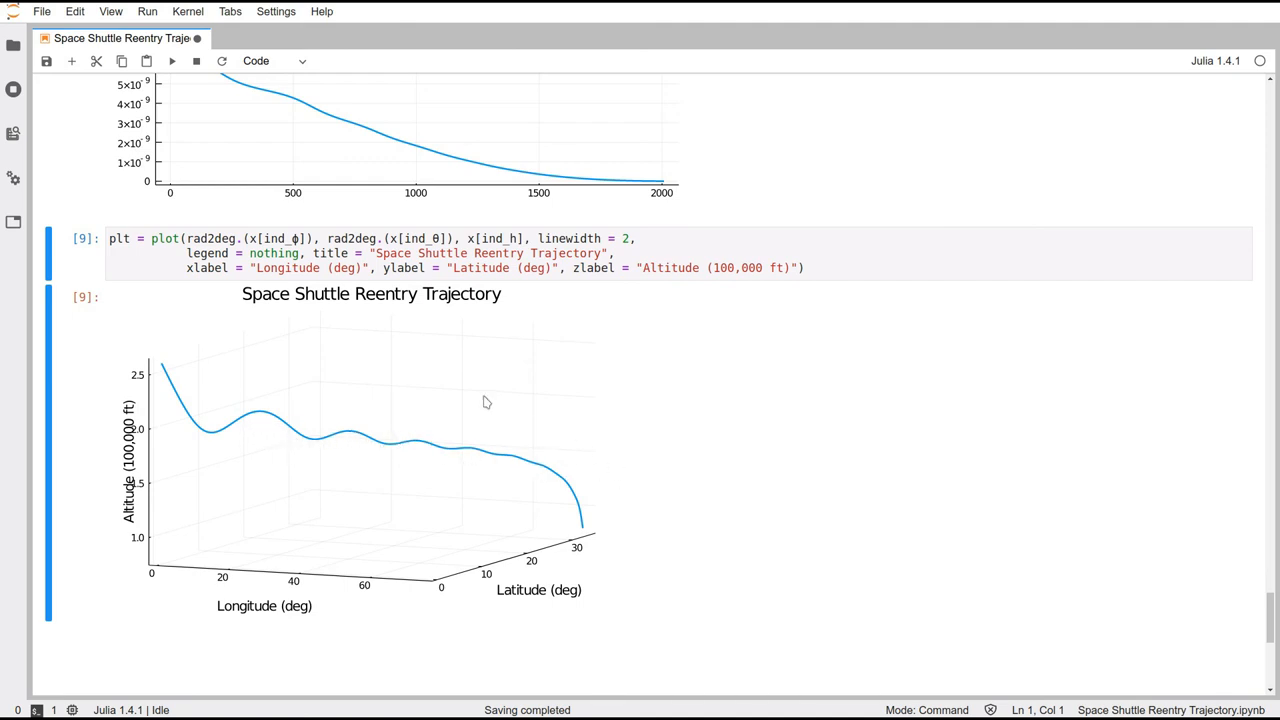
pyautogui.moveTo(56, 108)
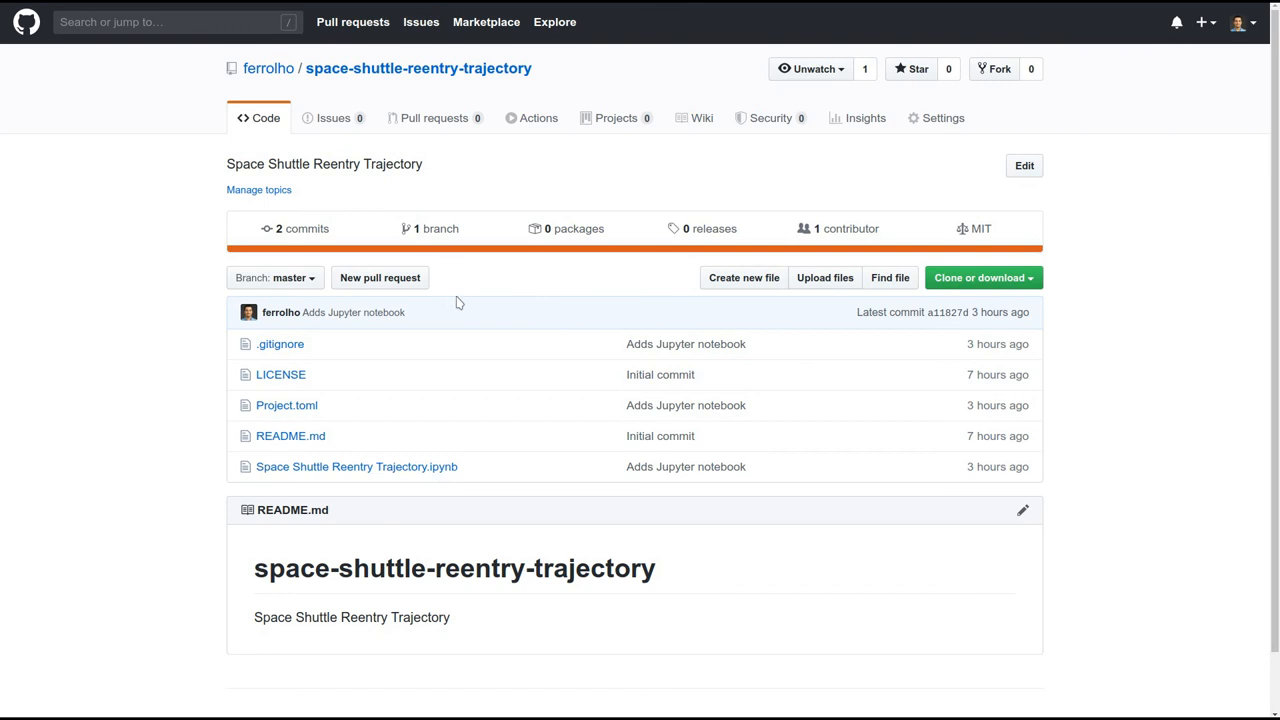
pyautogui.moveTo(828, 342)
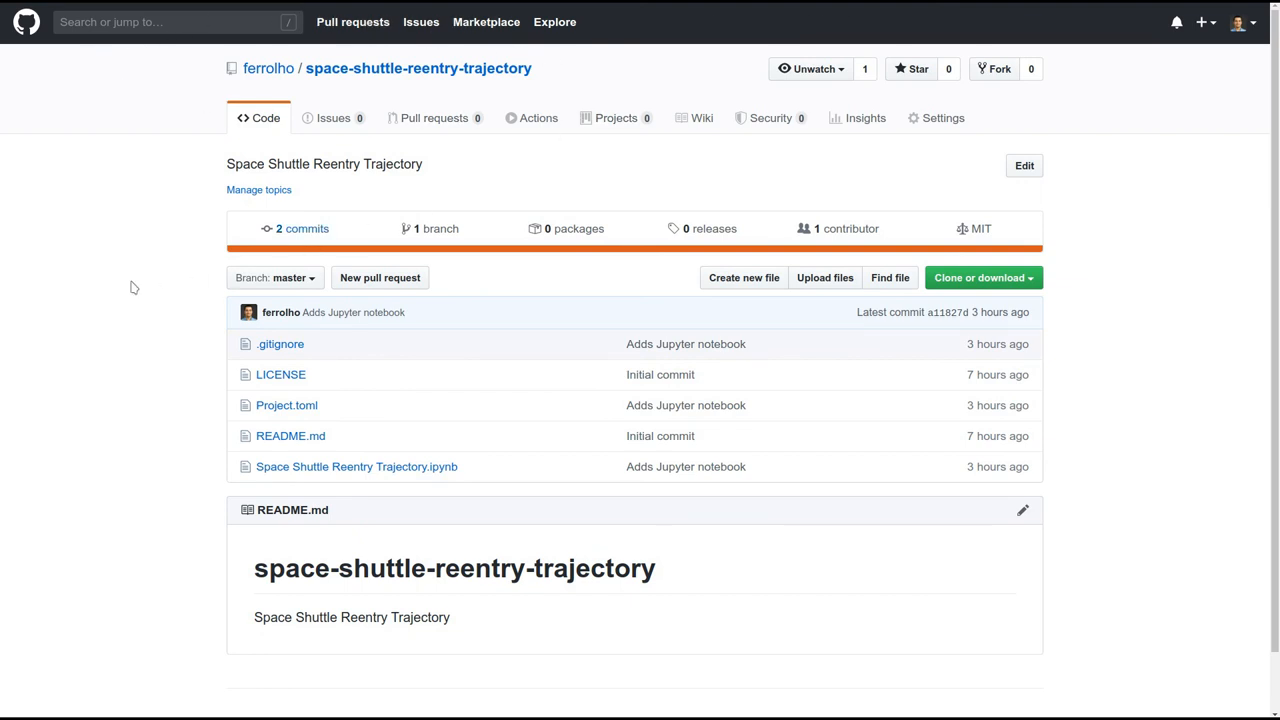
# Open Space Shuttle Reentry Trajectory.ipynb from the repository file list
pyautogui.scroll(-3)
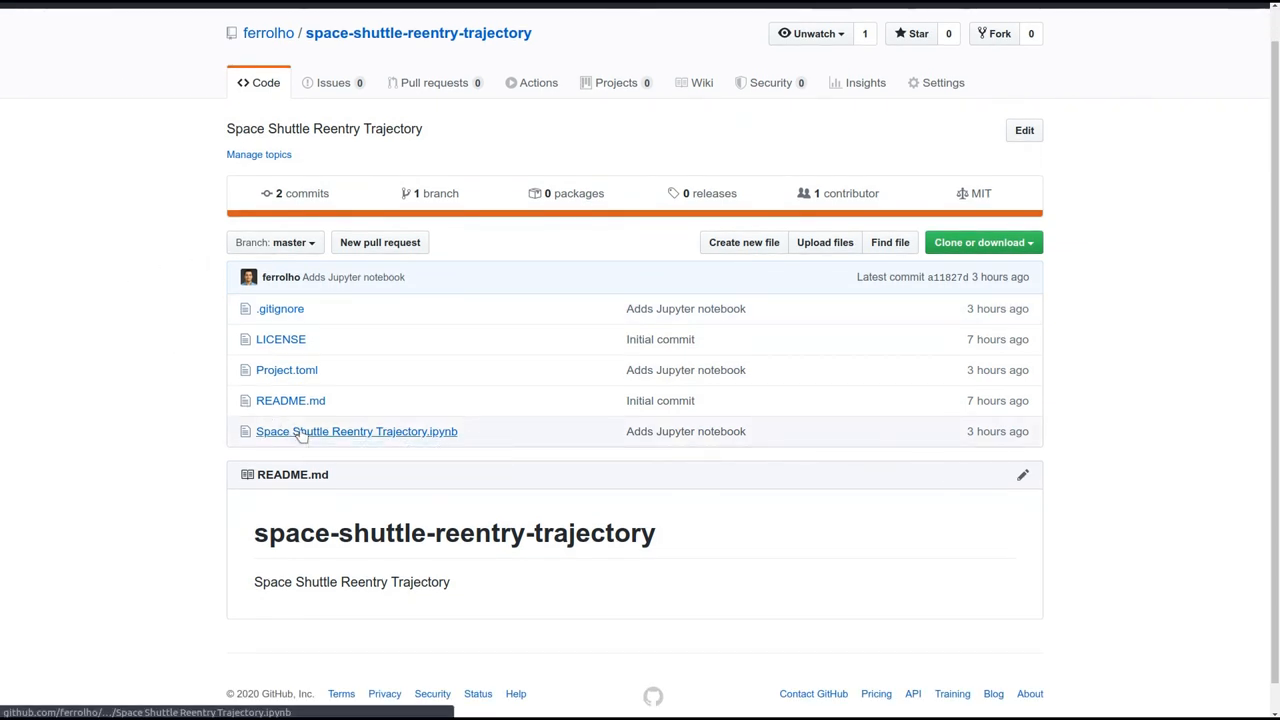
pyautogui.click(356, 432)
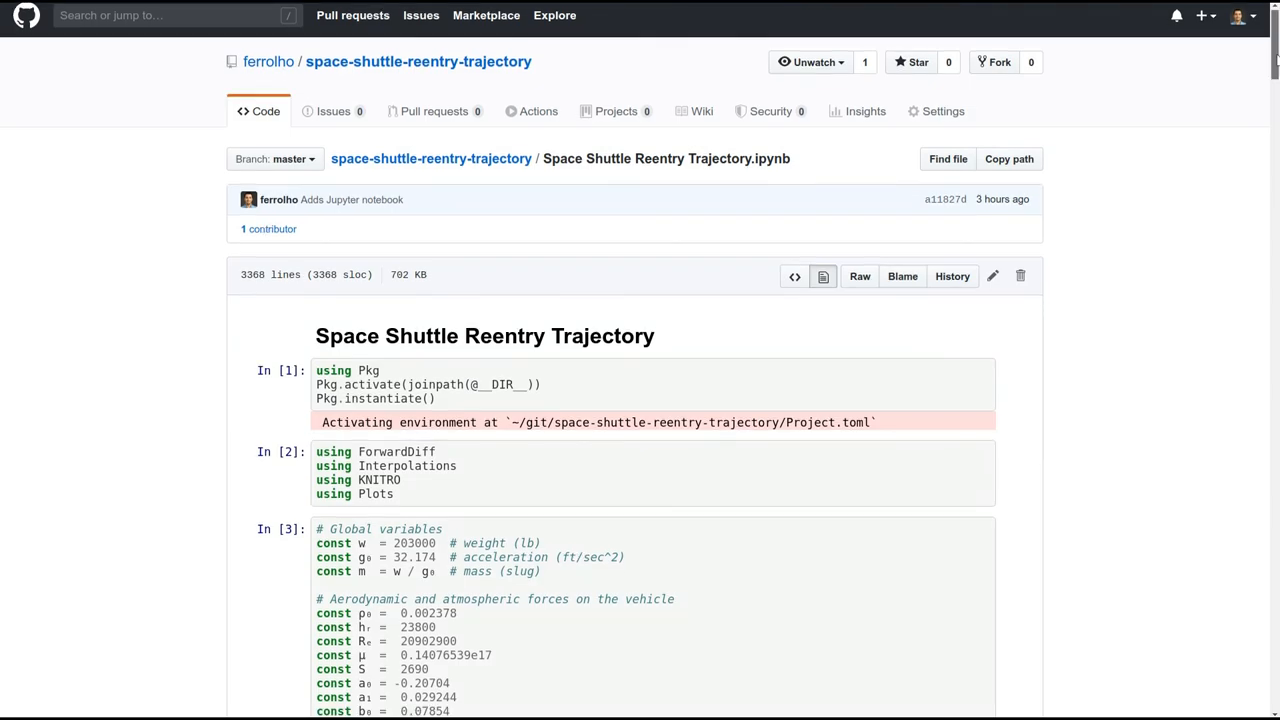
# Scroll the rendered notebook to review its code, solver output and plots on GitHub
pyautogui.scroll(-3)
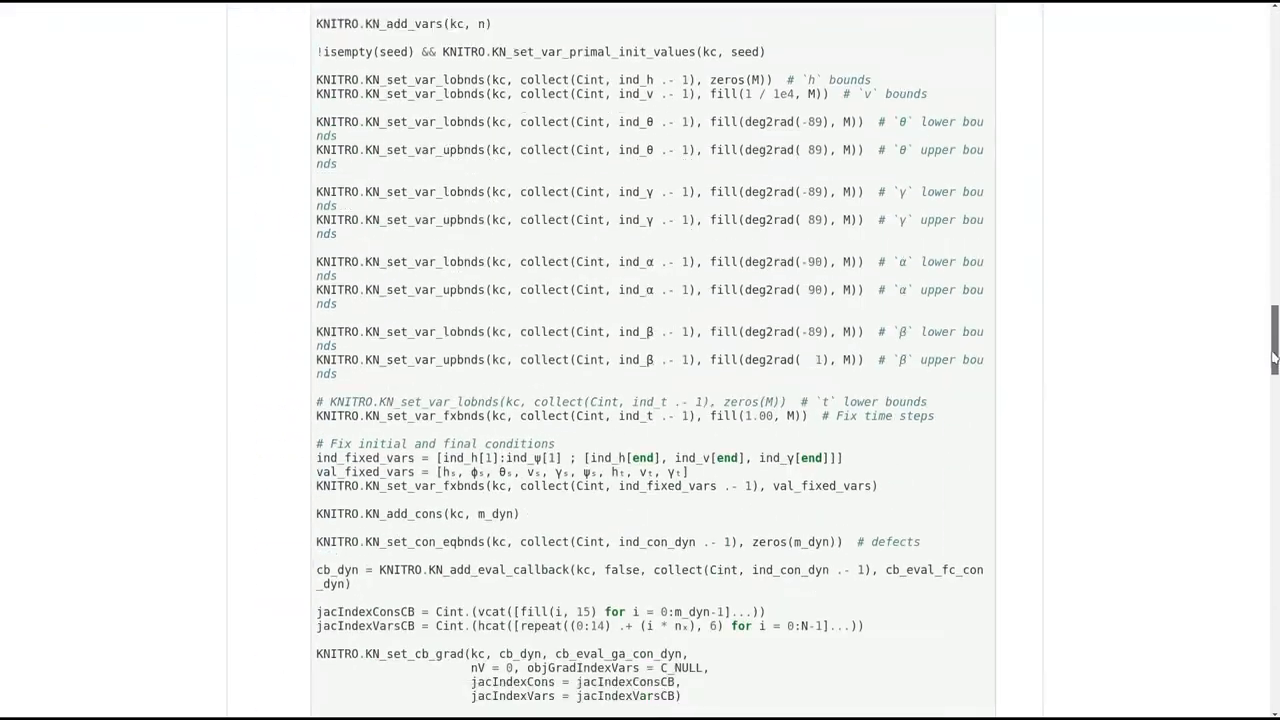
pyautogui.scroll(-3)
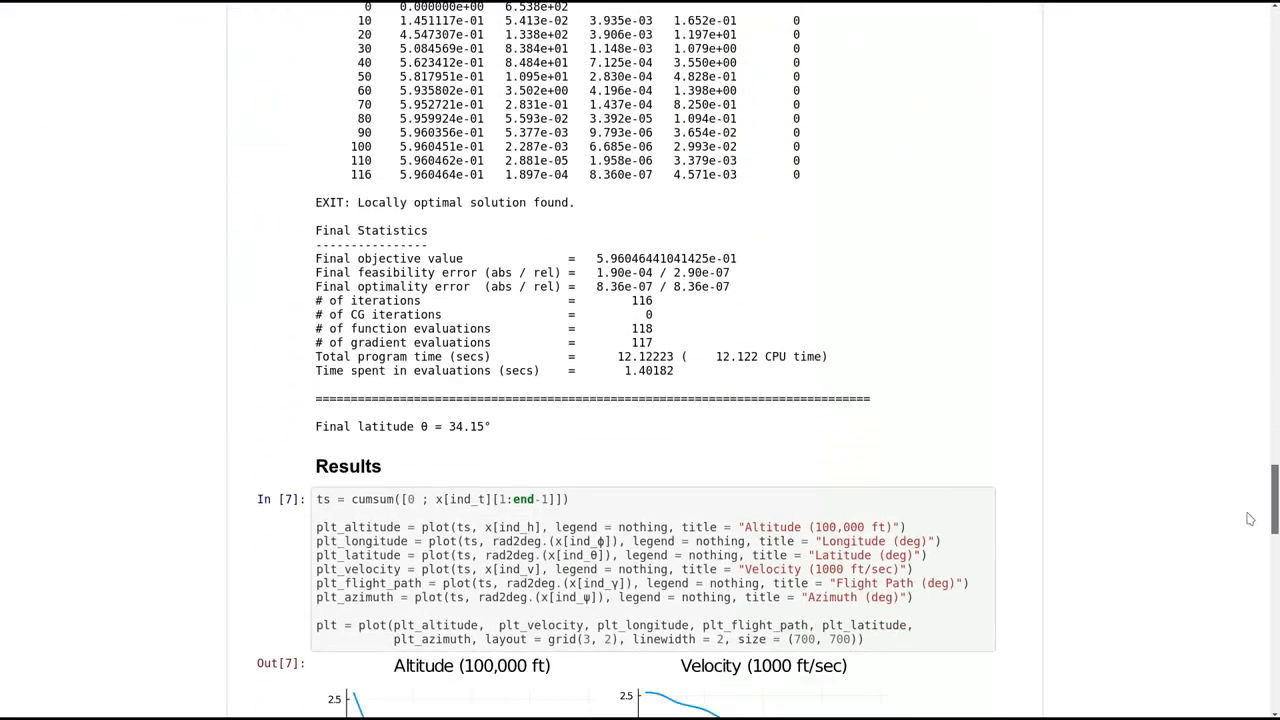
pyautogui.scroll(-3)
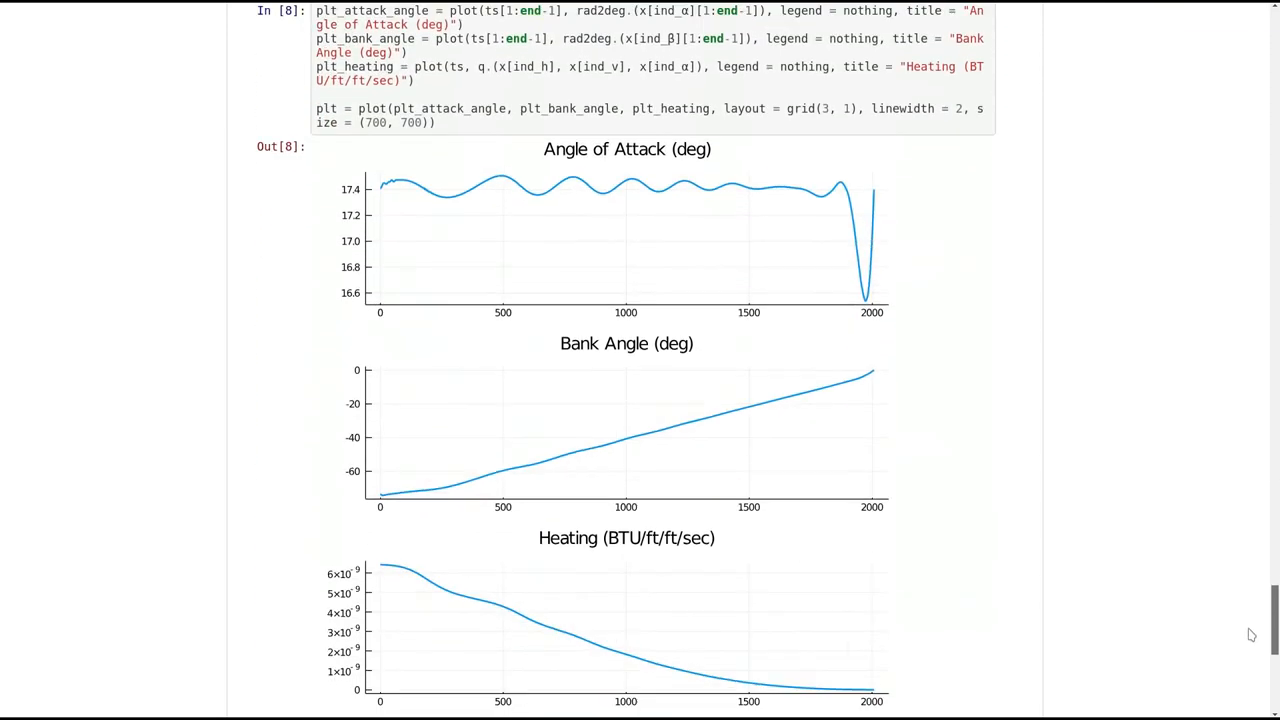
pyautogui.scroll(-3)
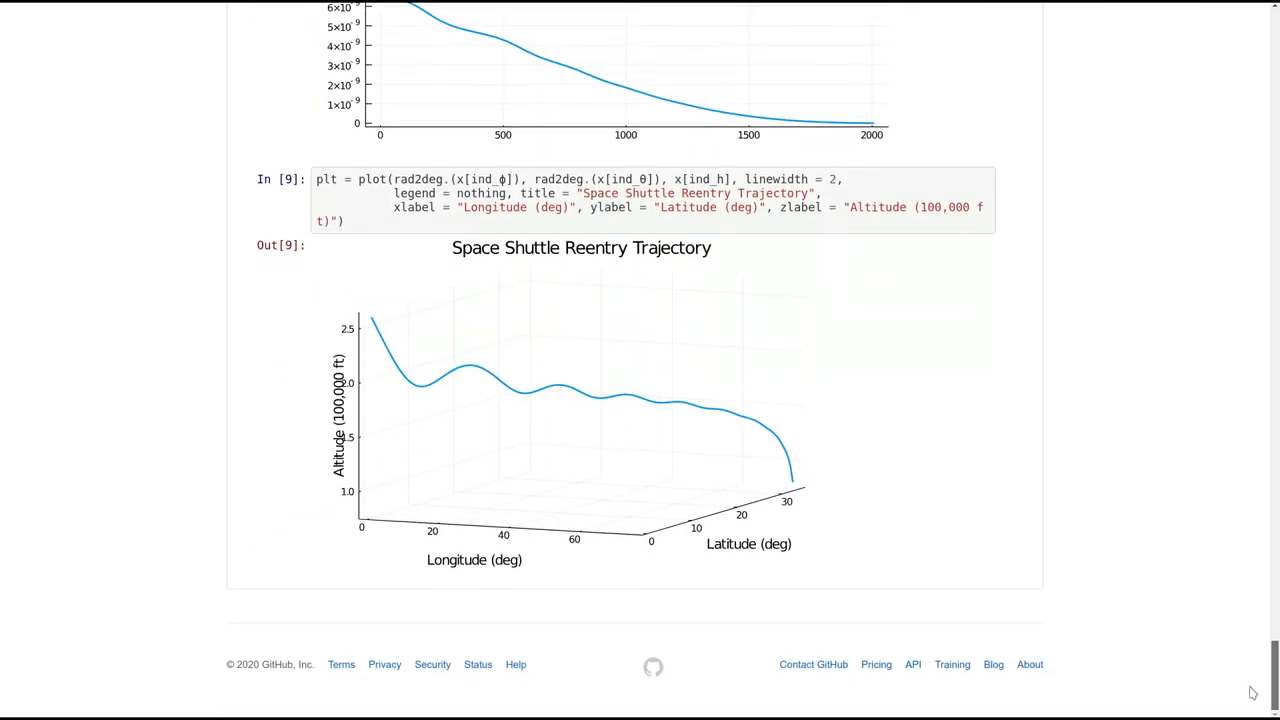
pyautogui.scroll(3)
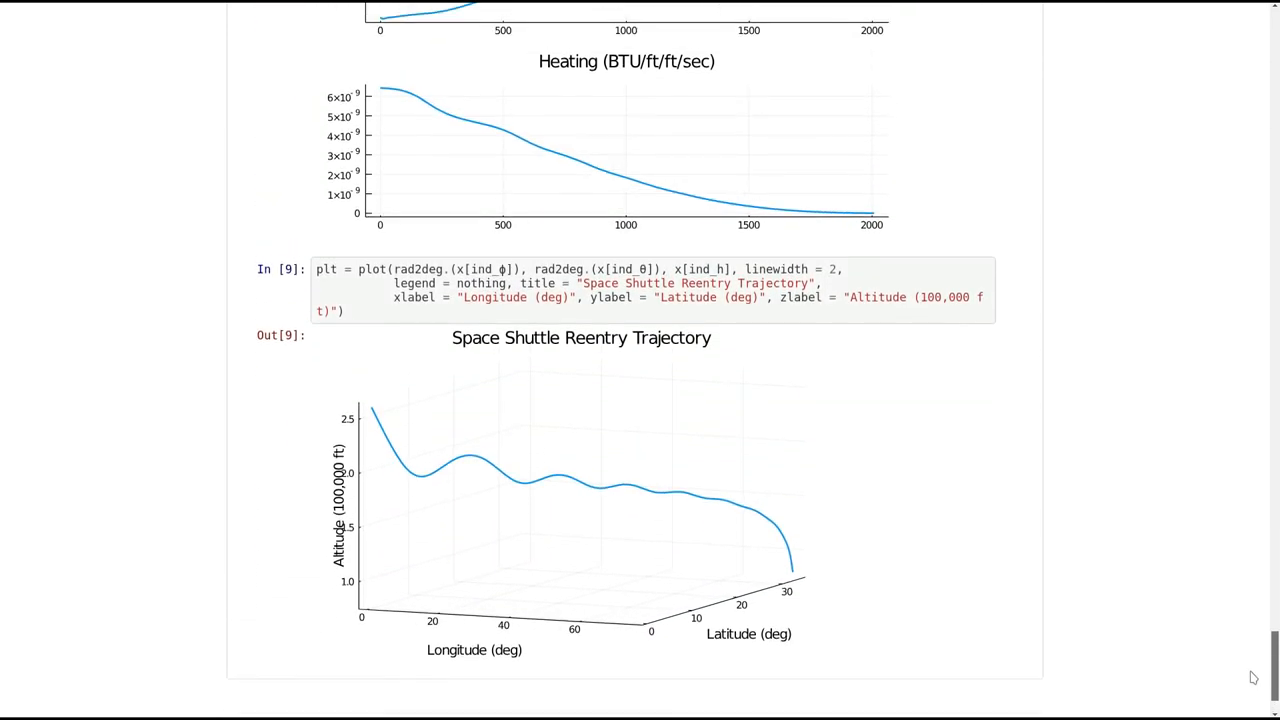
pyautogui.scroll(3)
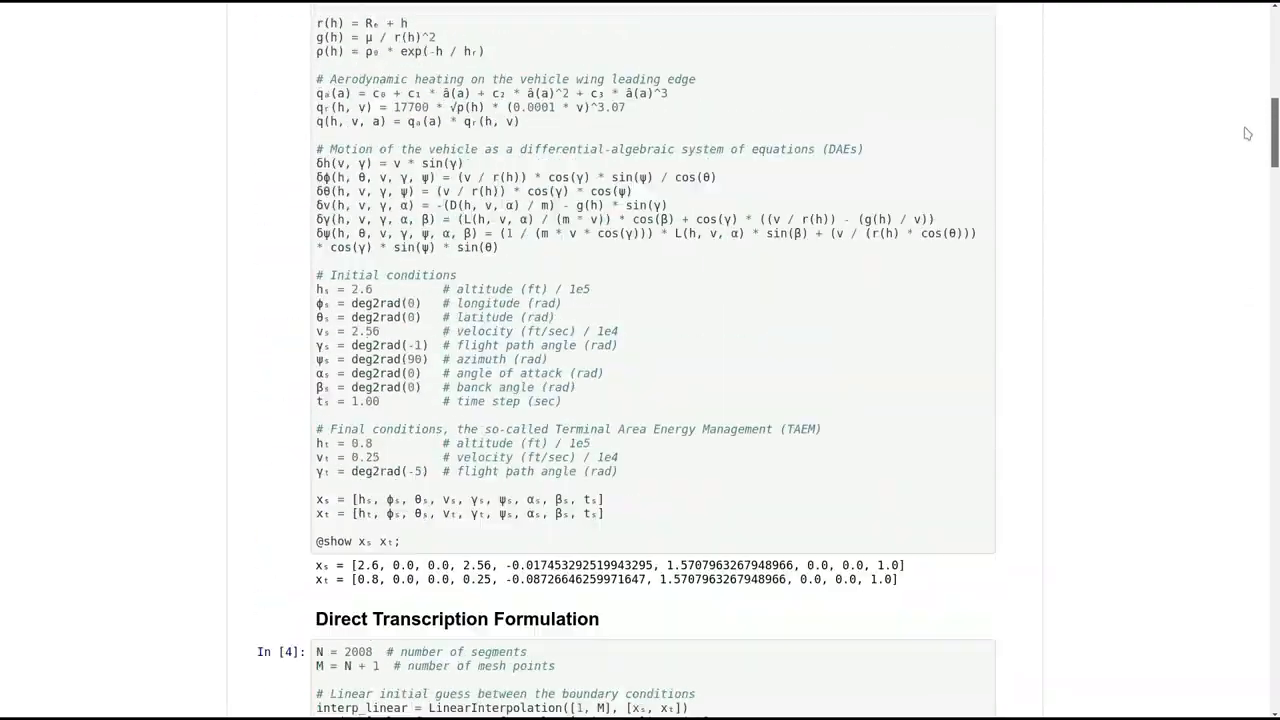